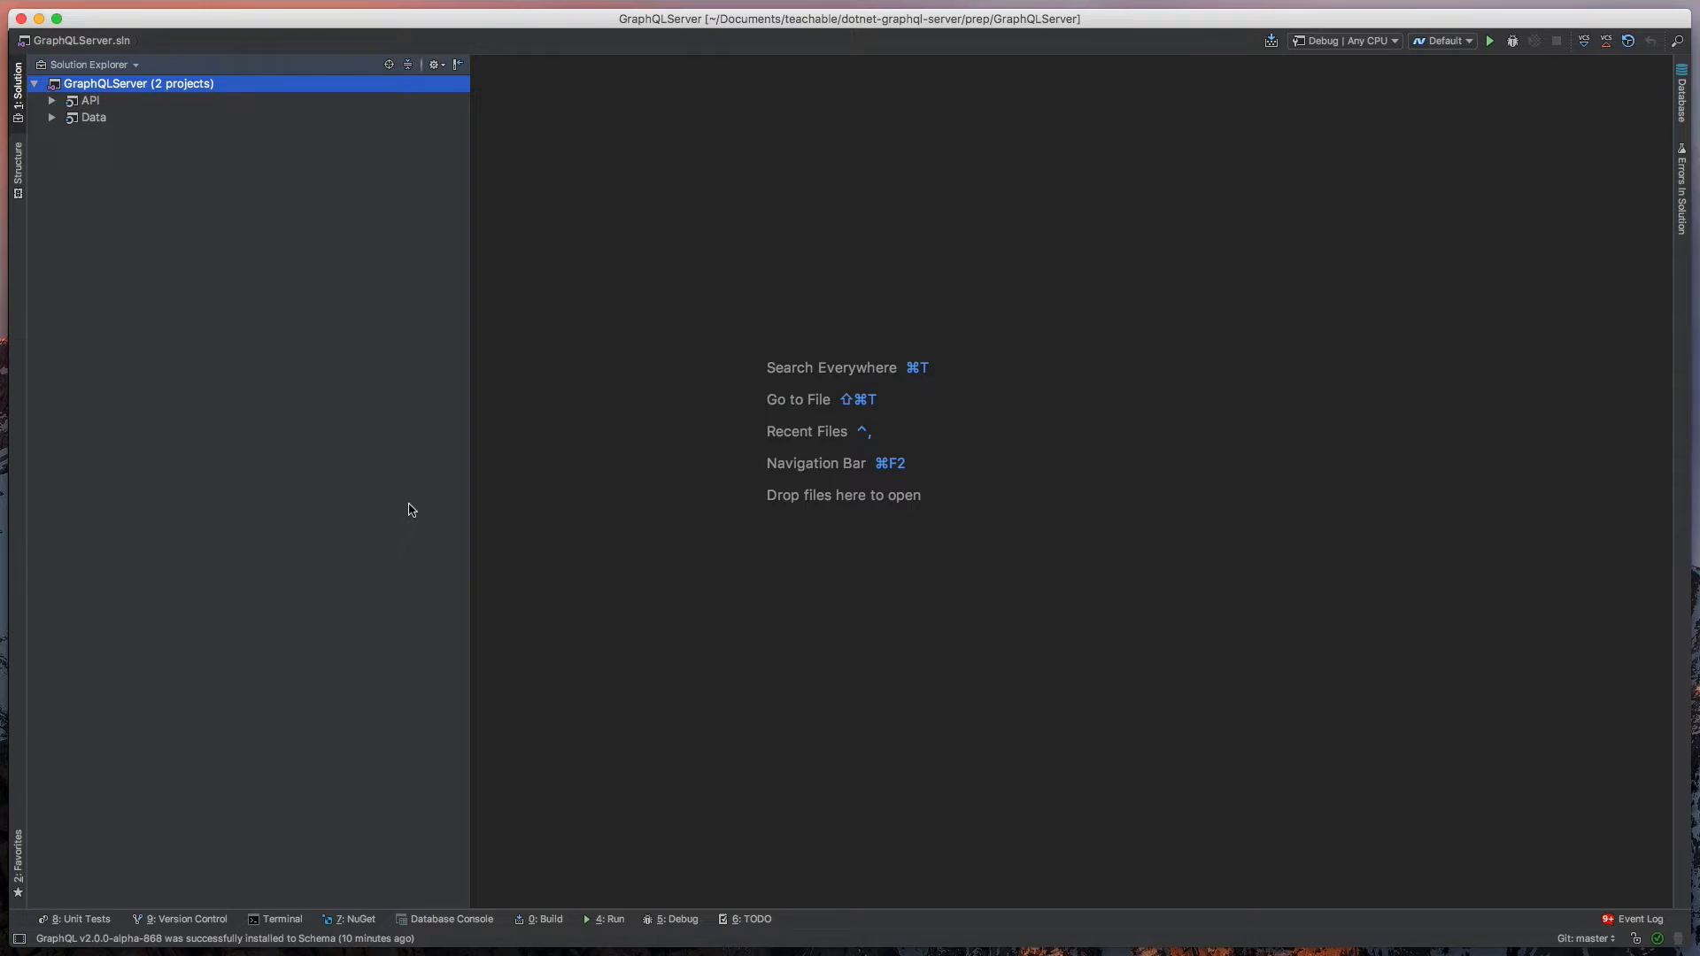
{"action": "mouse_move", "coordinate": [154, 197]}
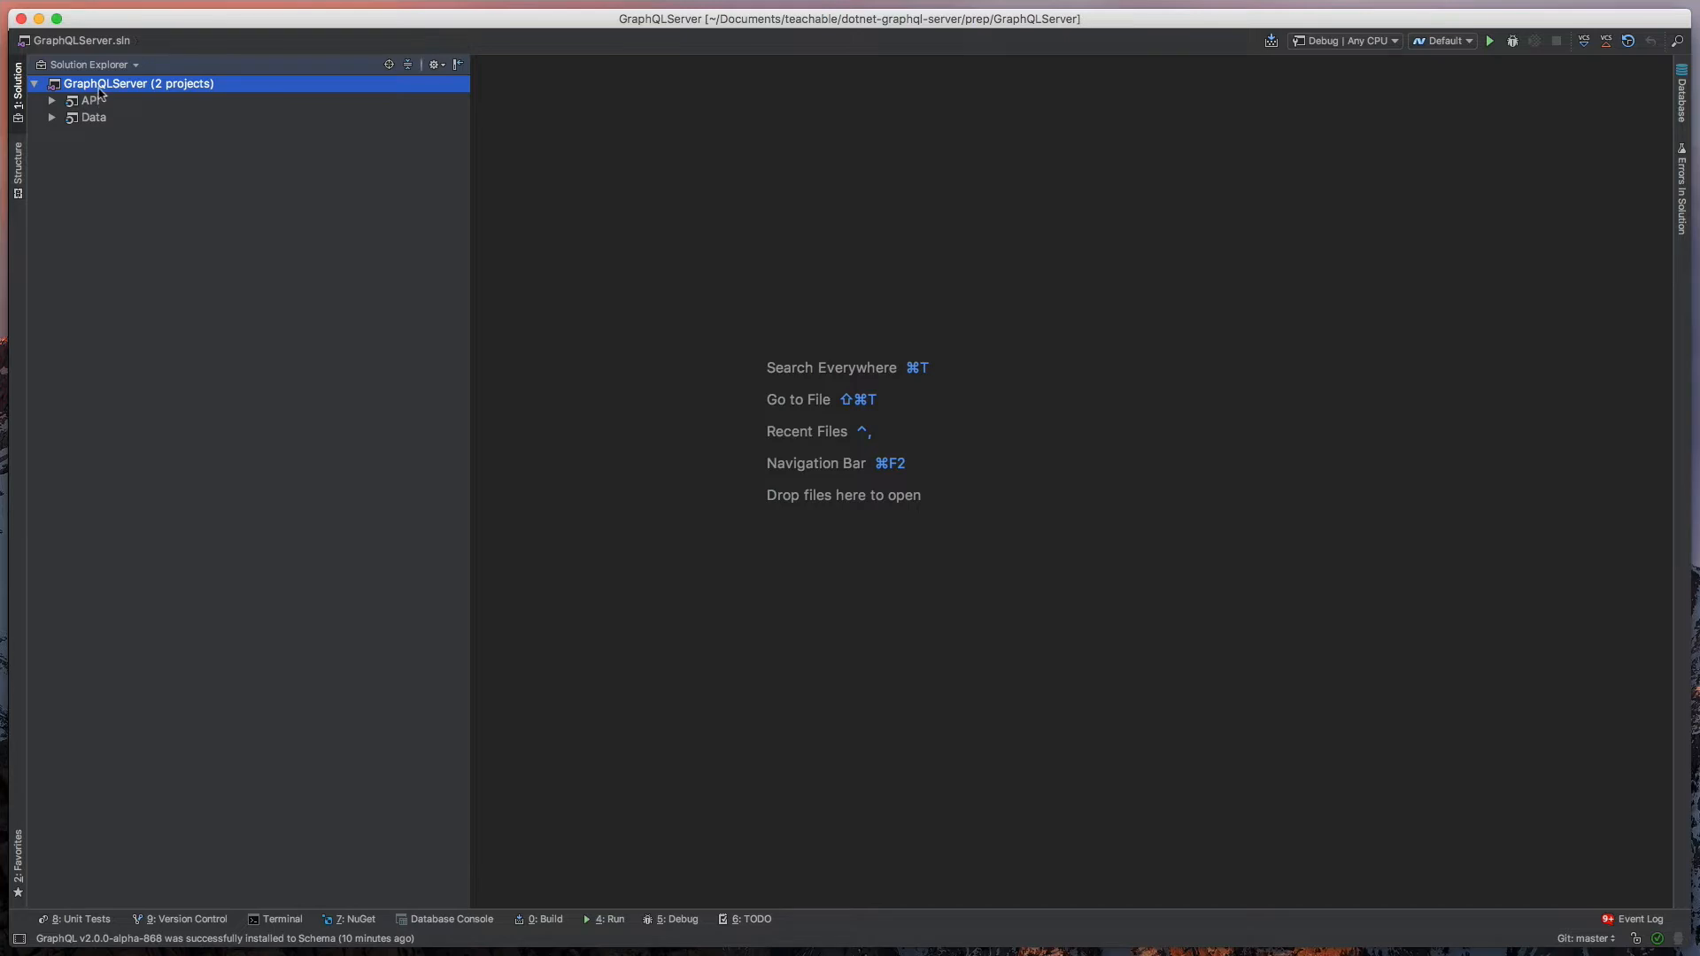
- Add a .NET Core class library project named Schema to the GraphQLServer solution
{"action": "right_click", "coordinate": [138, 83]}
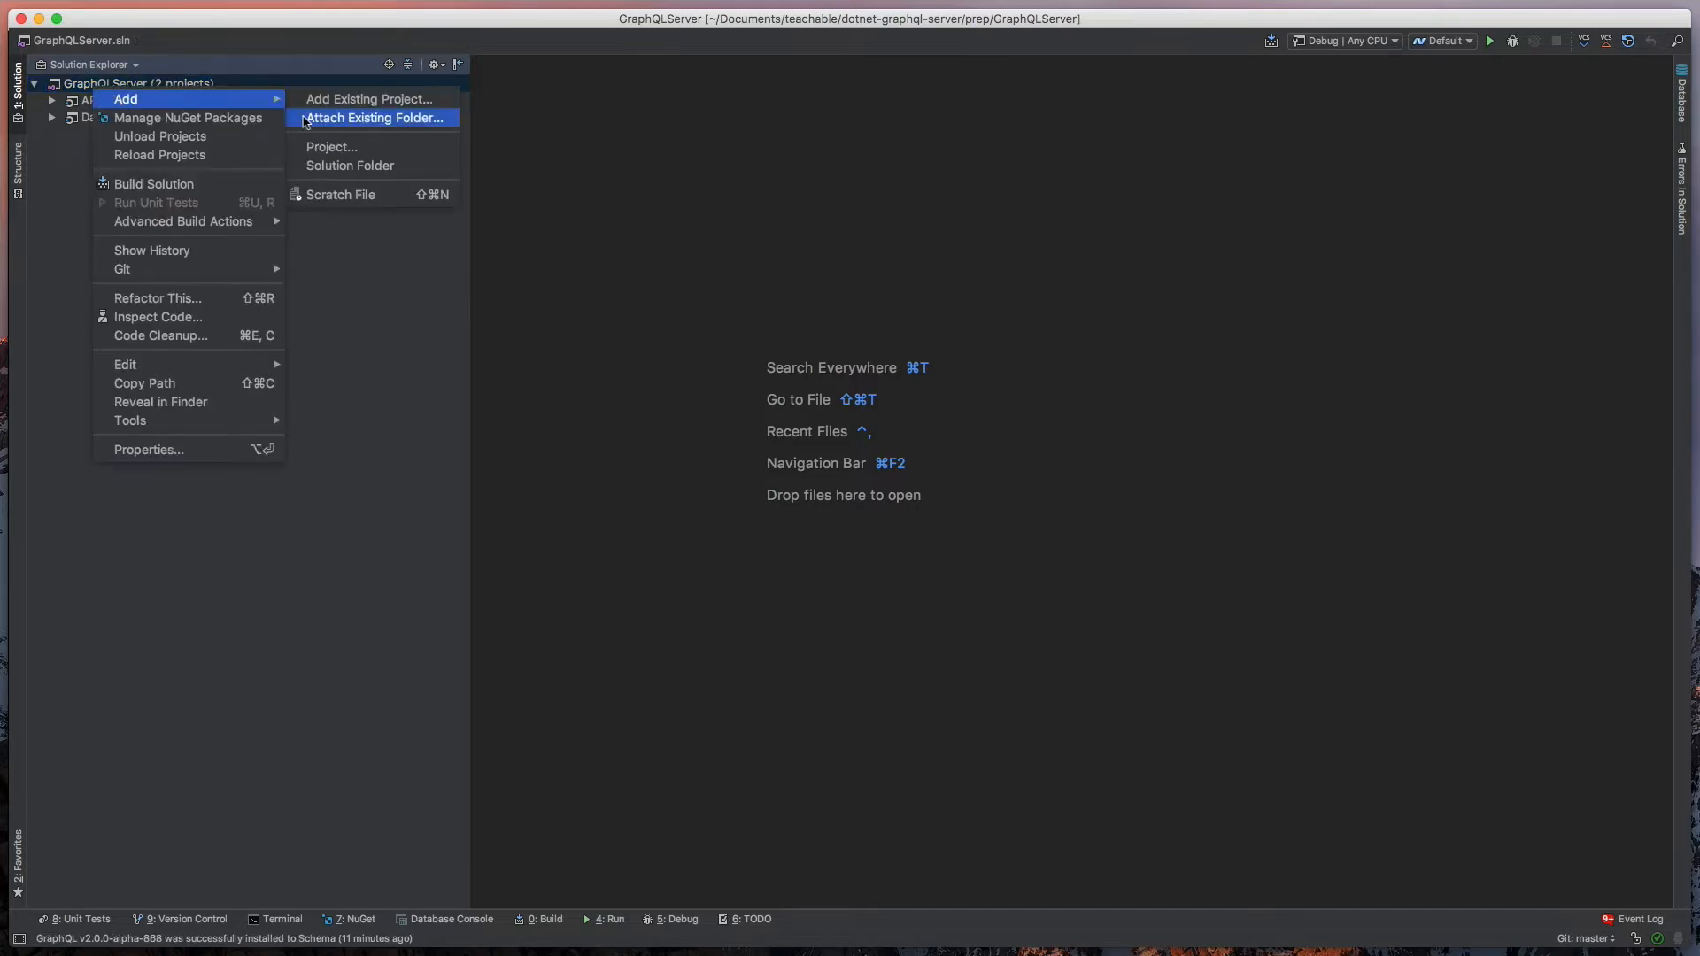
{"action": "mouse_move", "coordinate": [368, 146]}
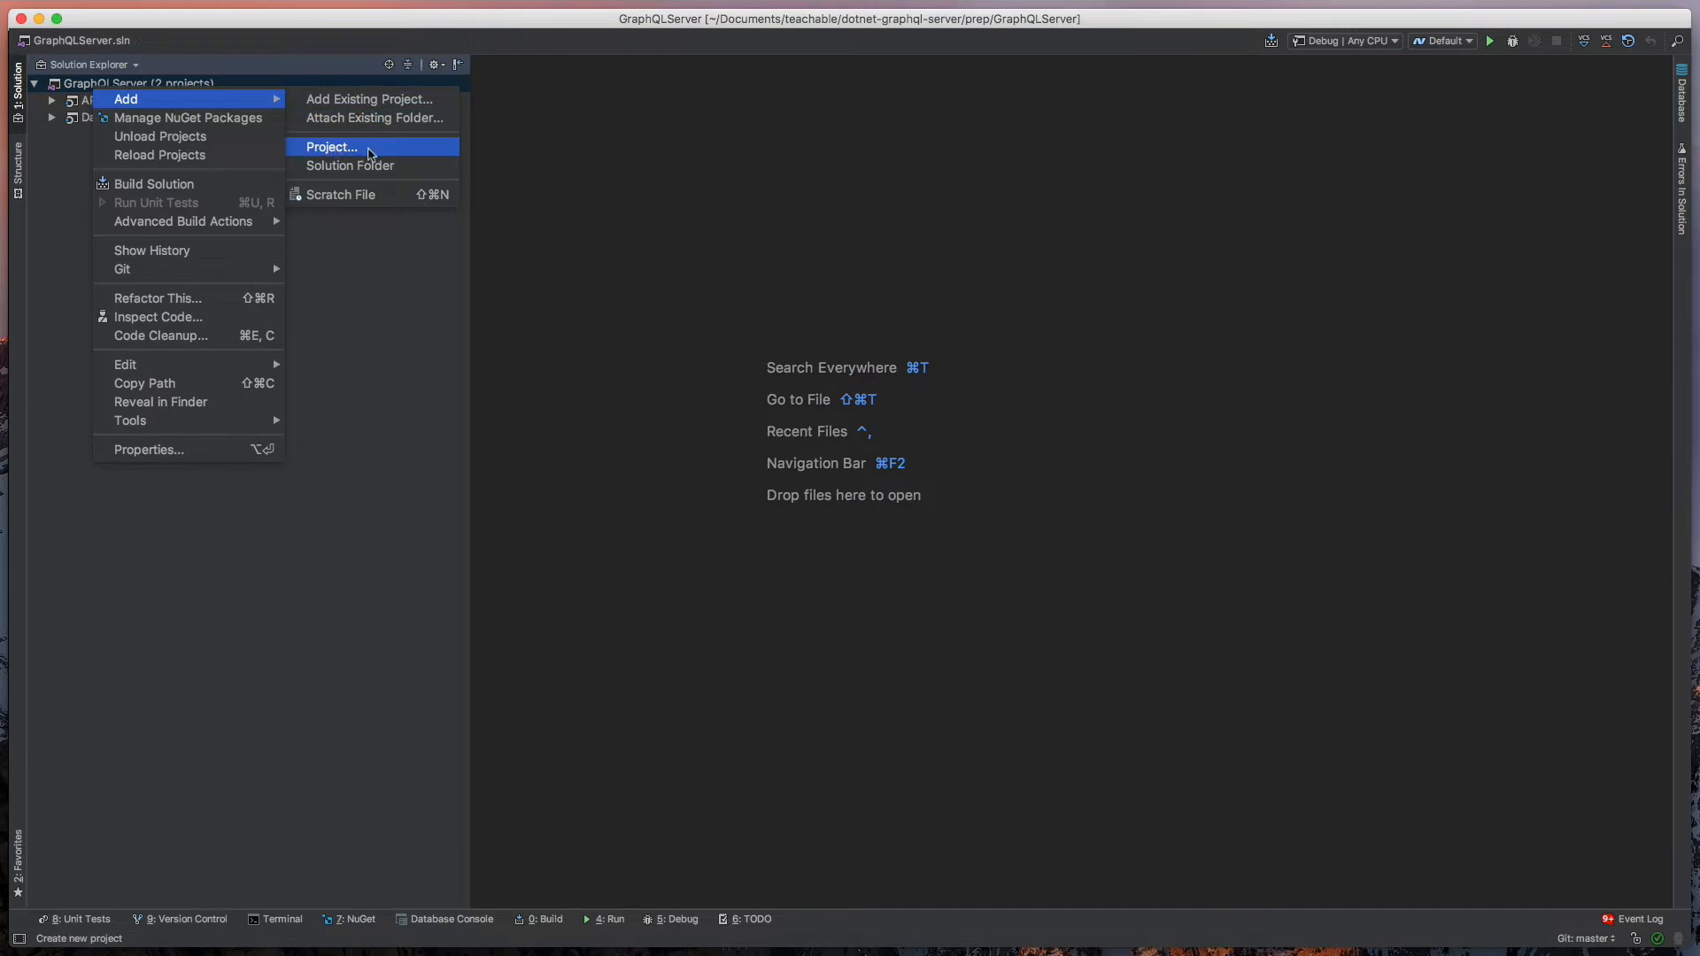
{"action": "left_click", "coordinate": [333, 146]}
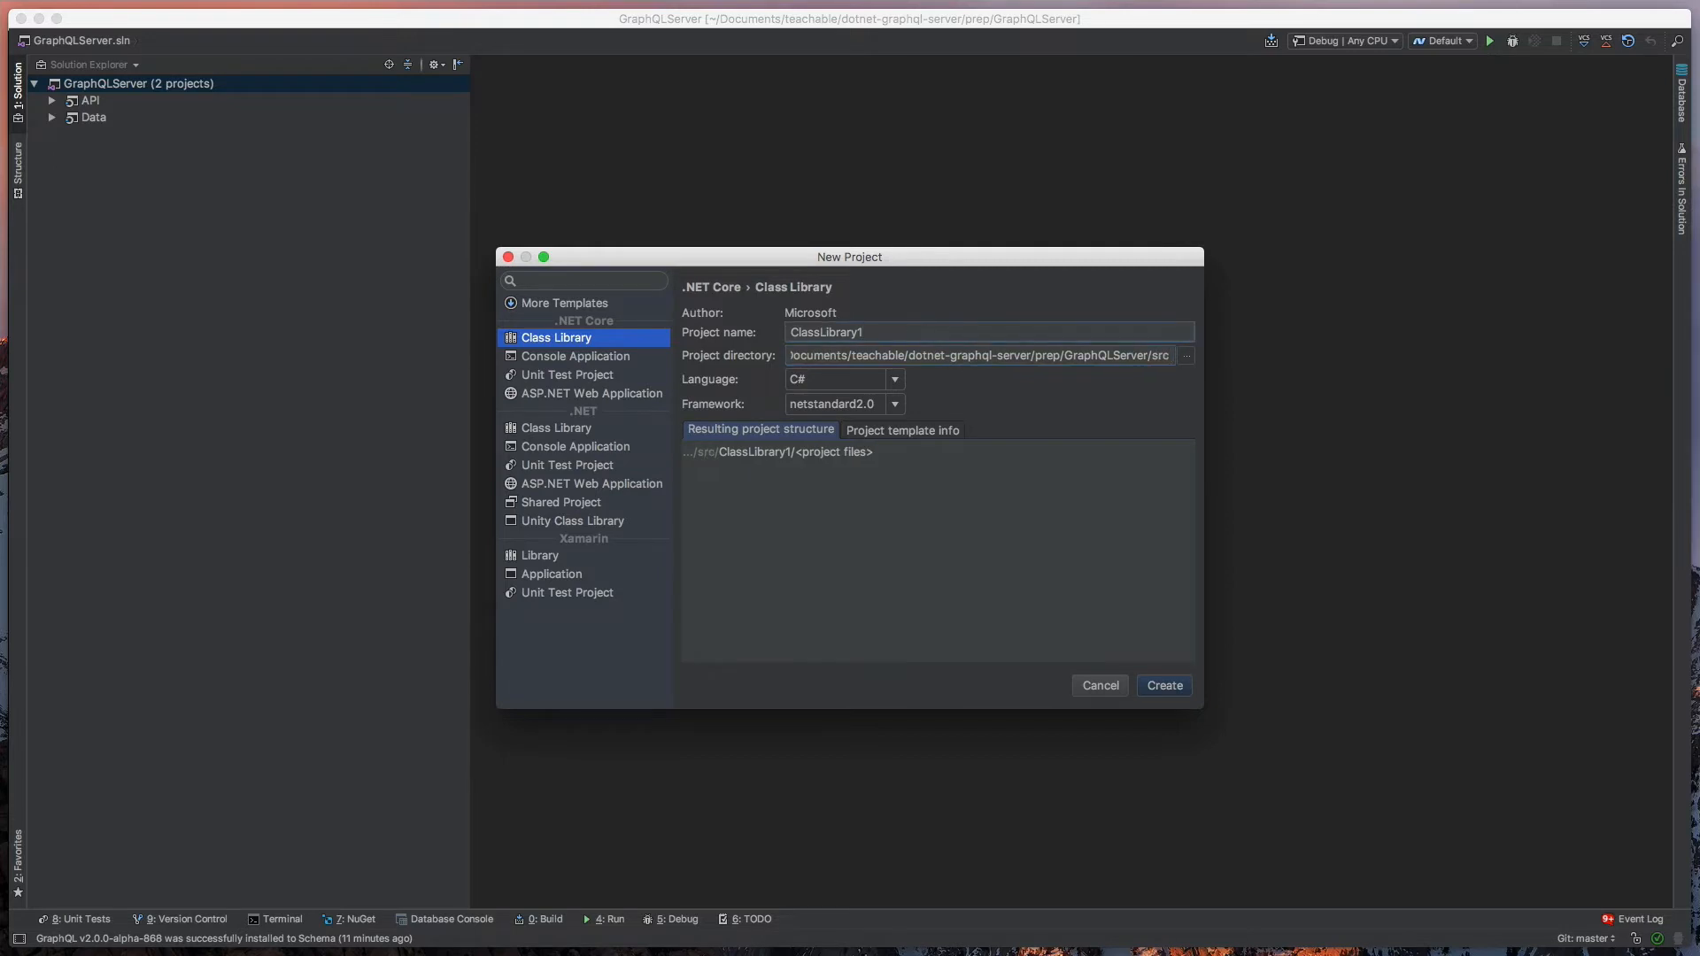
{"action": "double_click", "coordinate": [1156, 354]}
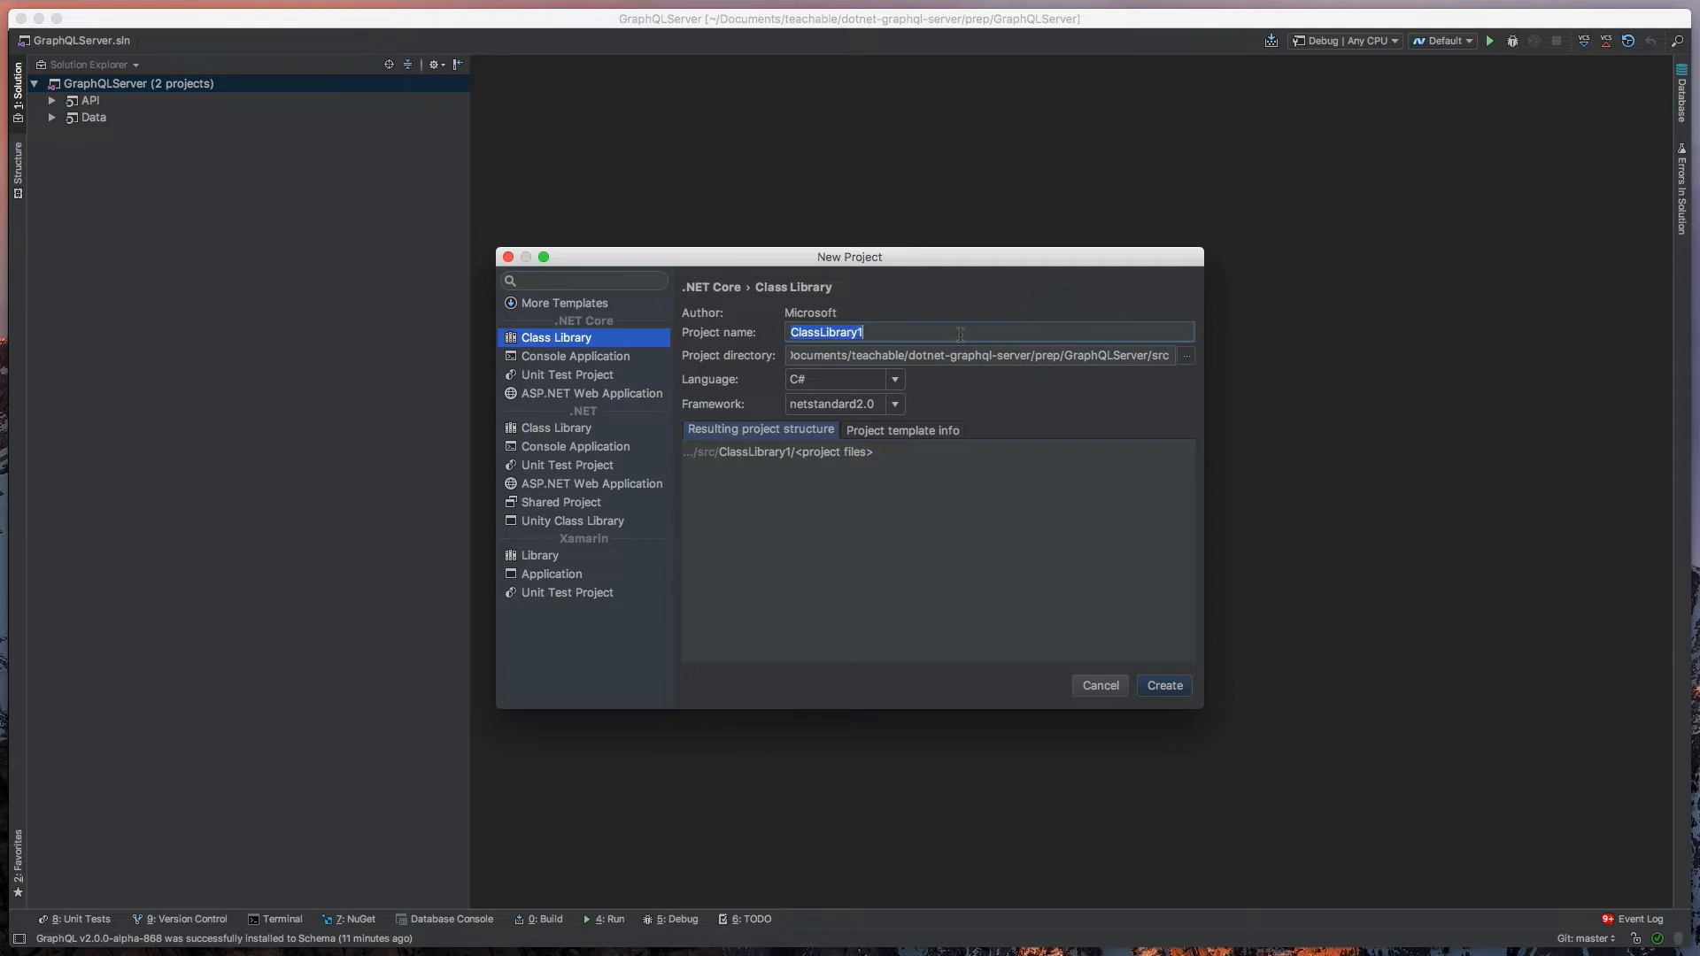
{"action": "mouse_move", "coordinate": [808, 396]}
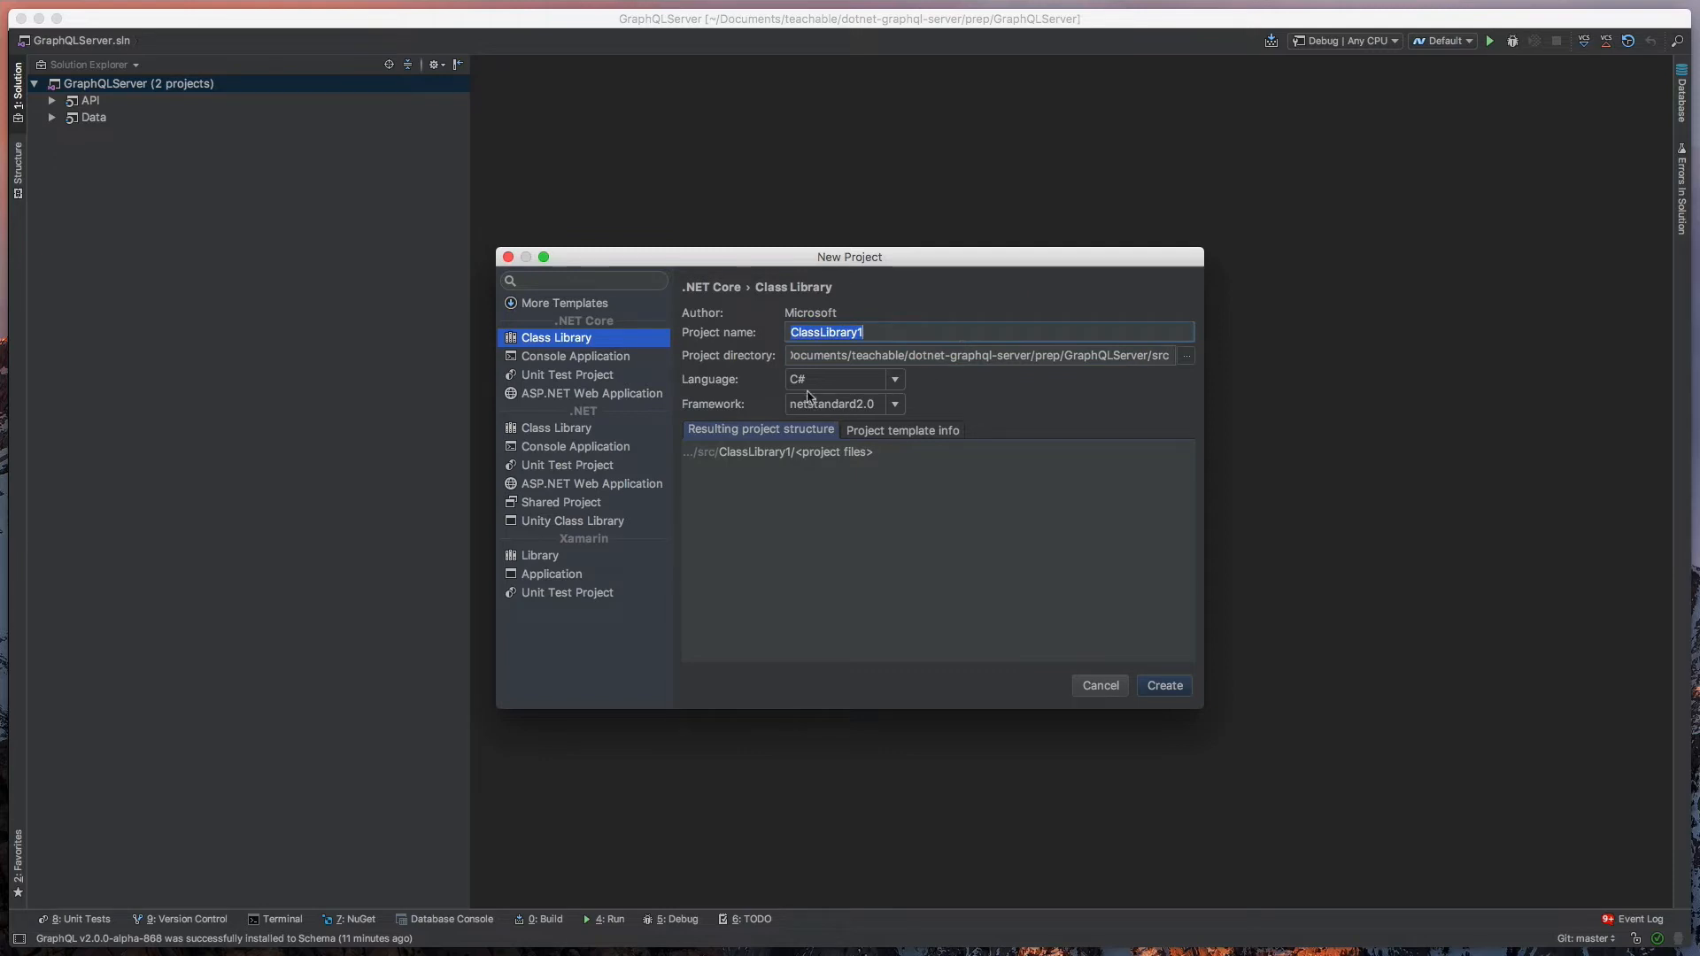
{"action": "mouse_move", "coordinate": [866, 410]}
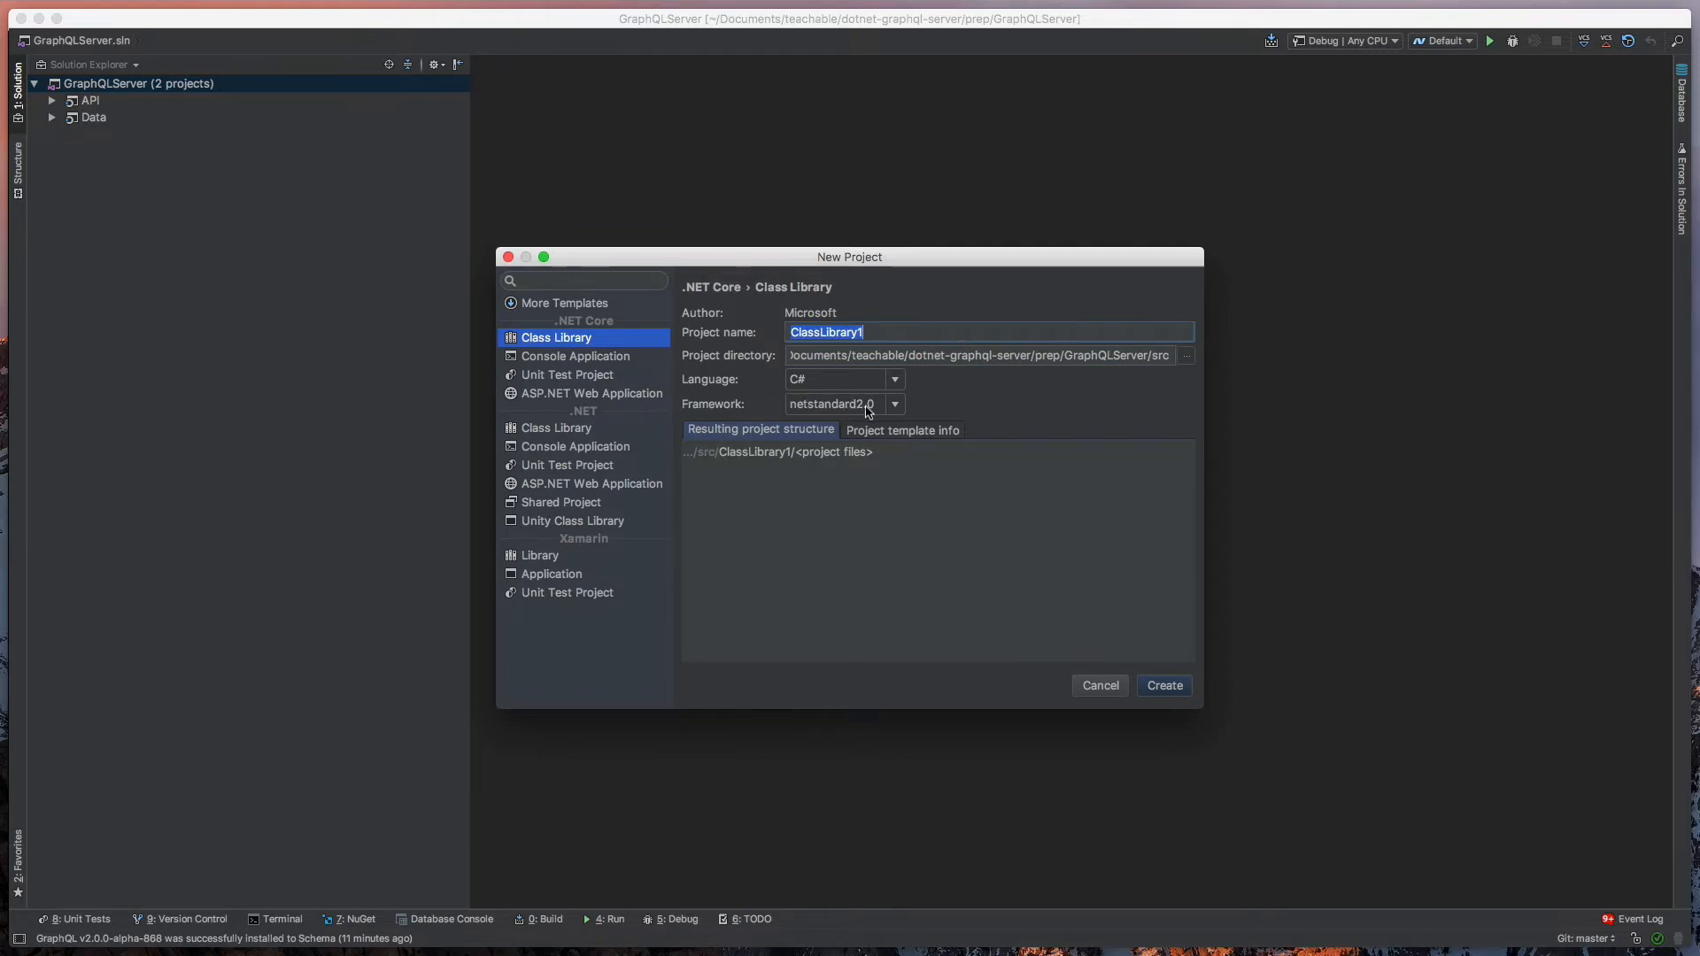
{"action": "left_click", "coordinate": [845, 332]}
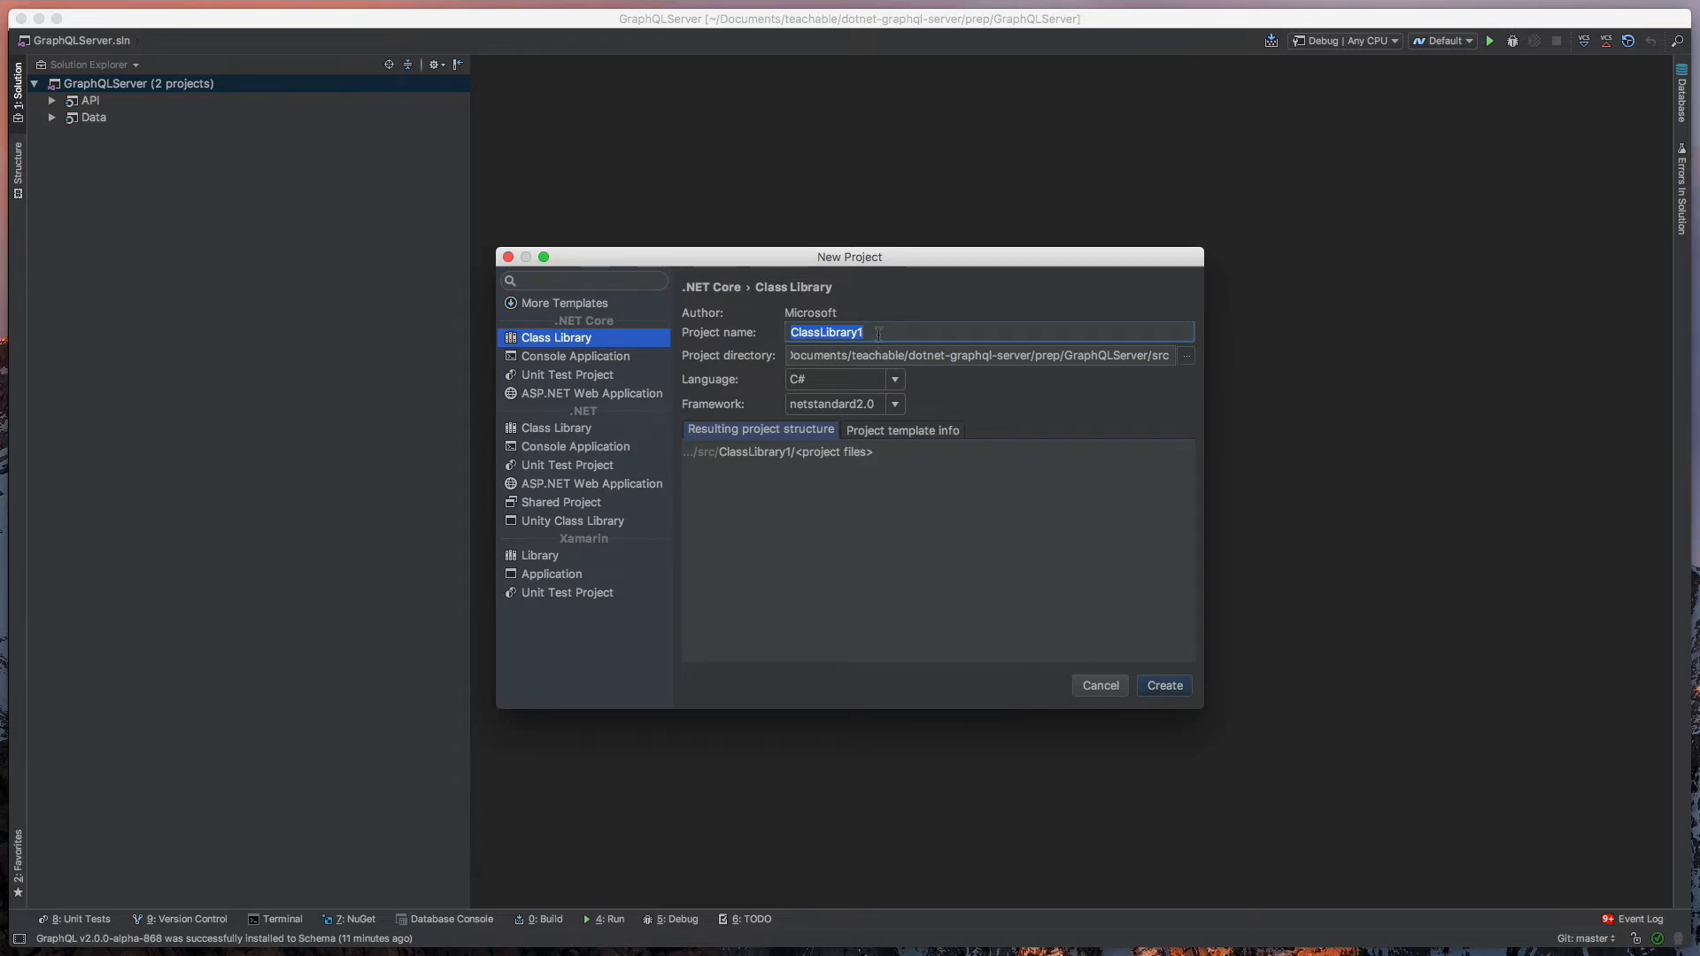
{"action": "left_click", "coordinate": [1163, 685]}
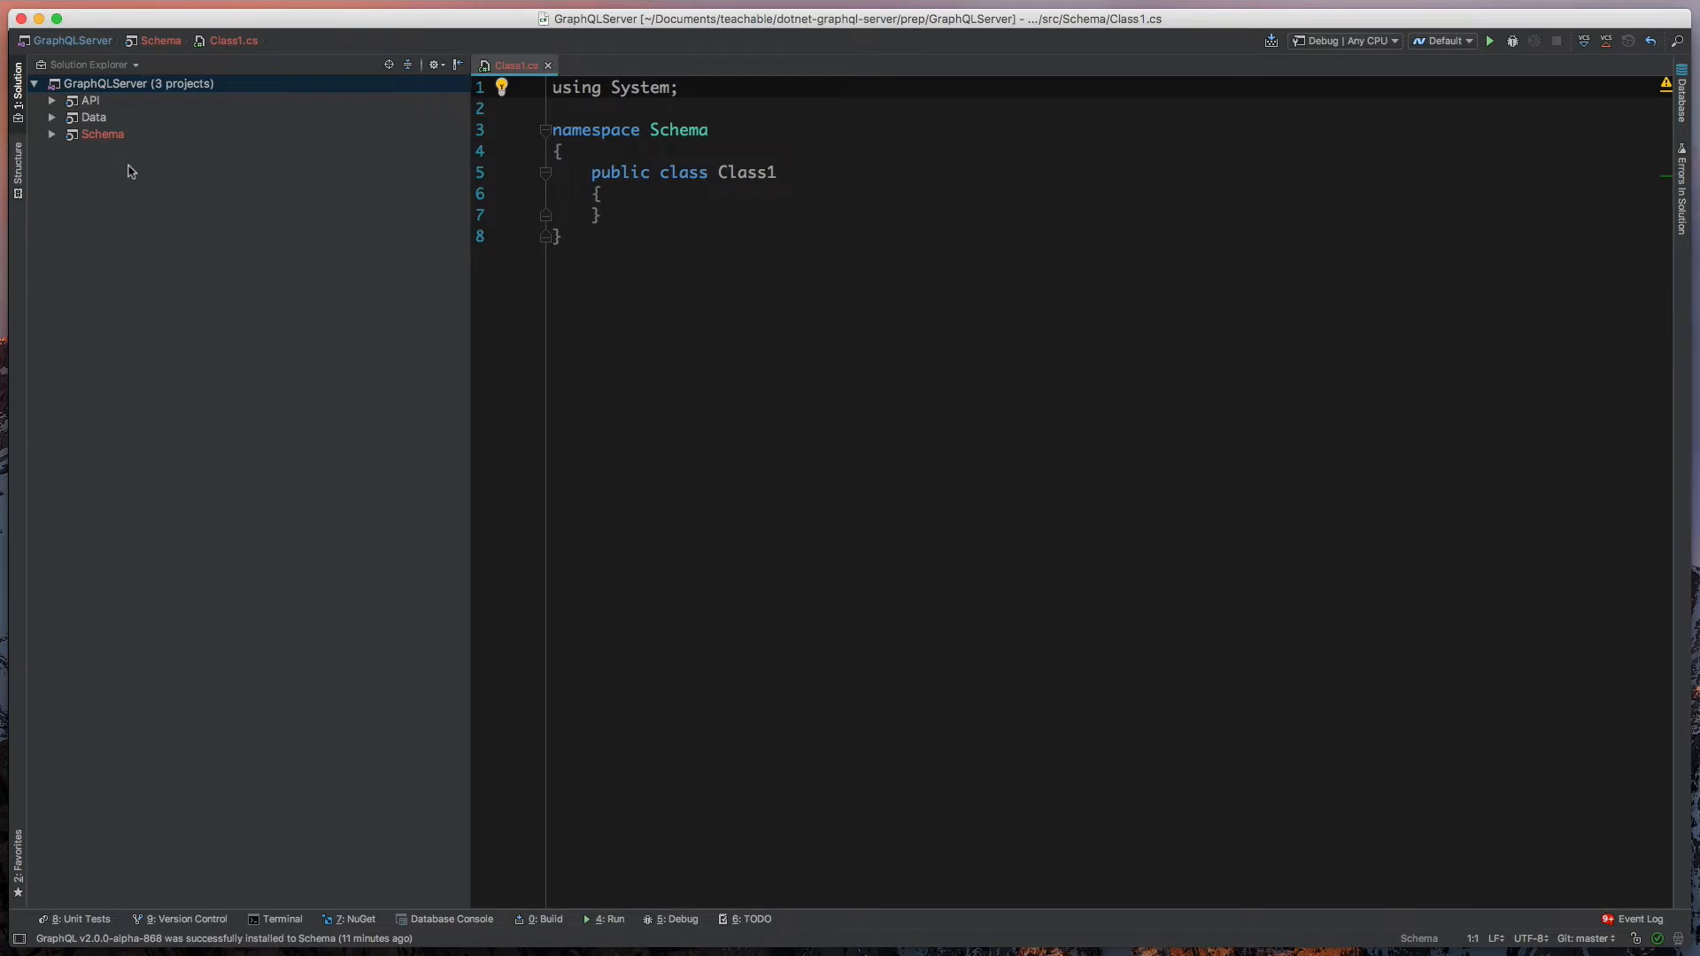
- Expand the Schema project and delete its starter Class1.cs file
{"action": "left_click", "coordinate": [102, 133]}
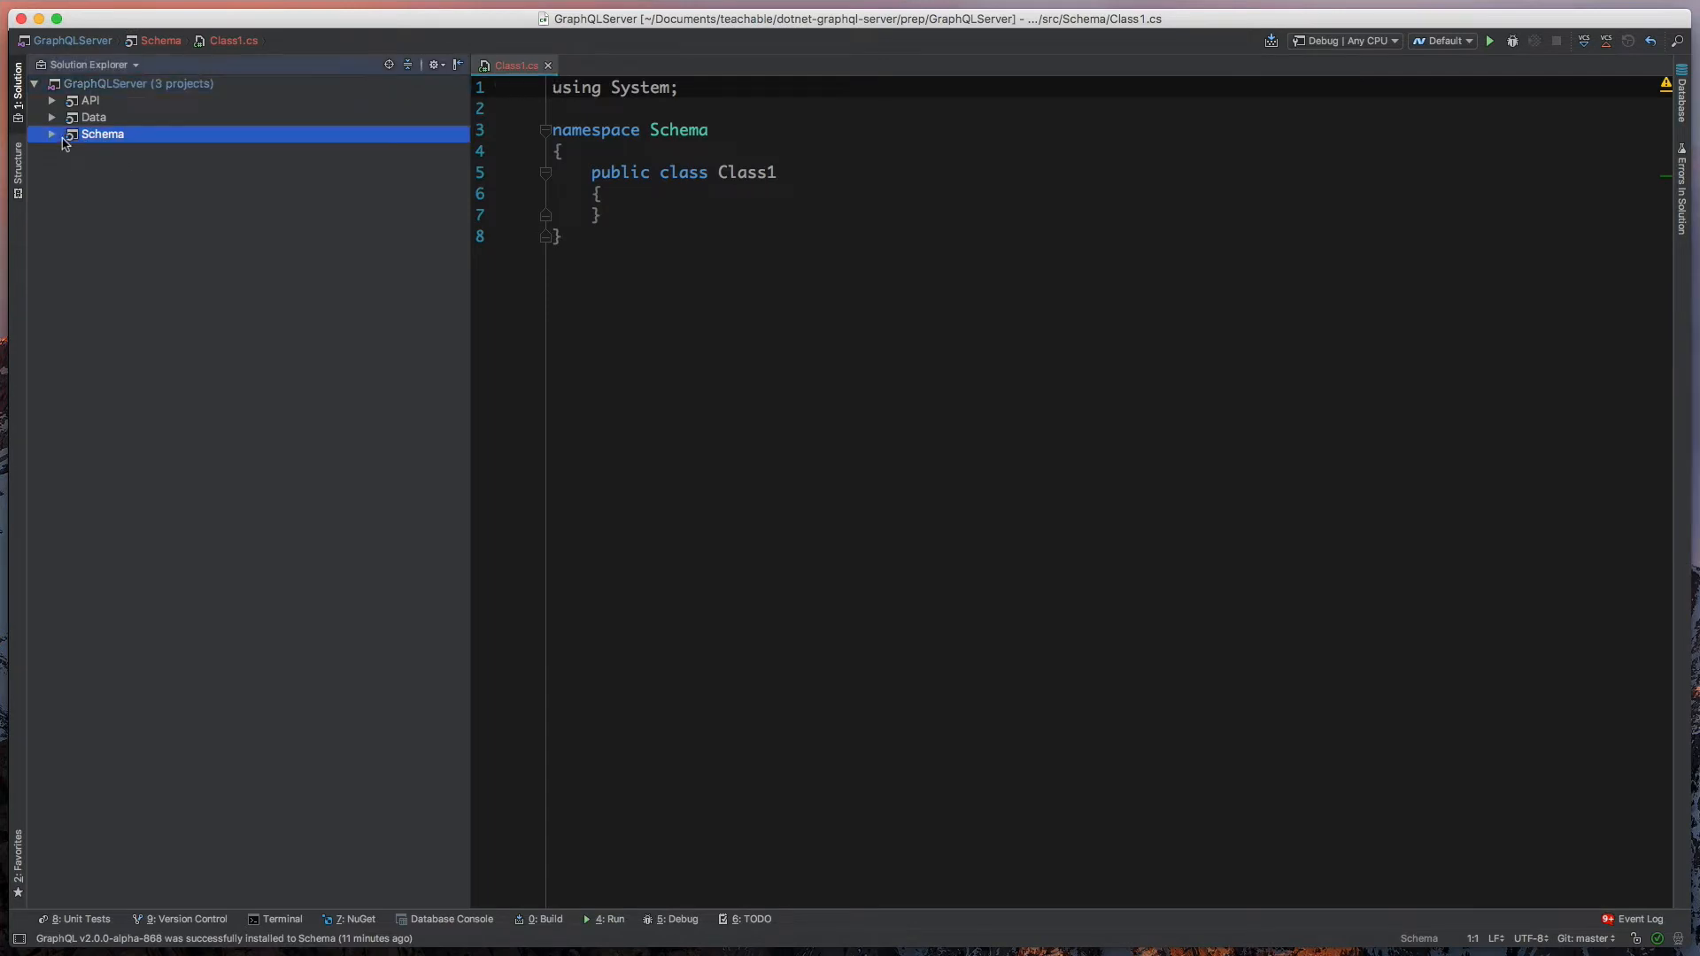
{"action": "left_click", "coordinate": [52, 134]}
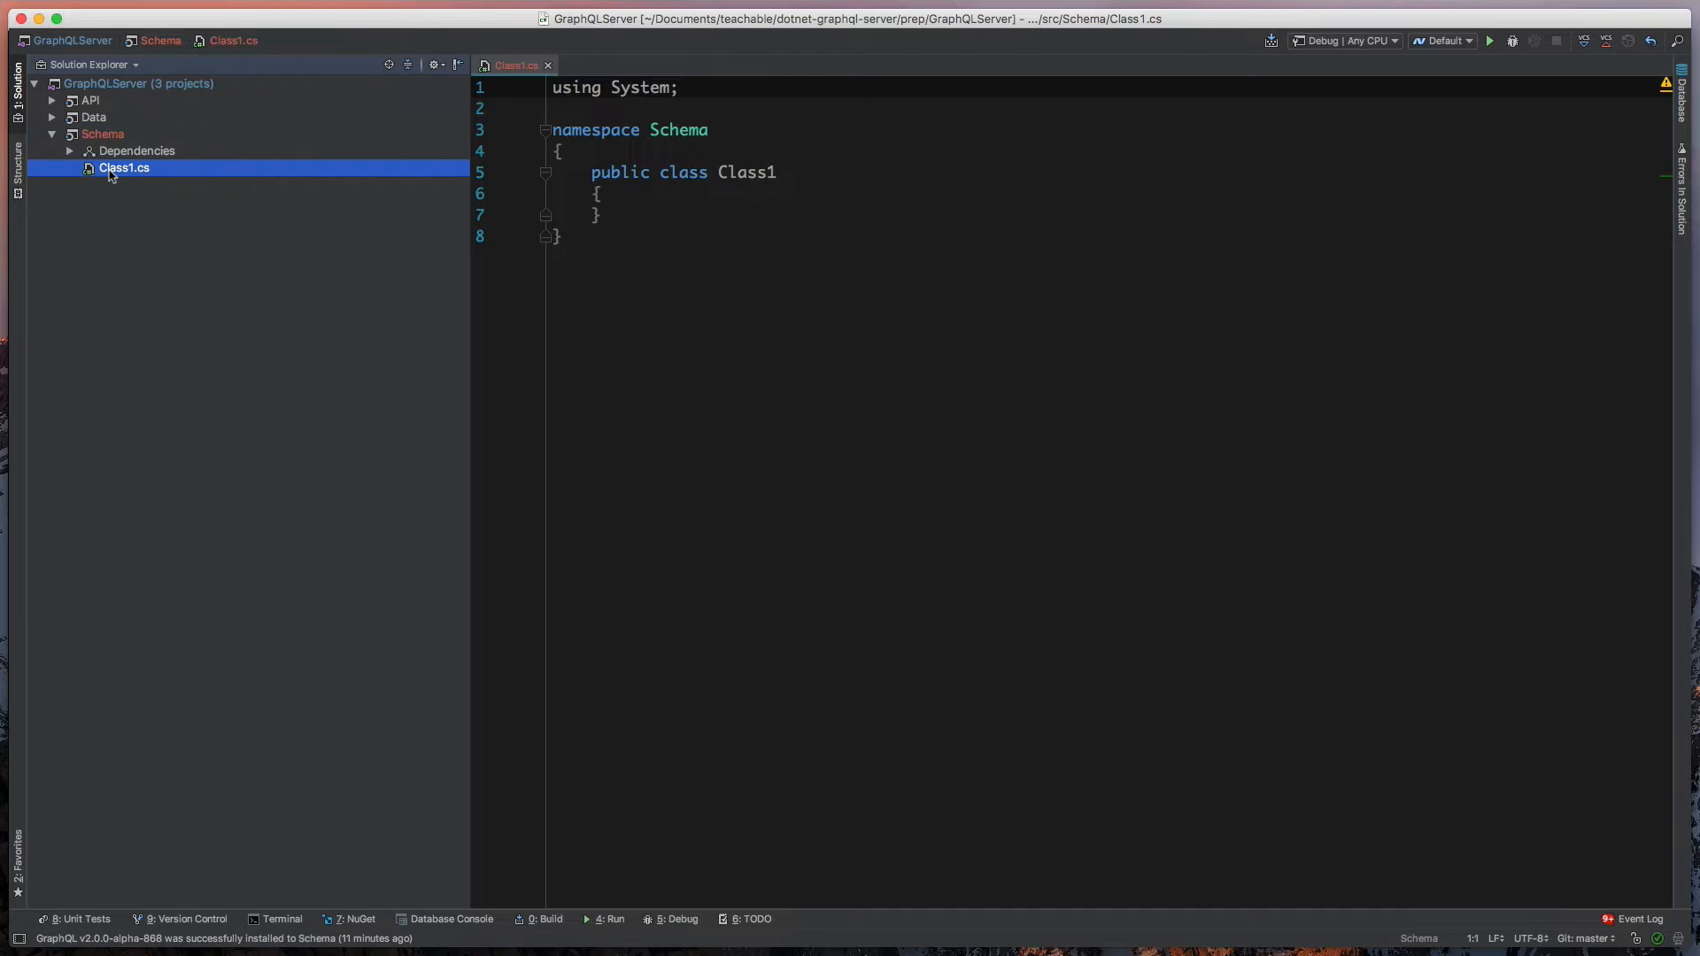
{"action": "right_click", "coordinate": [124, 168]}
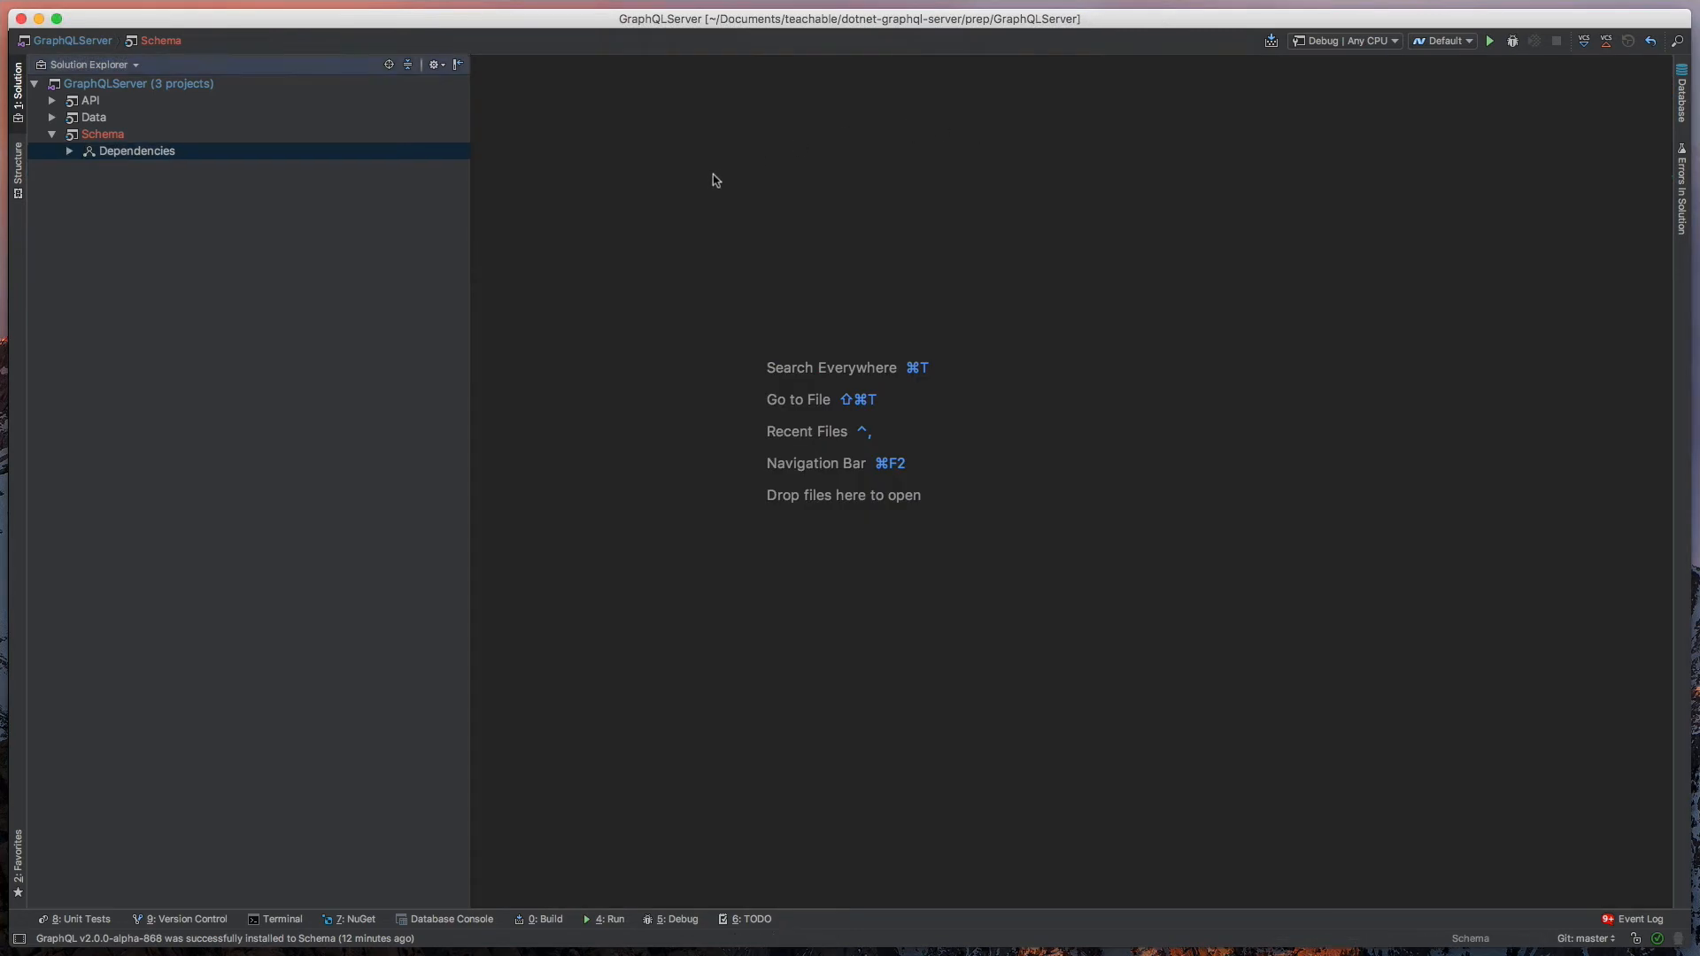
{"action": "mouse_move", "coordinate": [406, 189]}
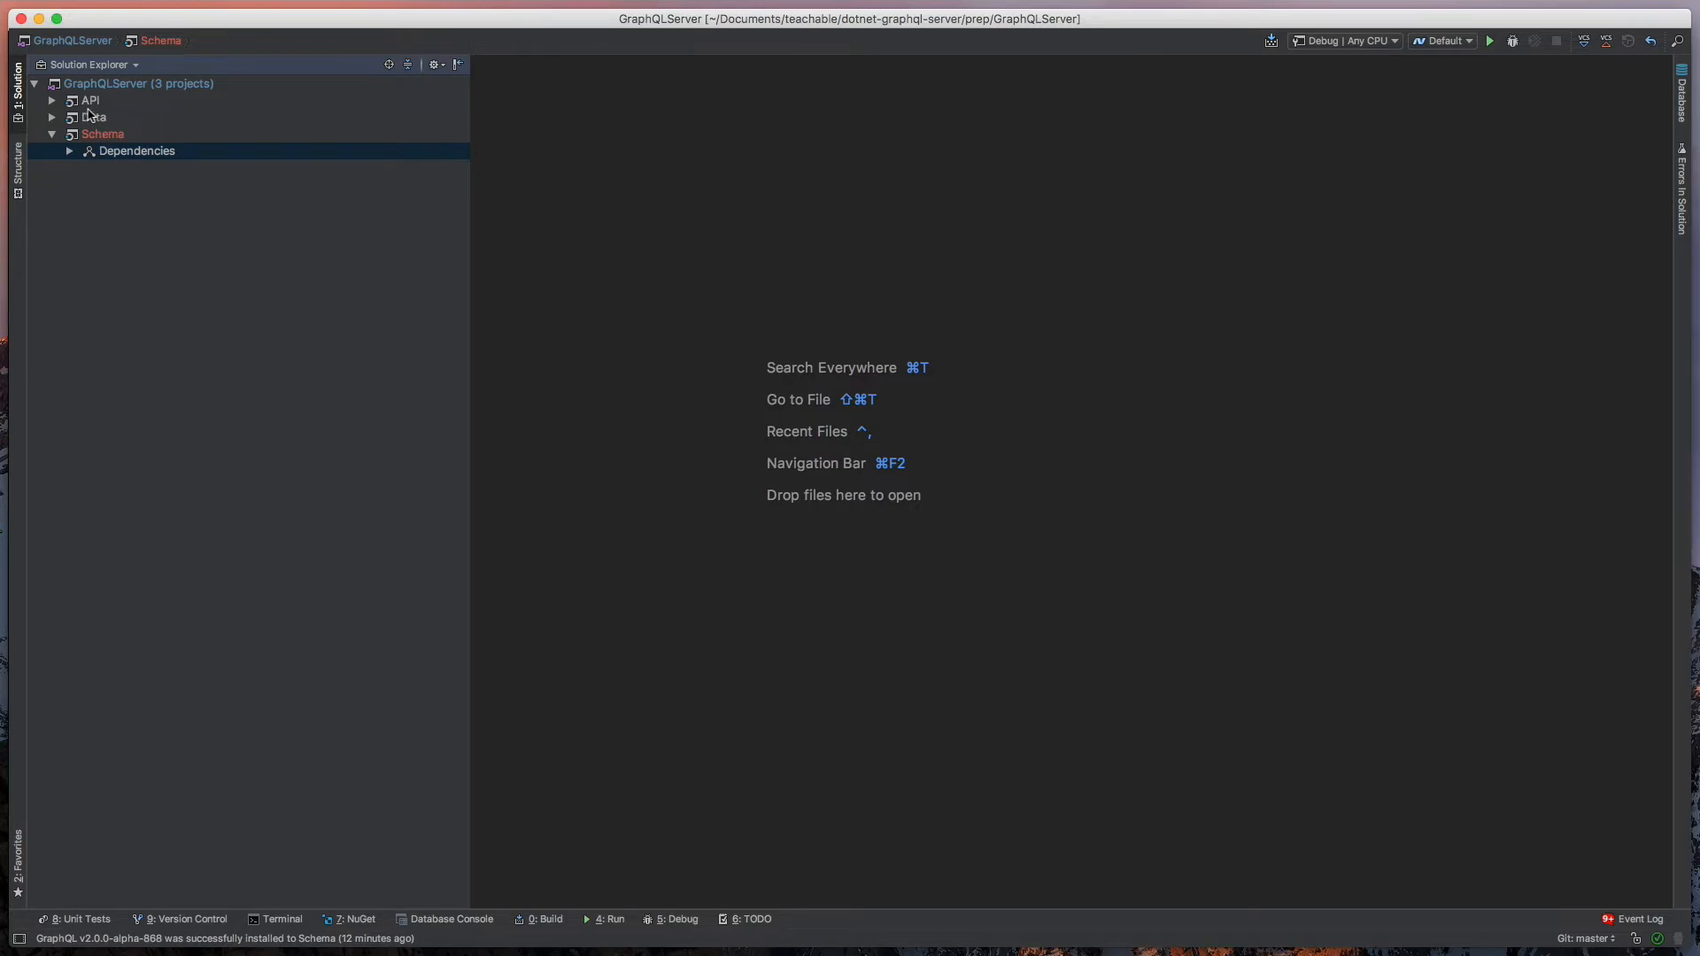
- Add the Data project as a reference of the Schema project
{"action": "right_click", "coordinate": [137, 151]}
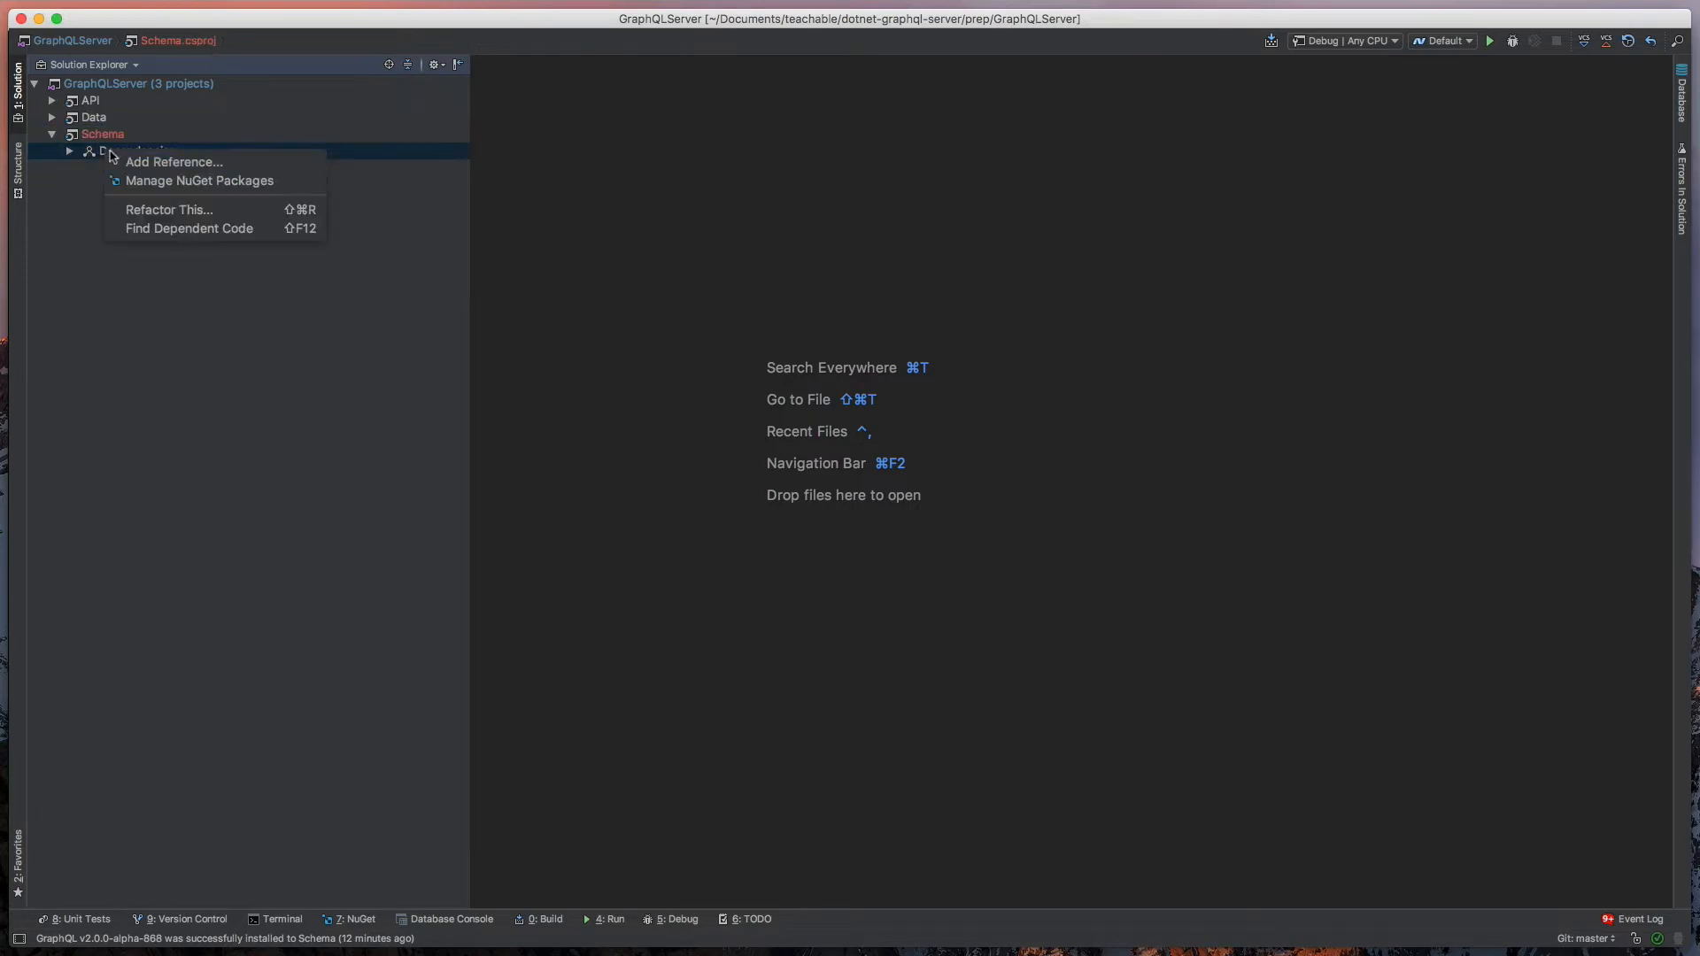
{"action": "left_click", "coordinate": [173, 161]}
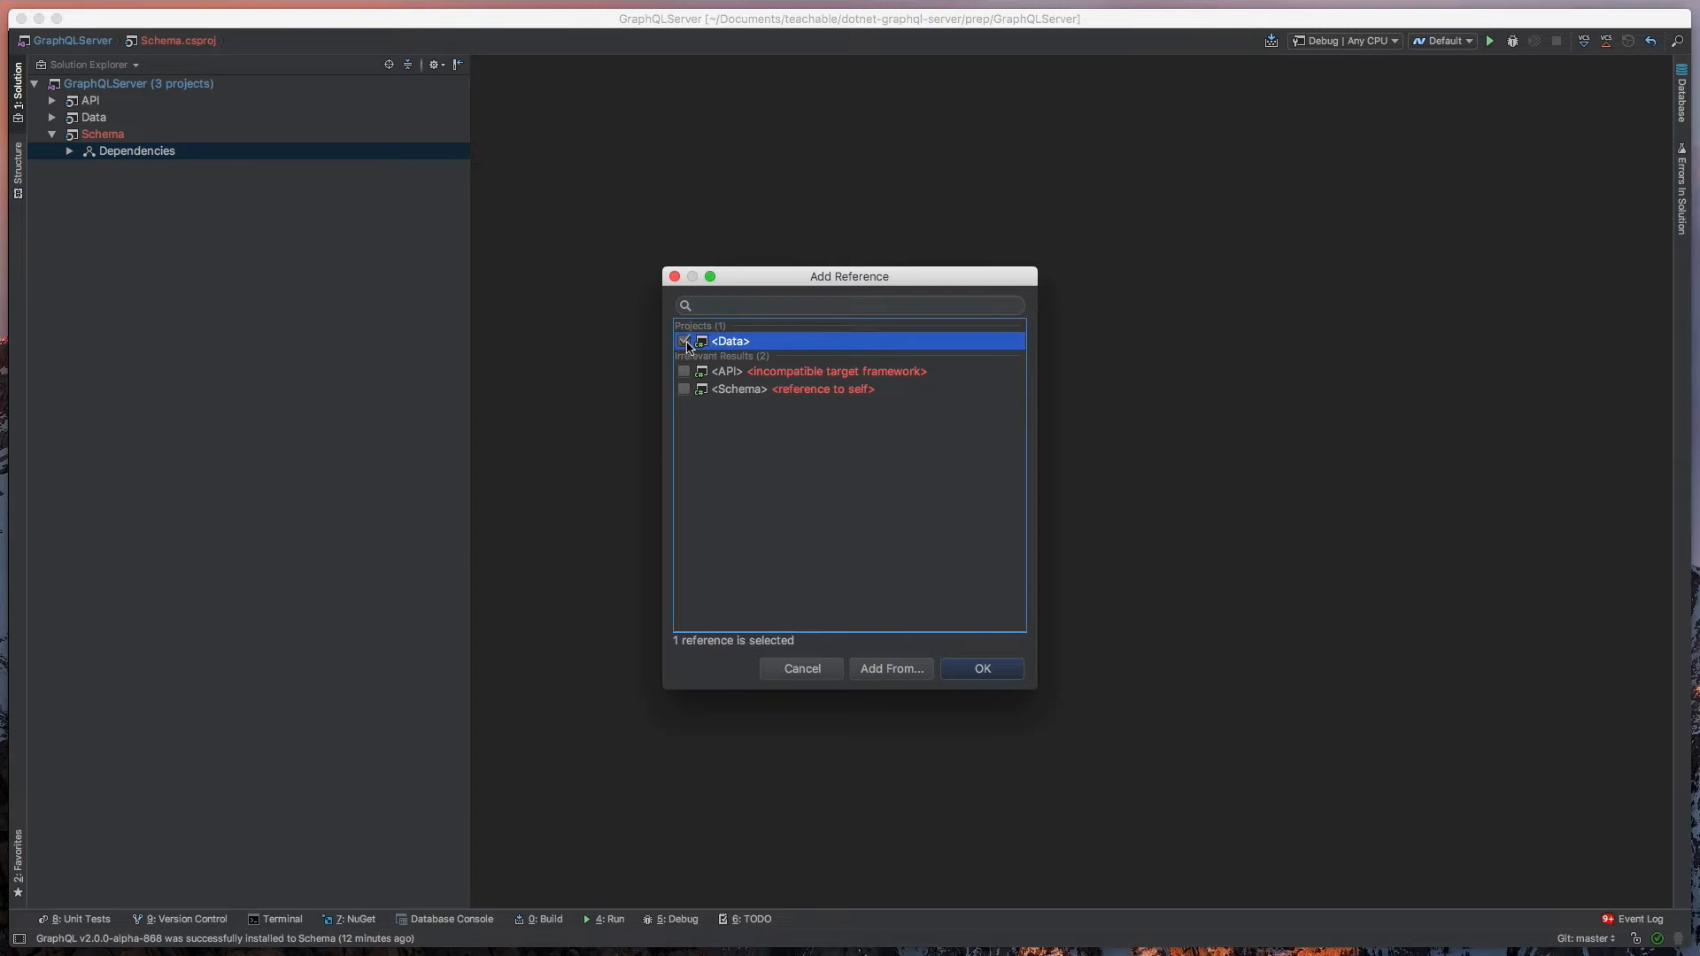
{"action": "left_click", "coordinate": [980, 667]}
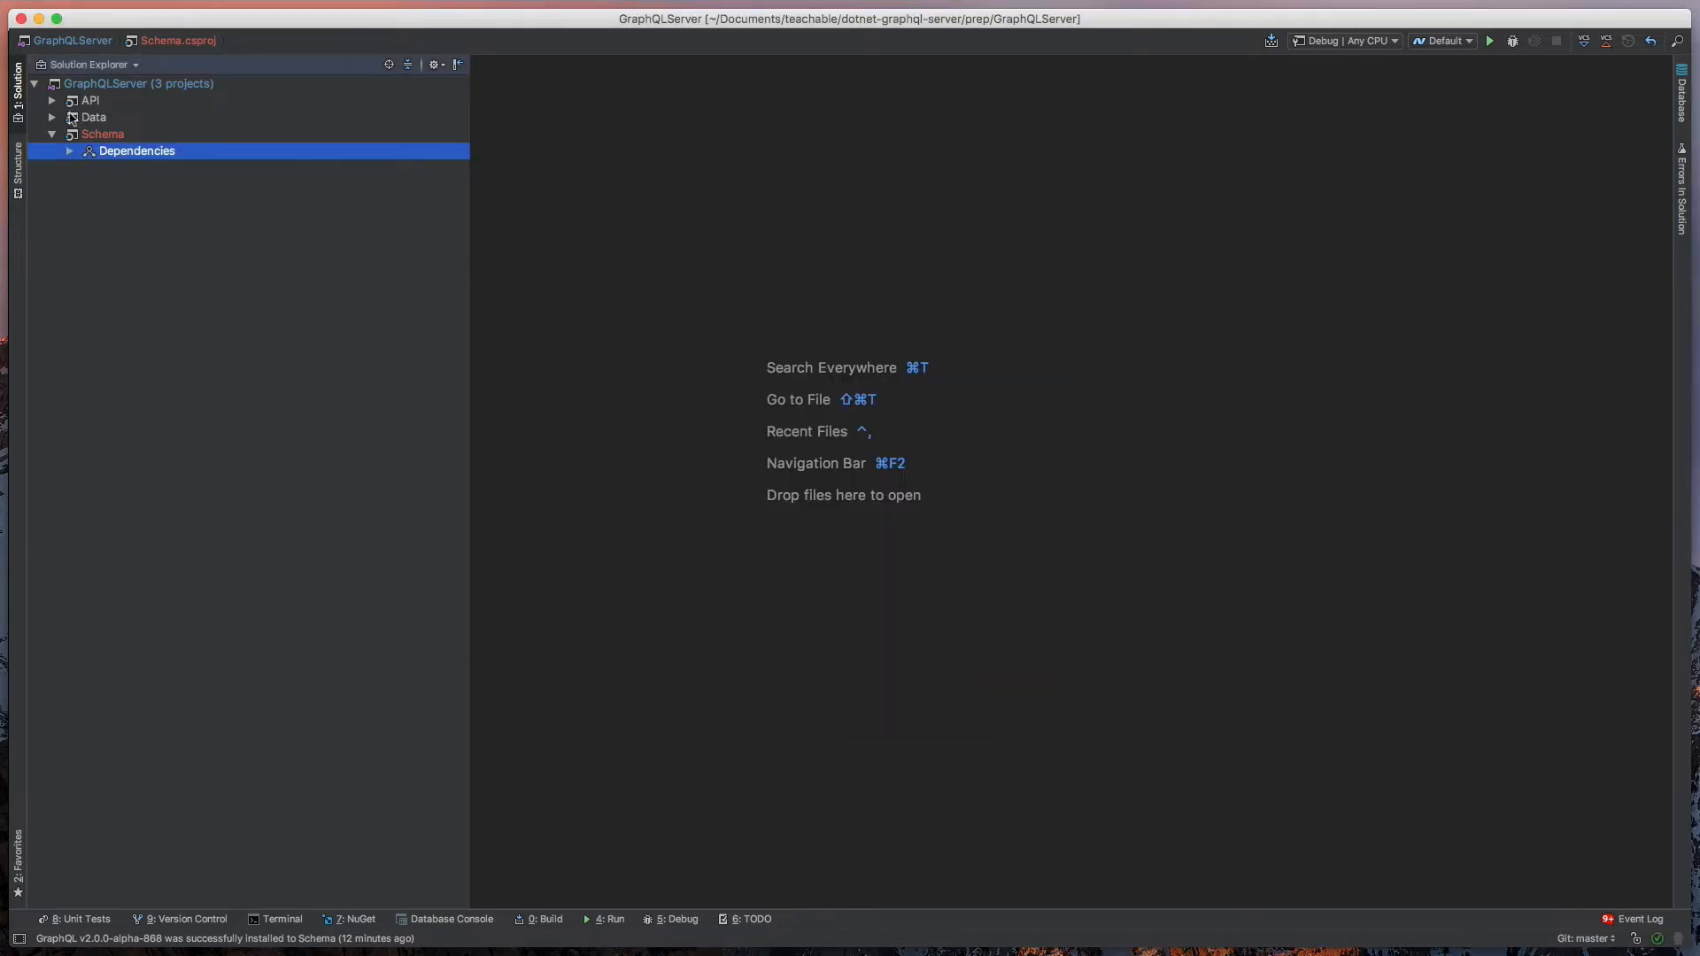
- Add Schema as a reference of the API project and check its dependencies
{"action": "right_click", "coordinate": [136, 116]}
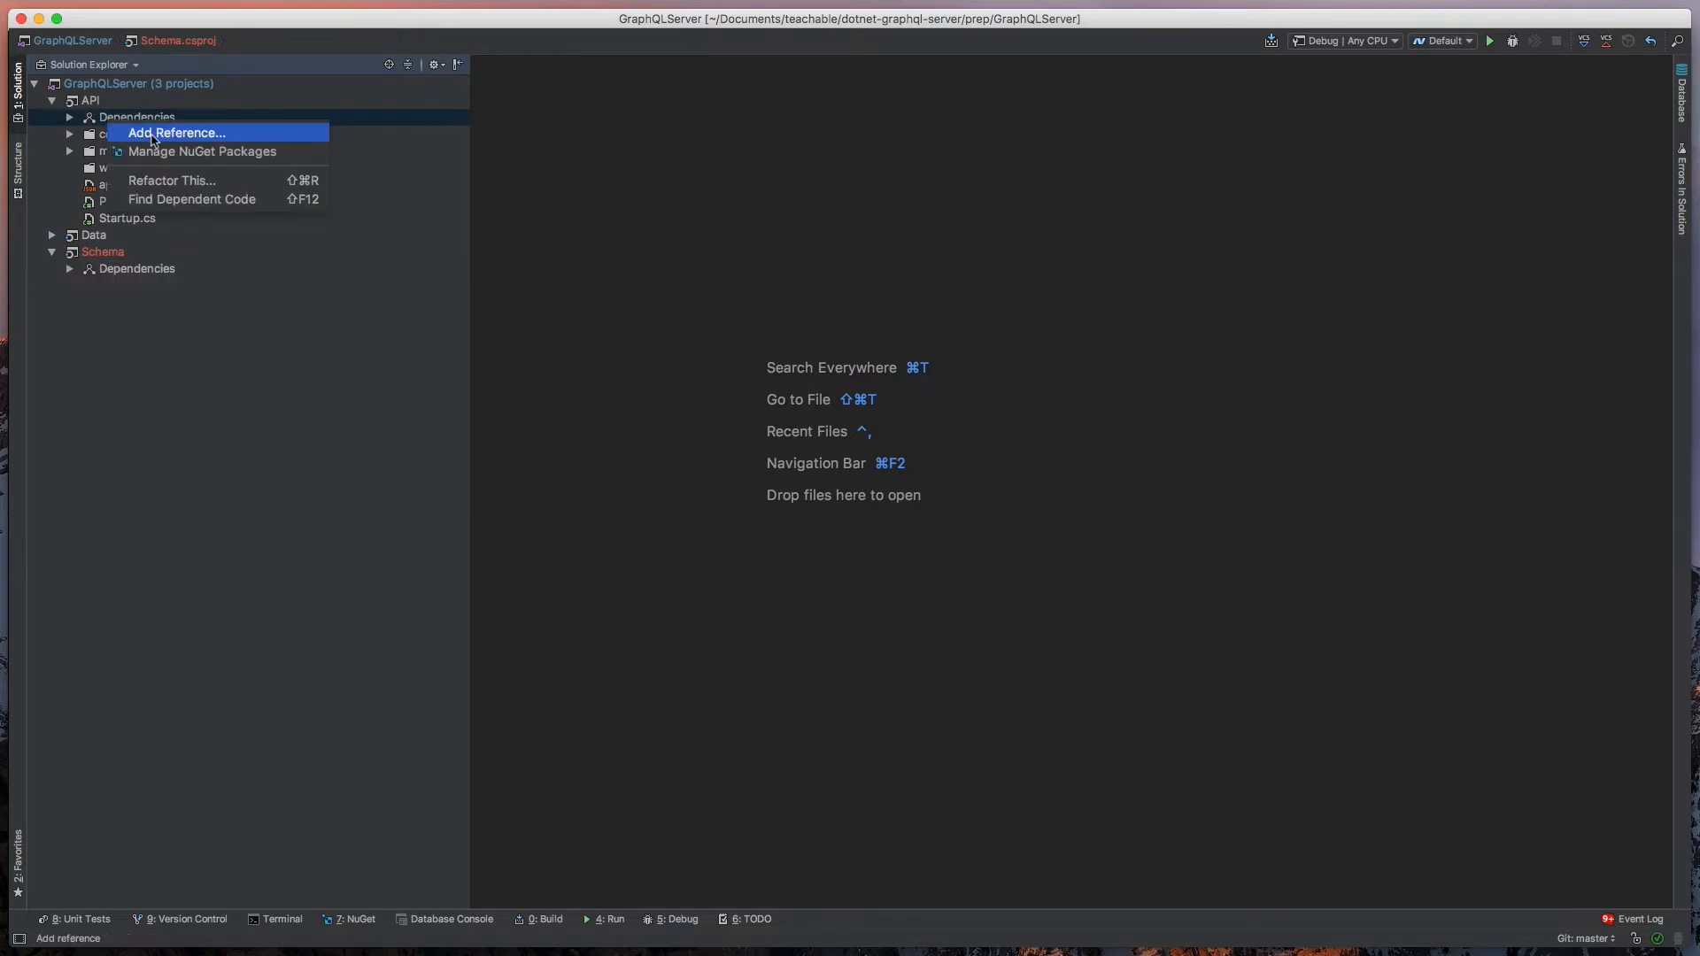
{"action": "left_click", "coordinate": [174, 132]}
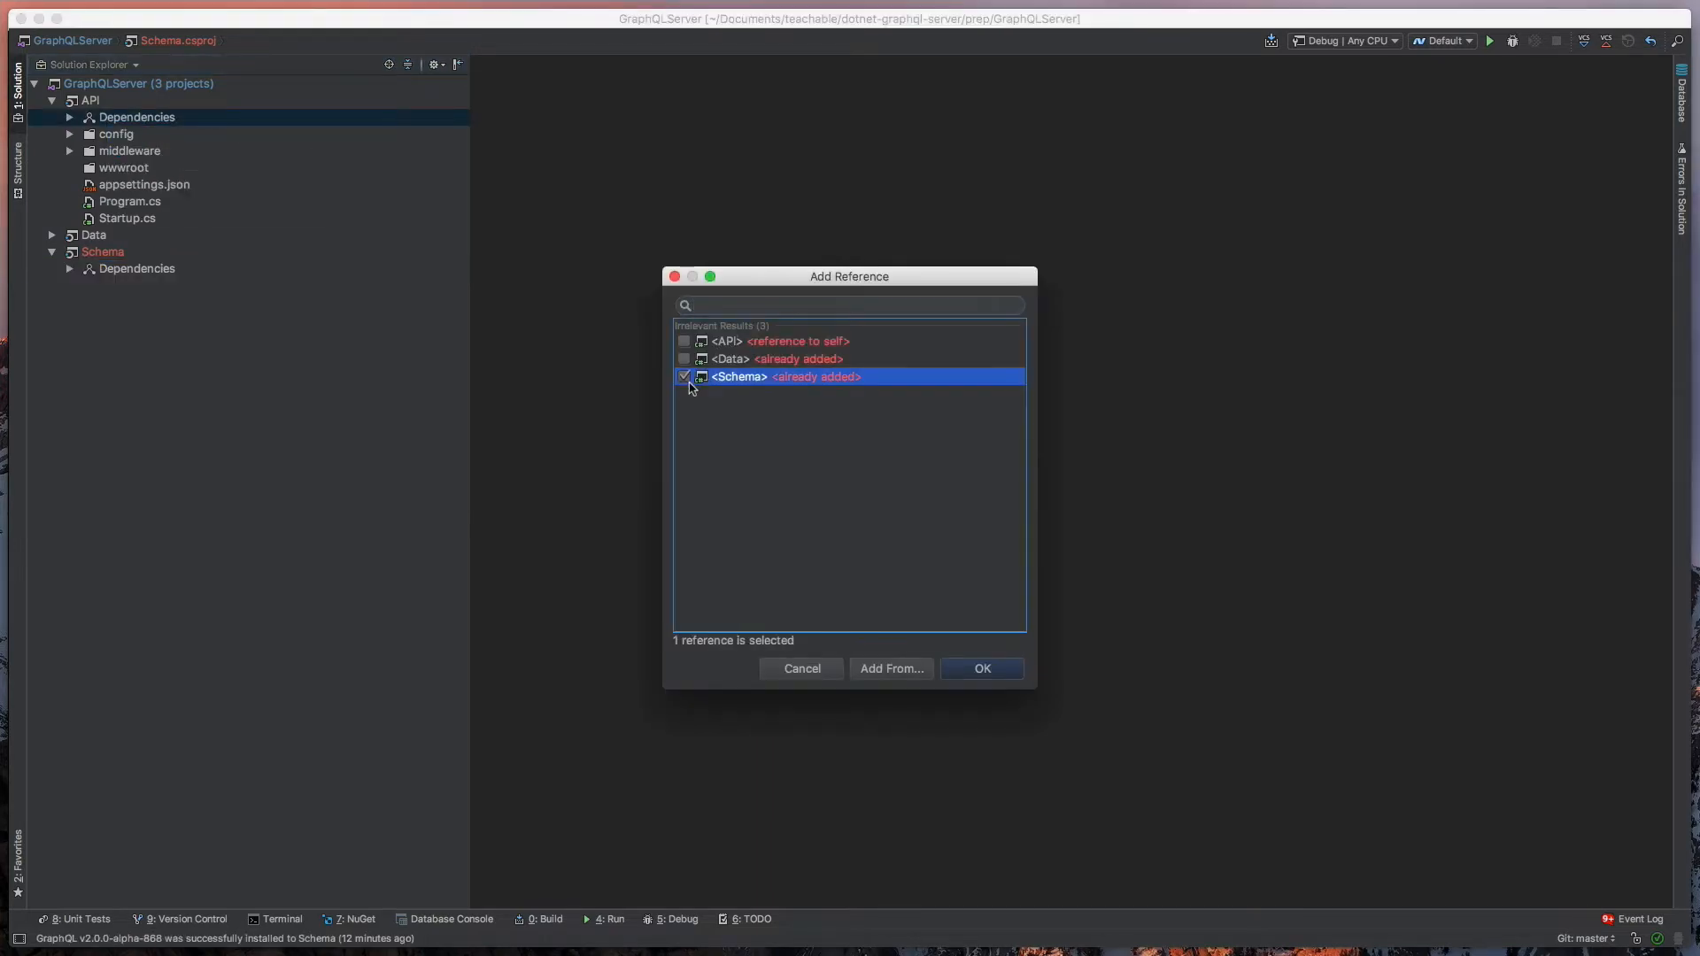
{"action": "left_click", "coordinate": [980, 667]}
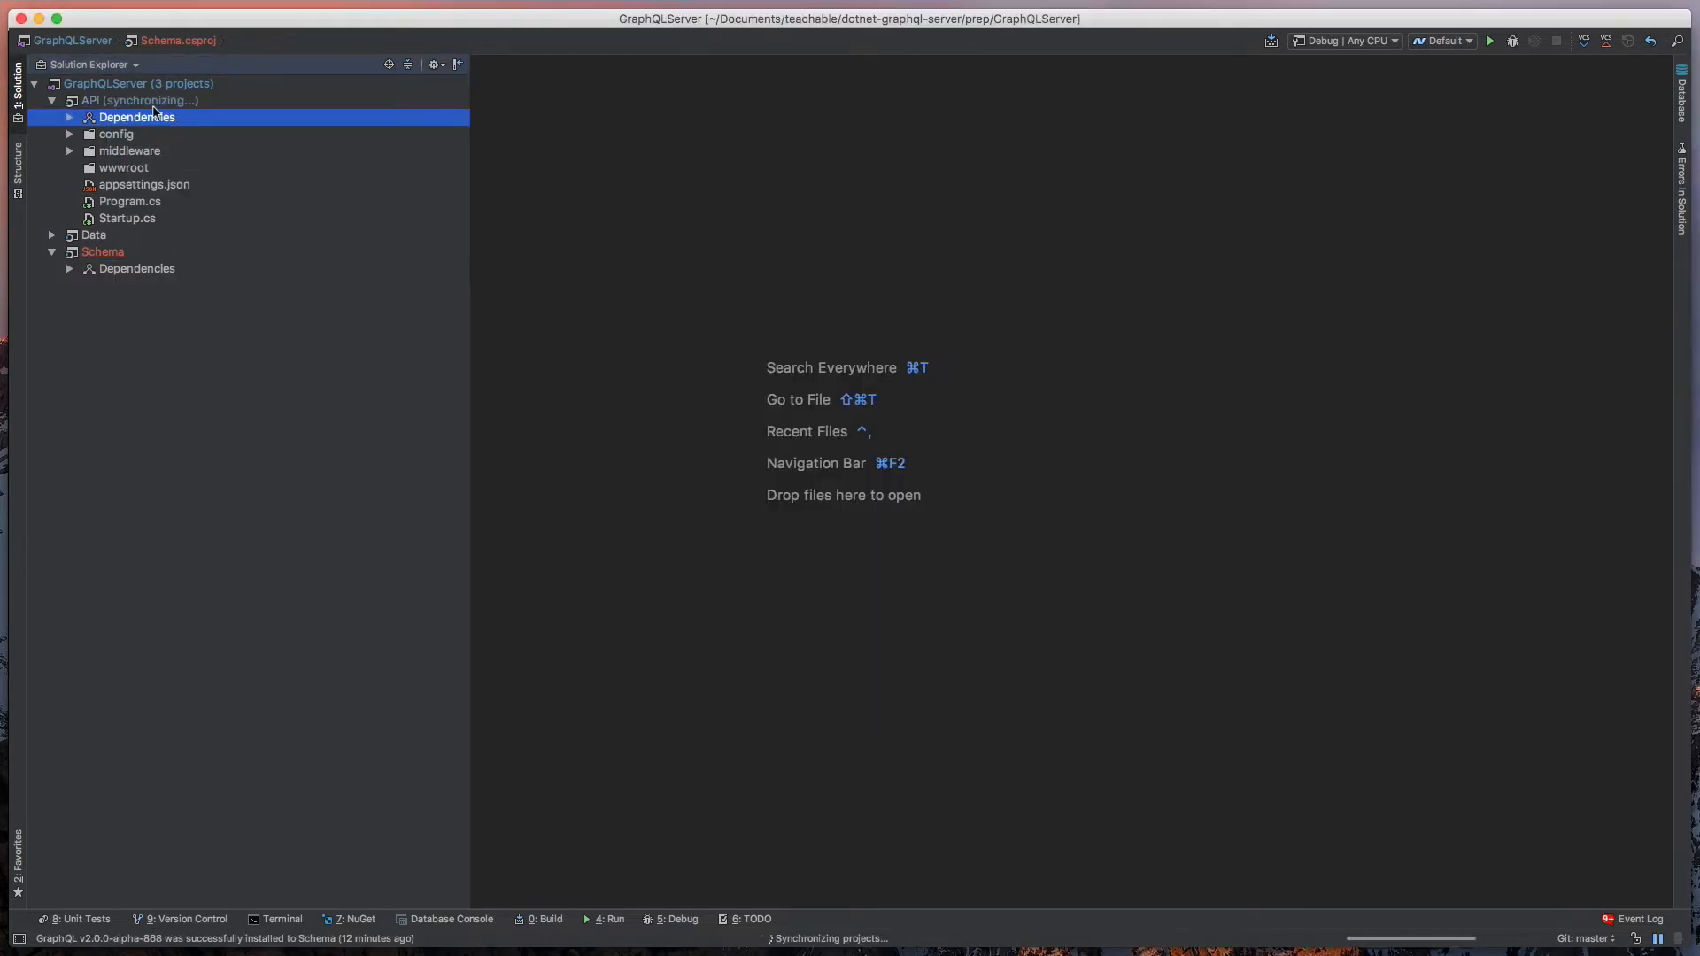
{"action": "left_click", "coordinate": [69, 116]}
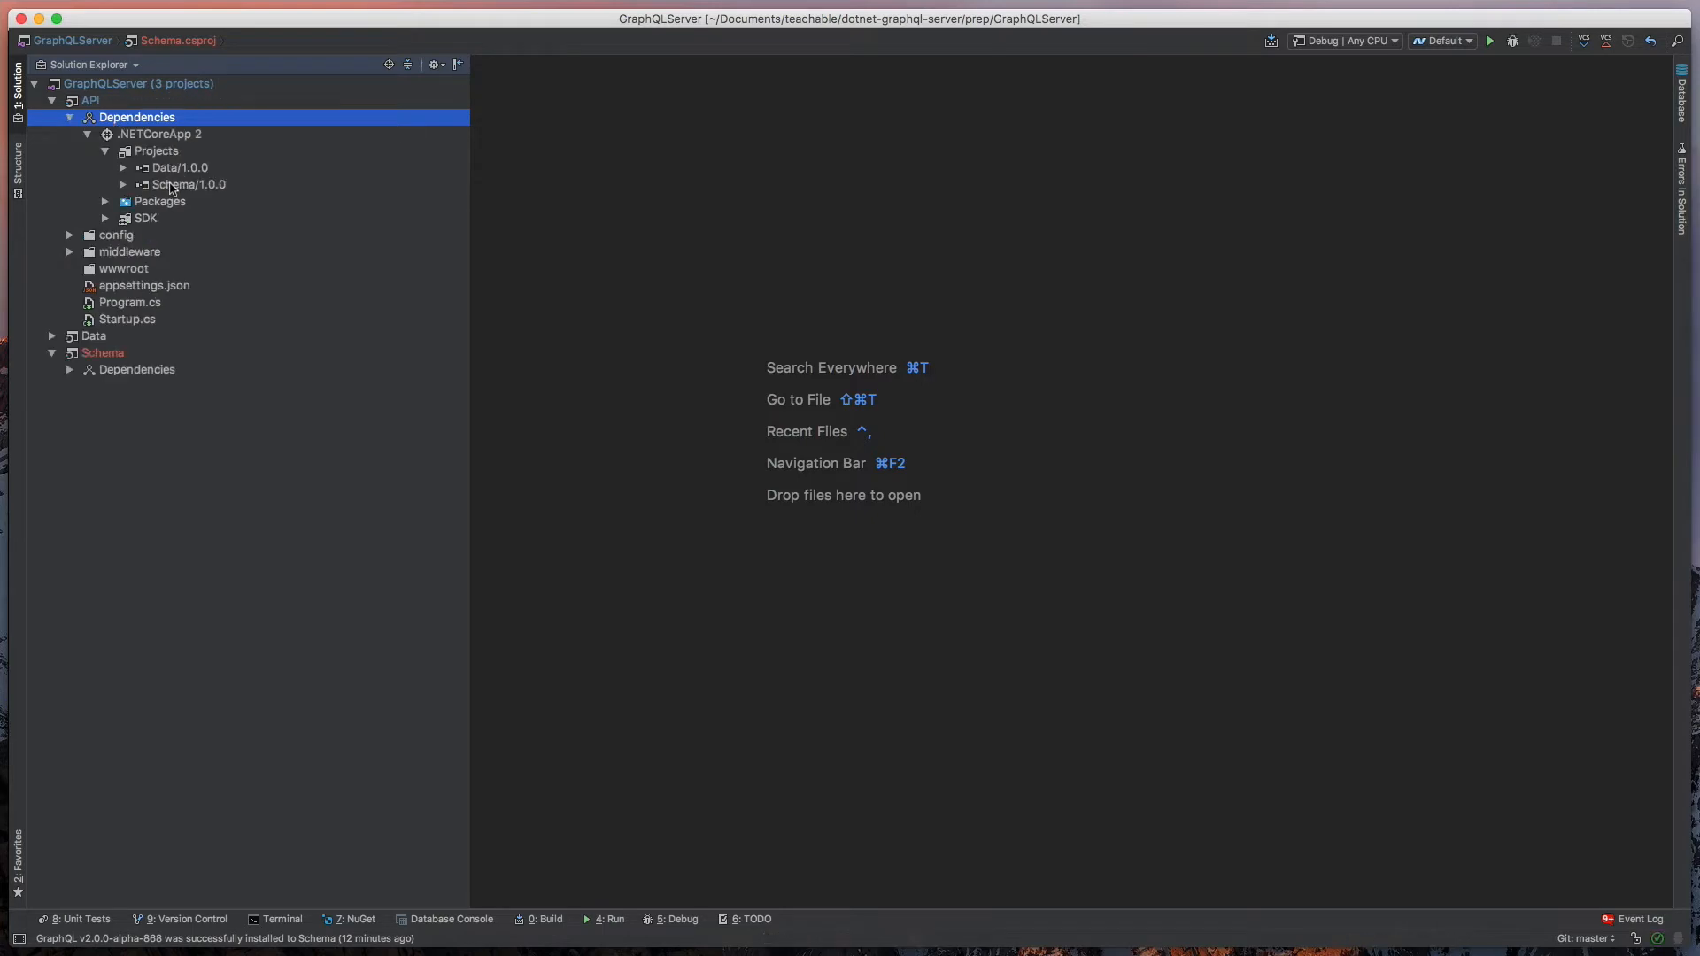
{"action": "left_click", "coordinate": [51, 100]}
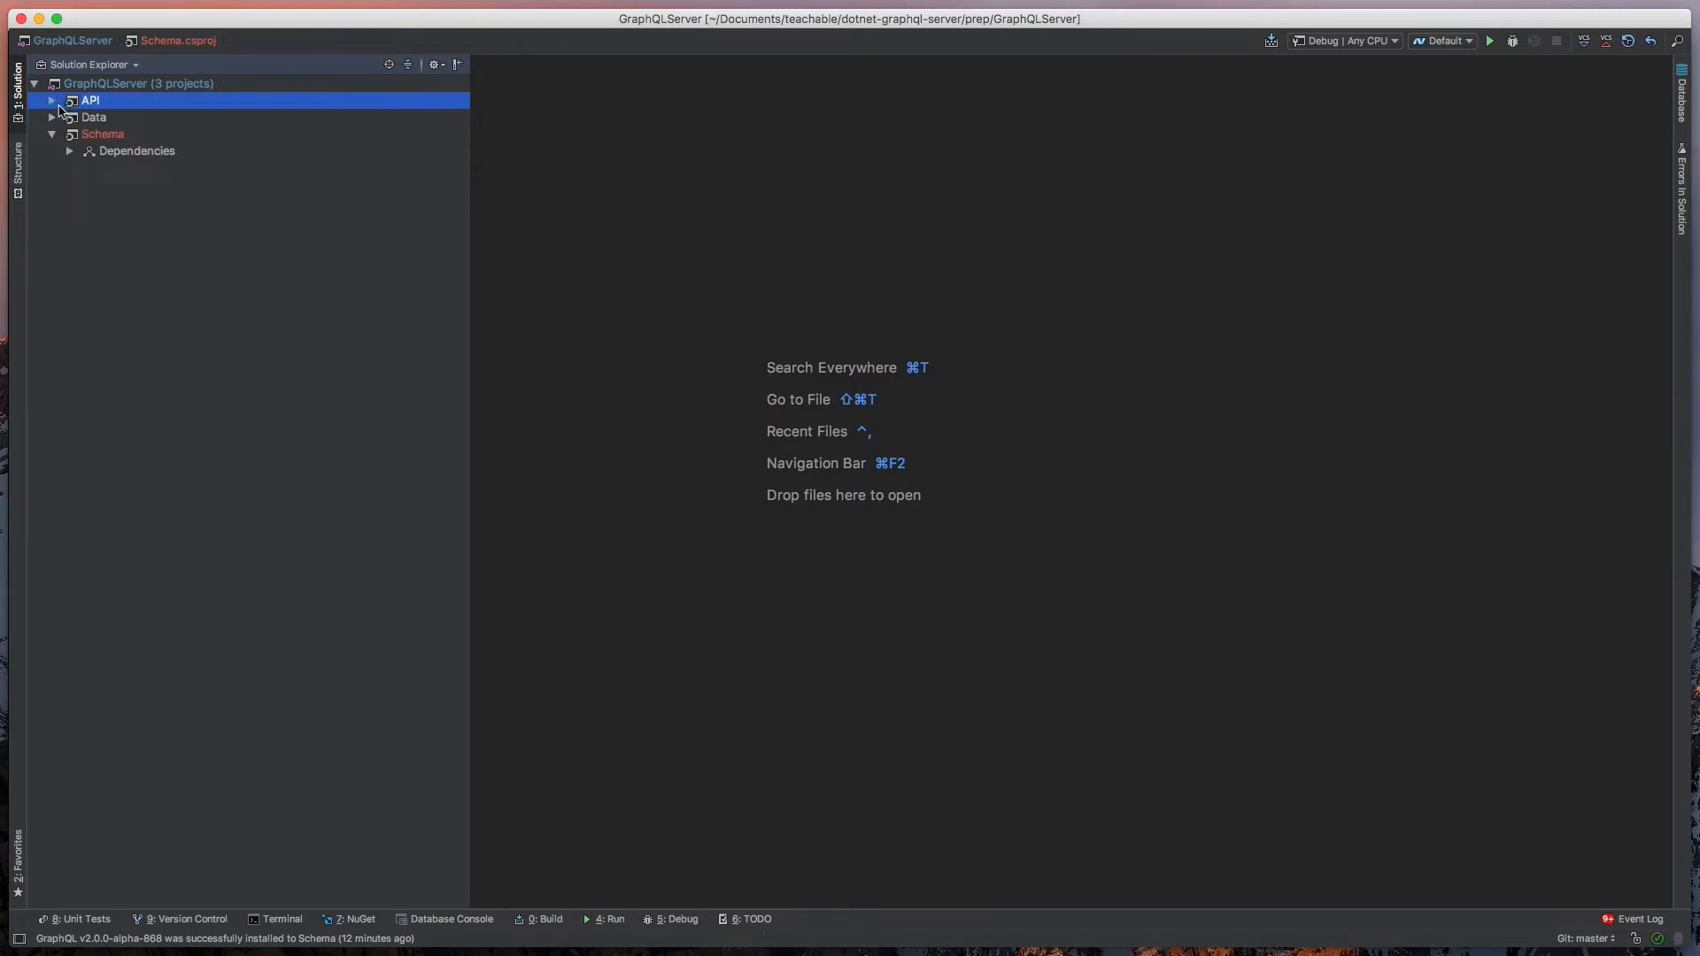
{"action": "left_click", "coordinate": [136, 151]}
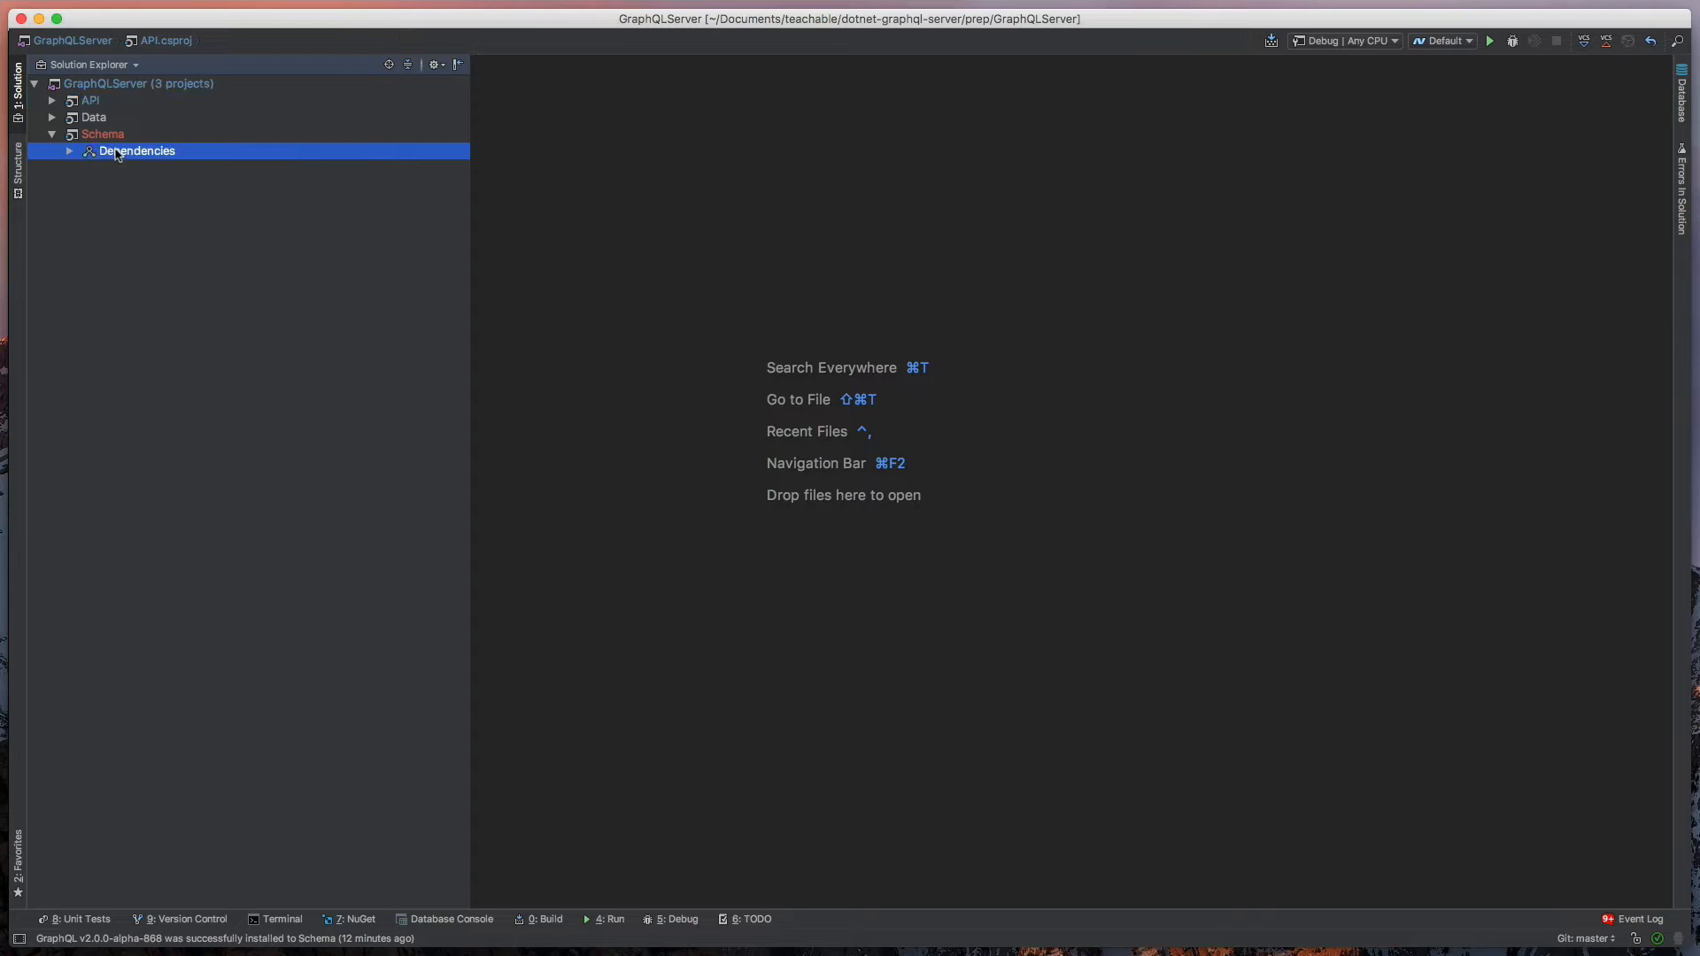
- Search NuGet for graphql and install GraphQL 2.0.0-alpha-868 into Schema
{"action": "left_click", "coordinate": [357, 918]}
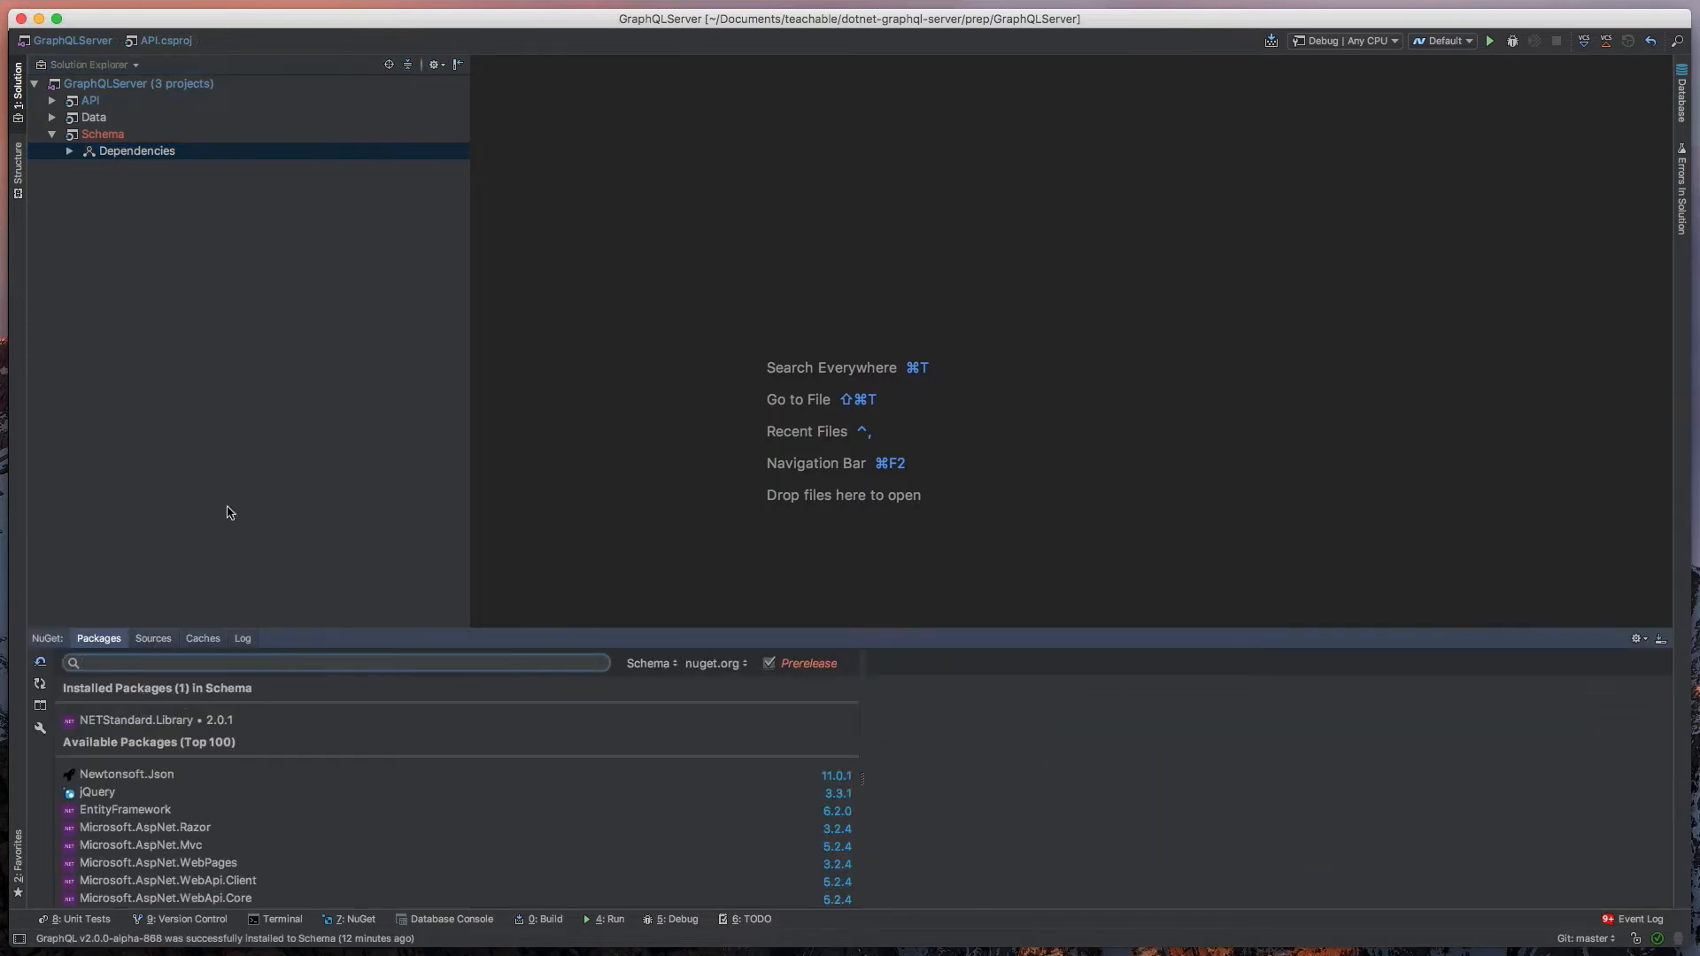
{"action": "type", "text": "graphql"}
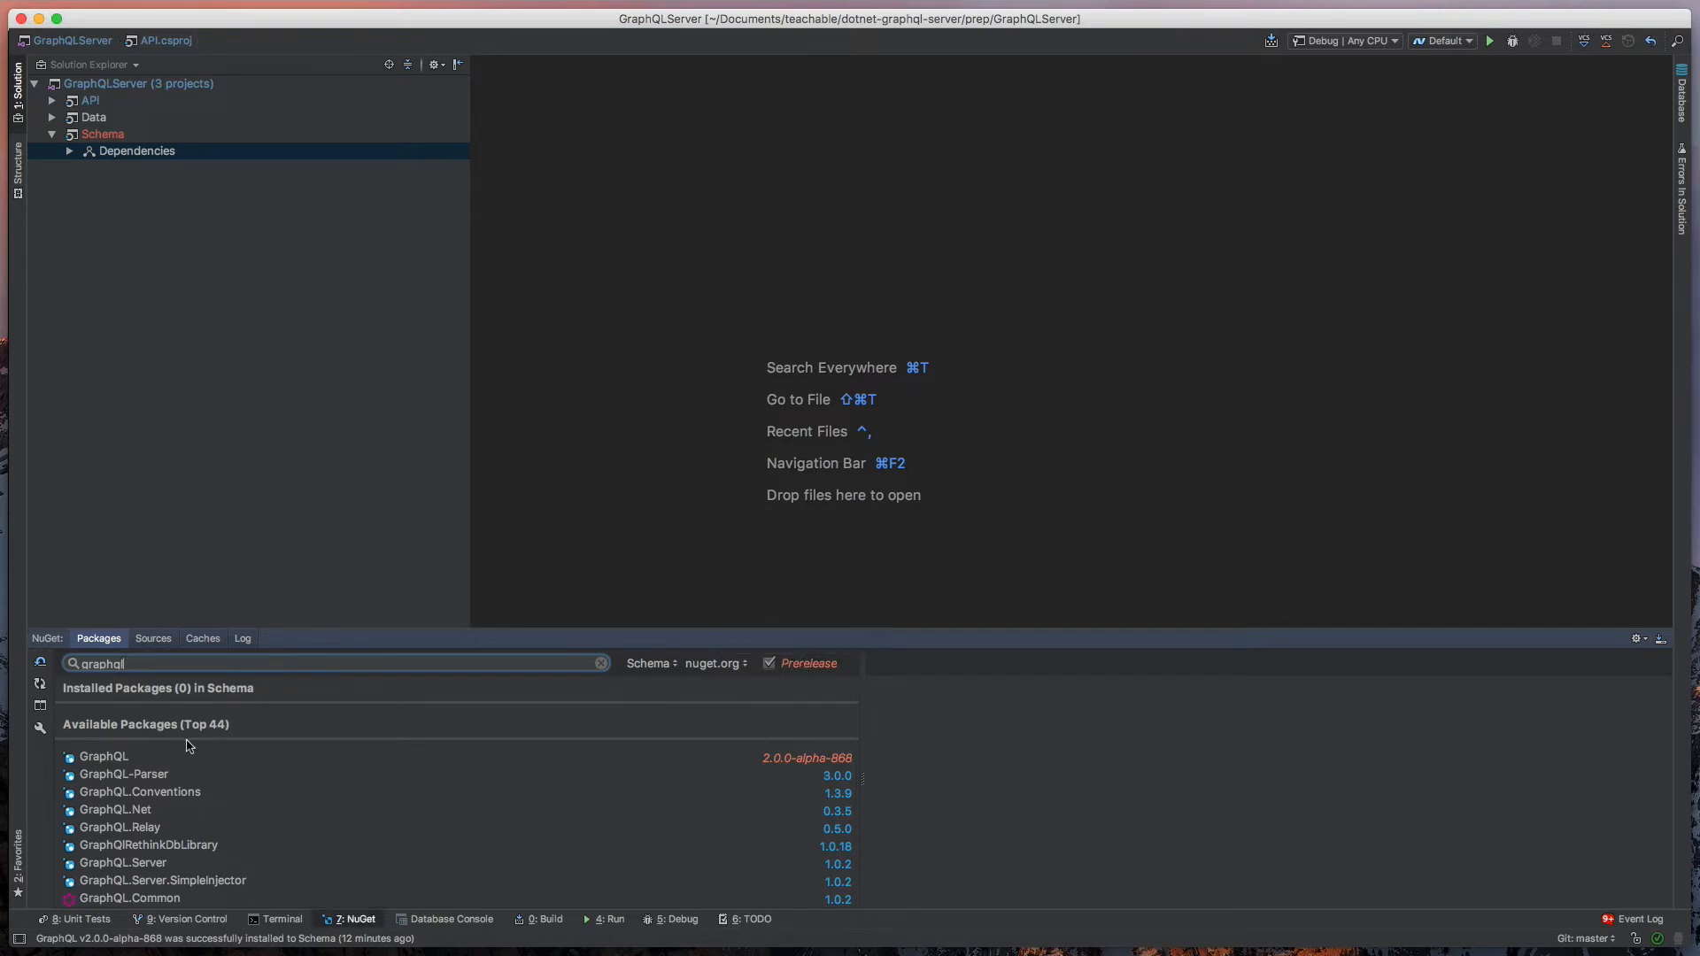
{"action": "left_click", "coordinate": [105, 755]}
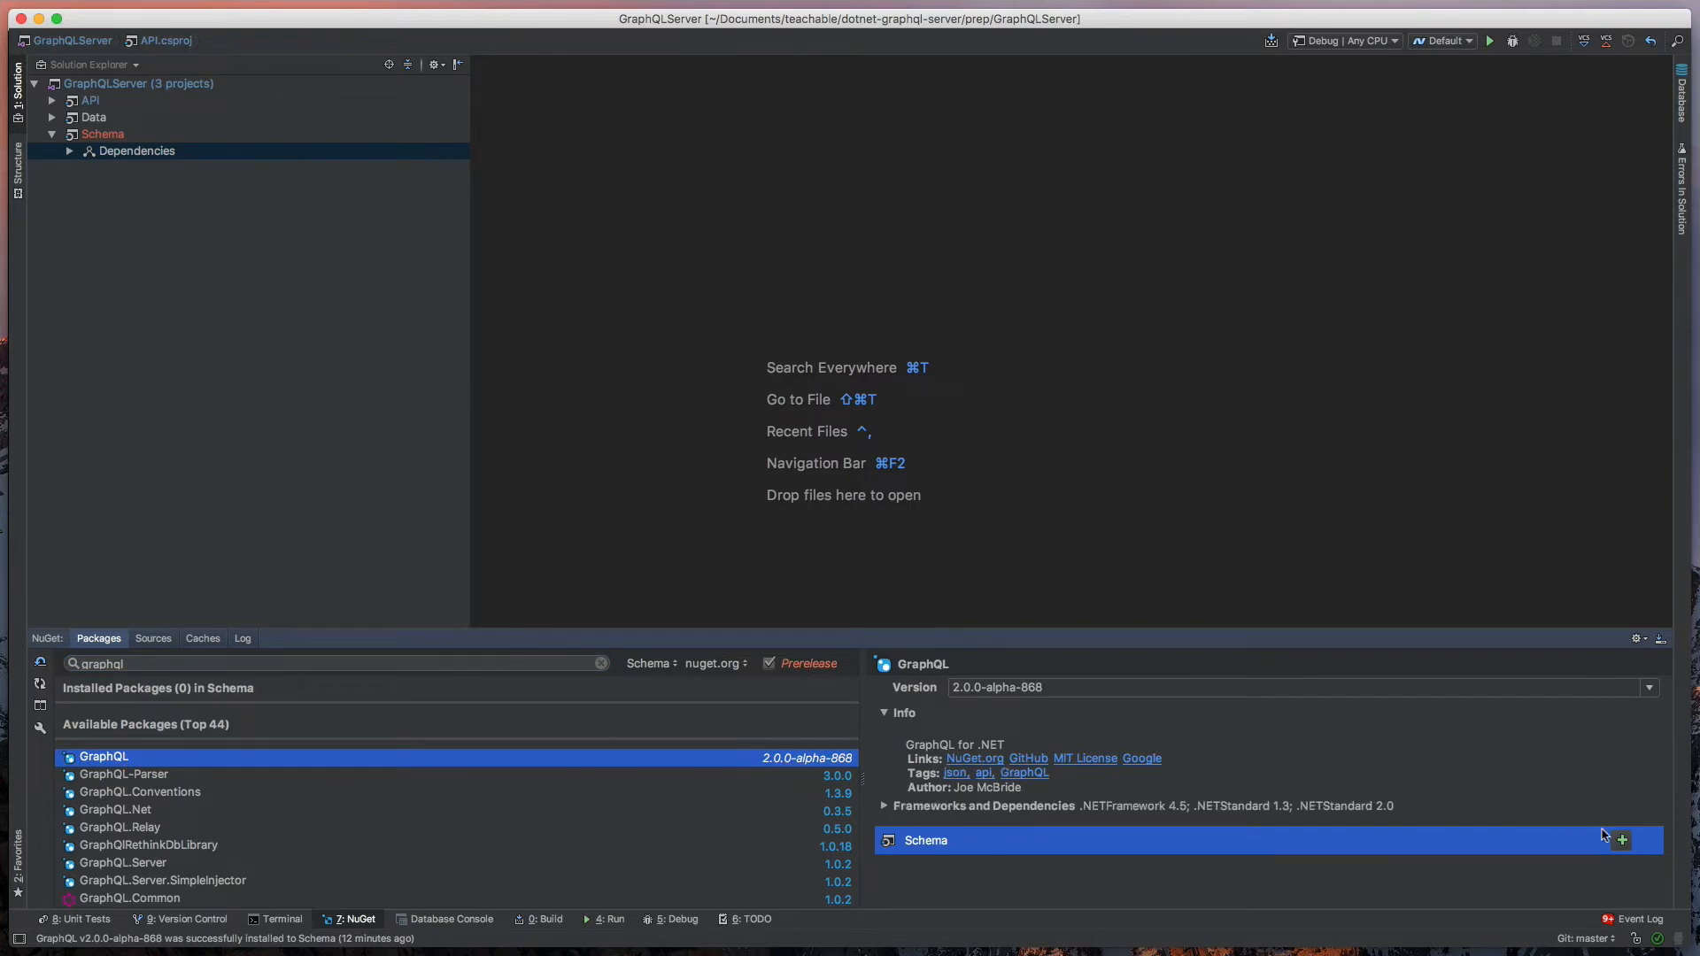
{"action": "left_click", "coordinate": [1620, 840]}
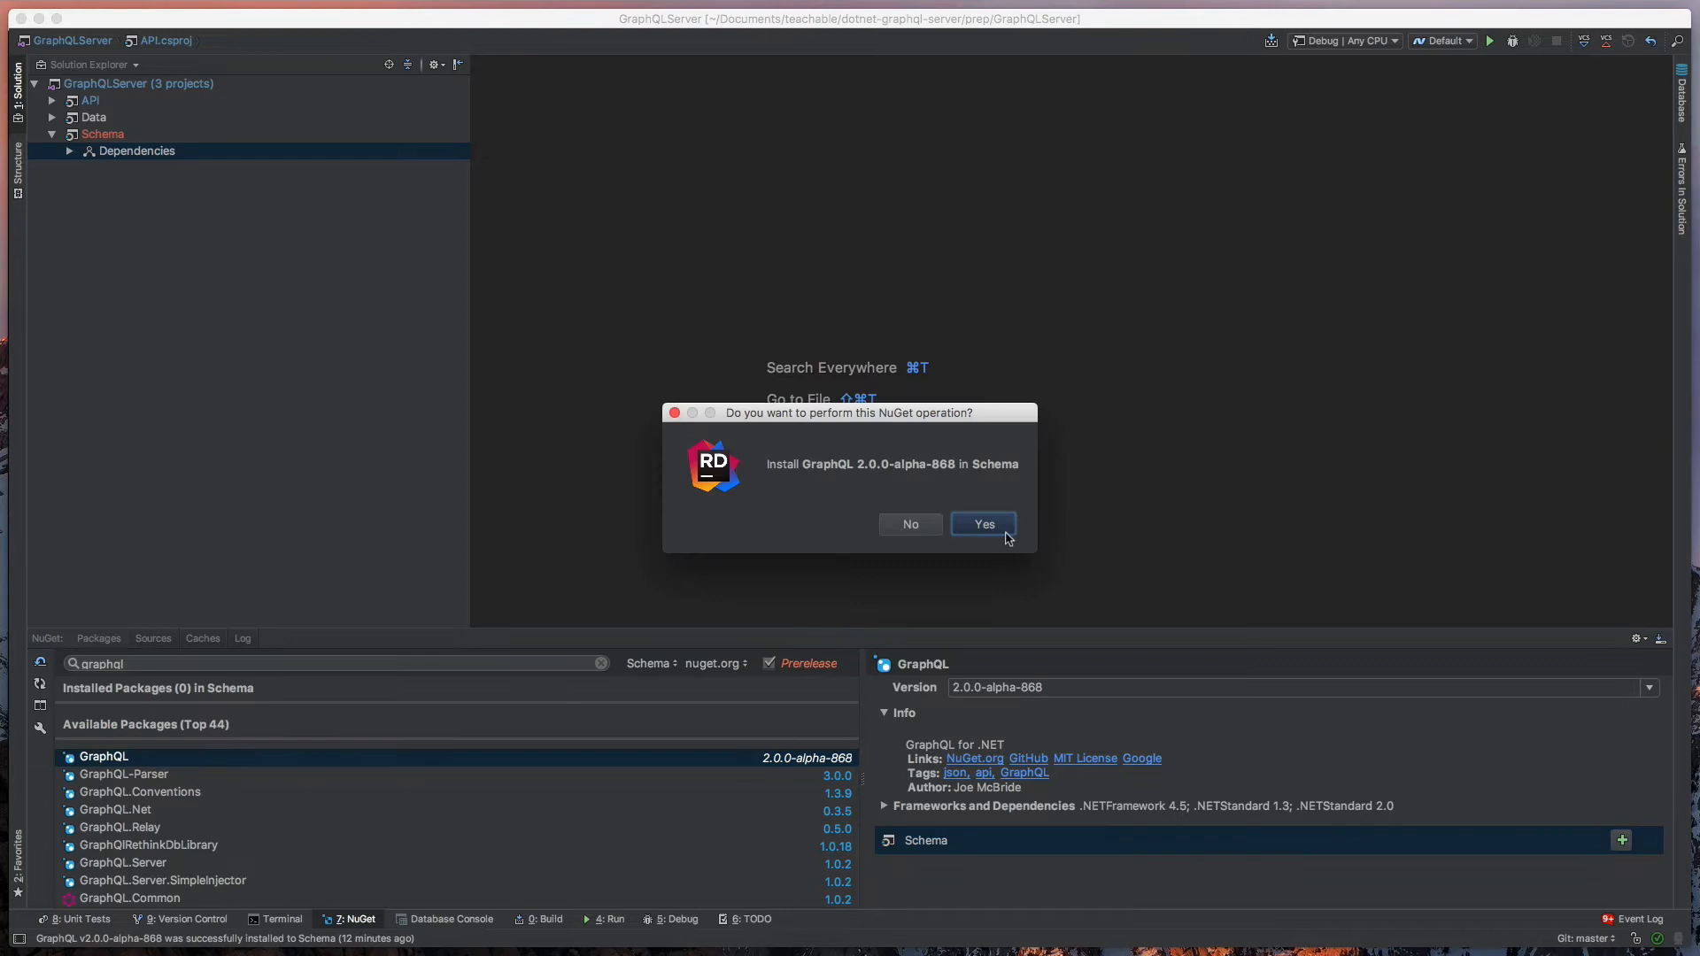
{"action": "left_click", "coordinate": [981, 523]}
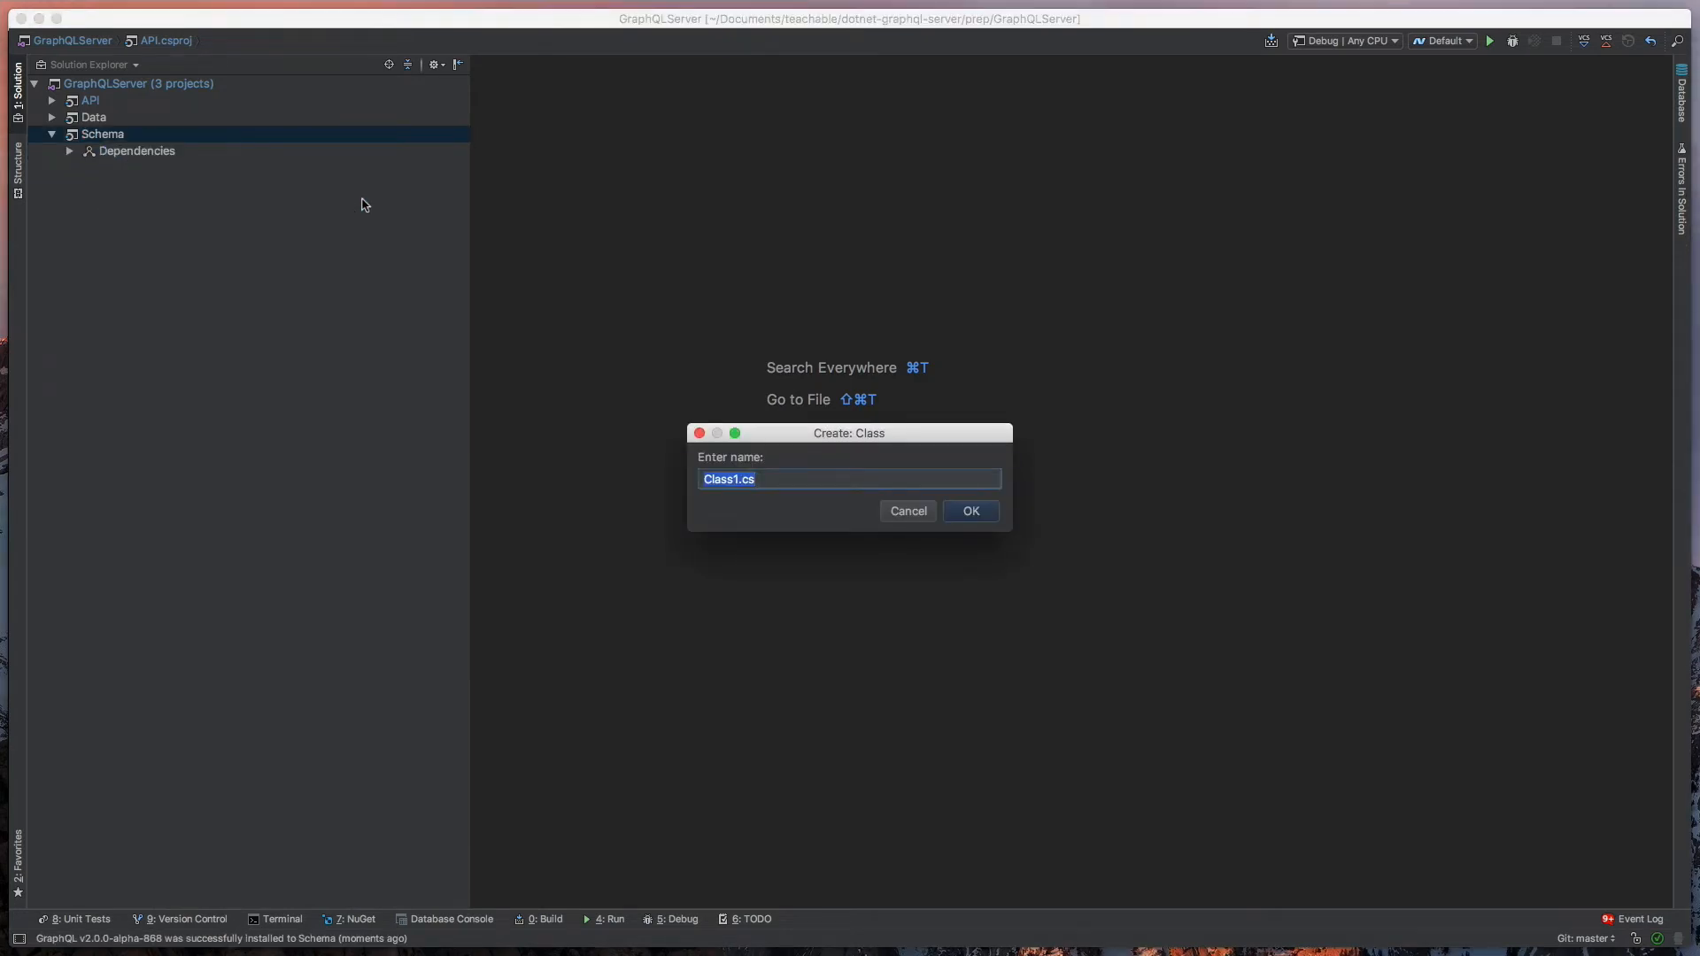
- Name the new class BicycleShopSchema and create it
{"action": "type", "text": "BicycleShopSchema"}
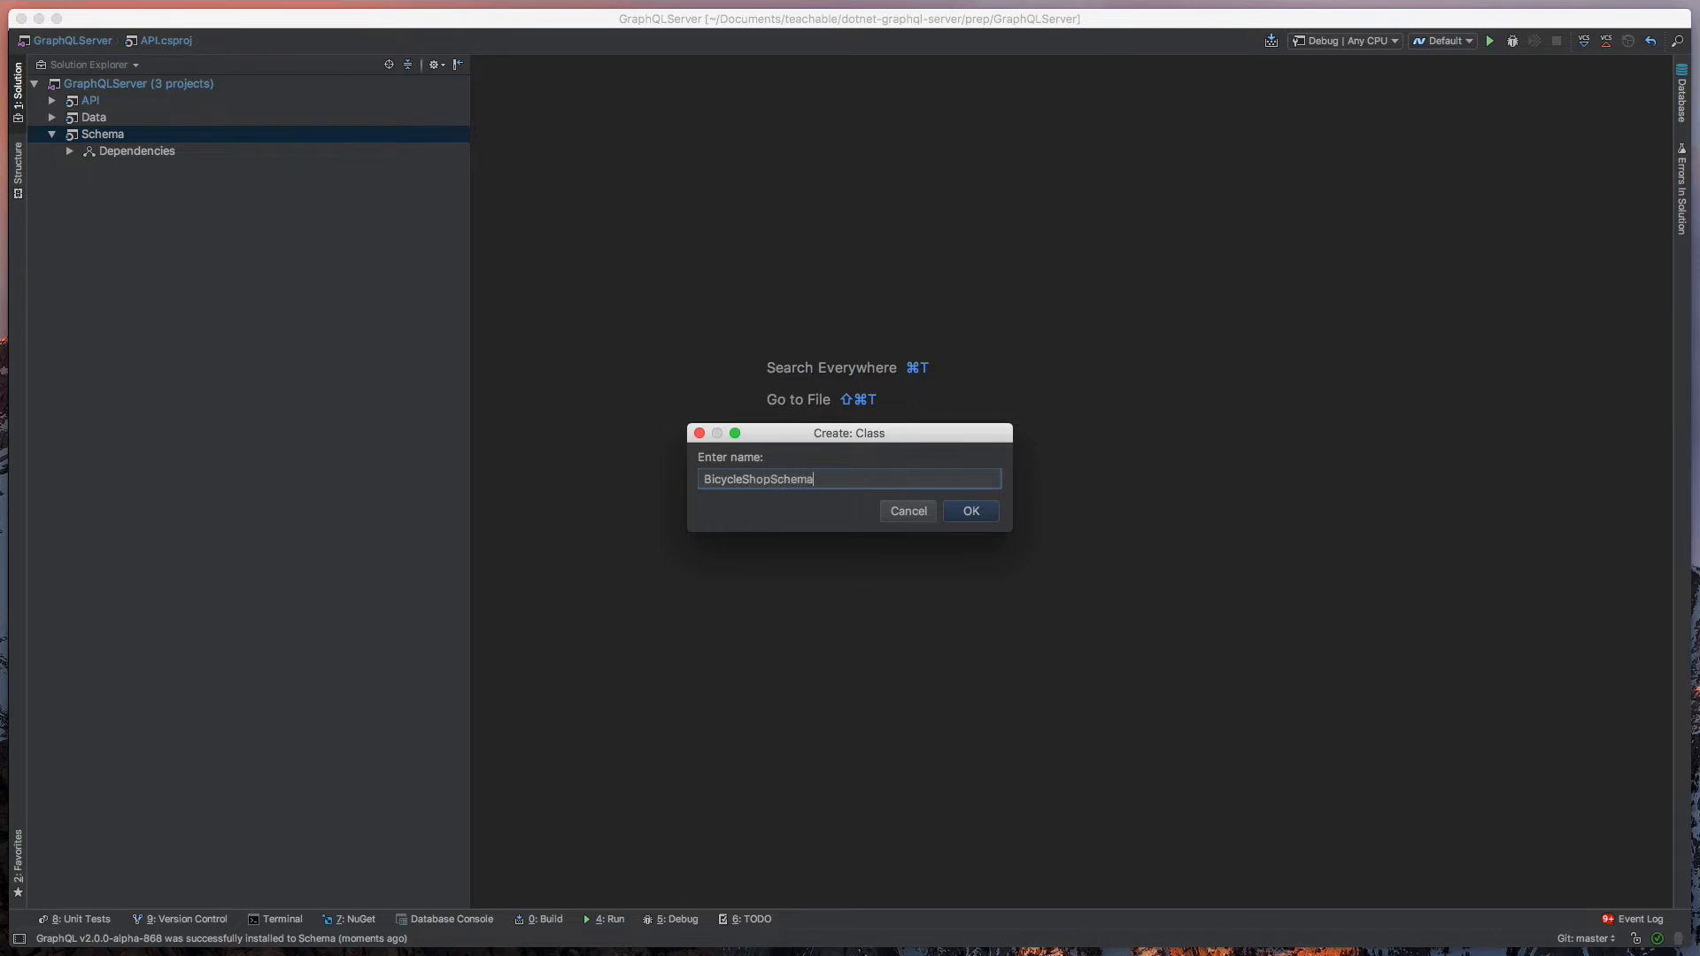
{"action": "left_click", "coordinate": [968, 511]}
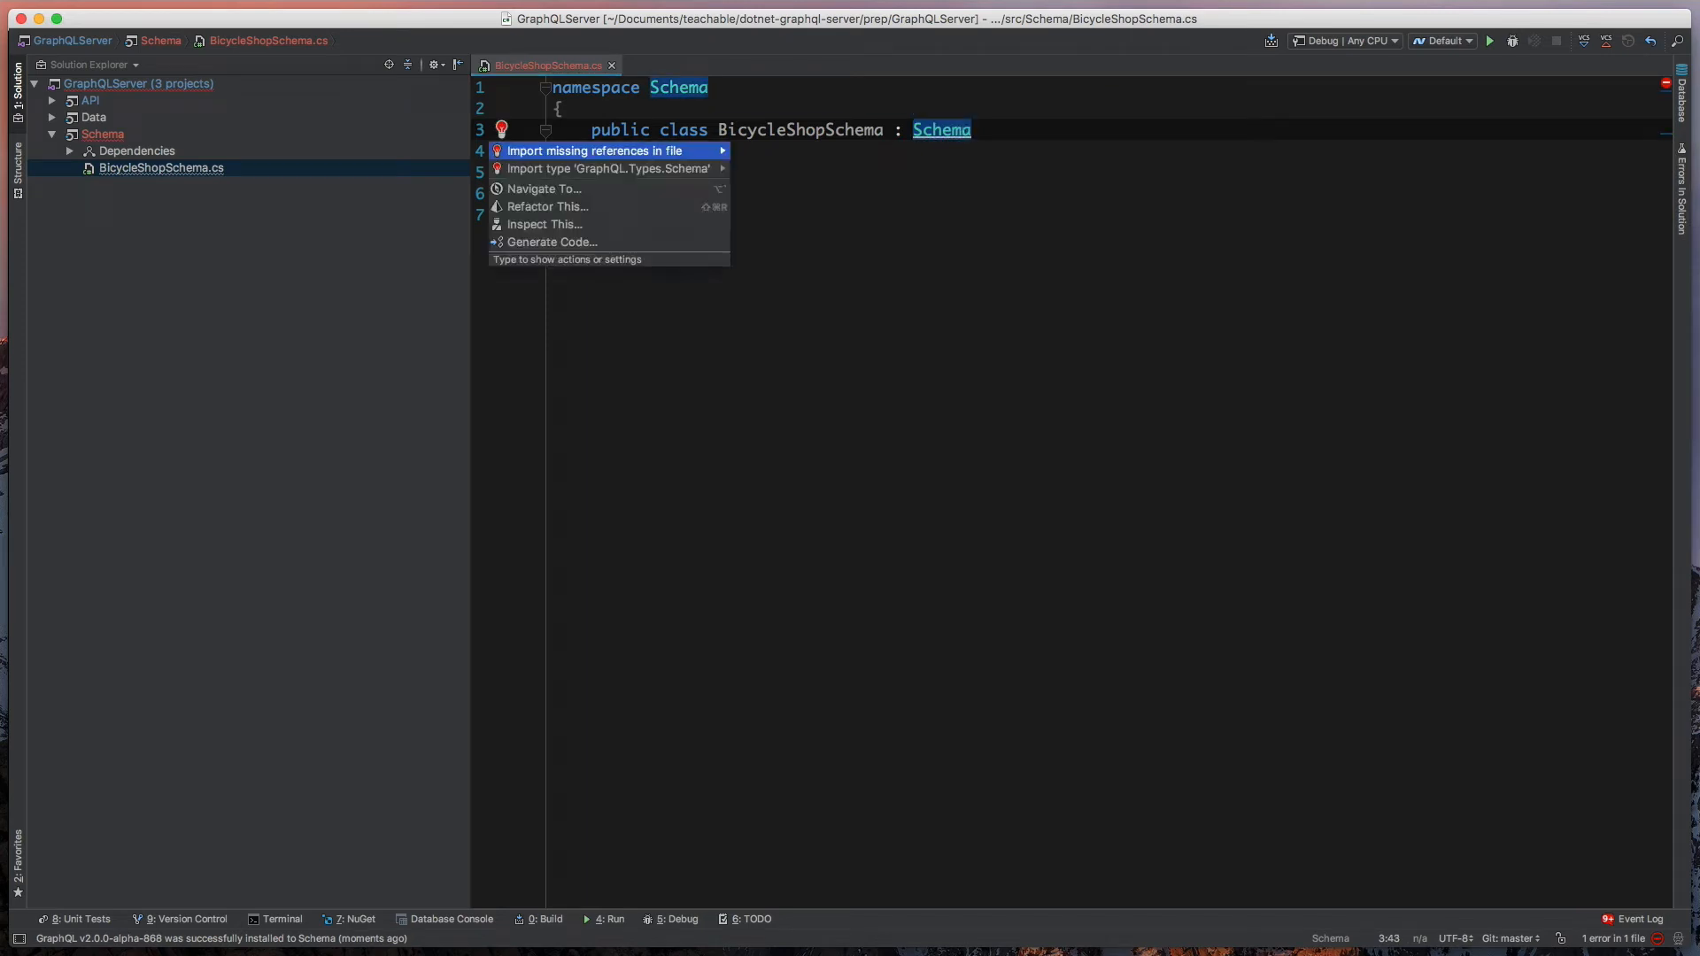
- Import GraphQL's Schema and add an IDependencyResolver constructor setting Query = resolver.Resolve<QueryType>()
{"action": "left_click", "coordinate": [607, 168]}
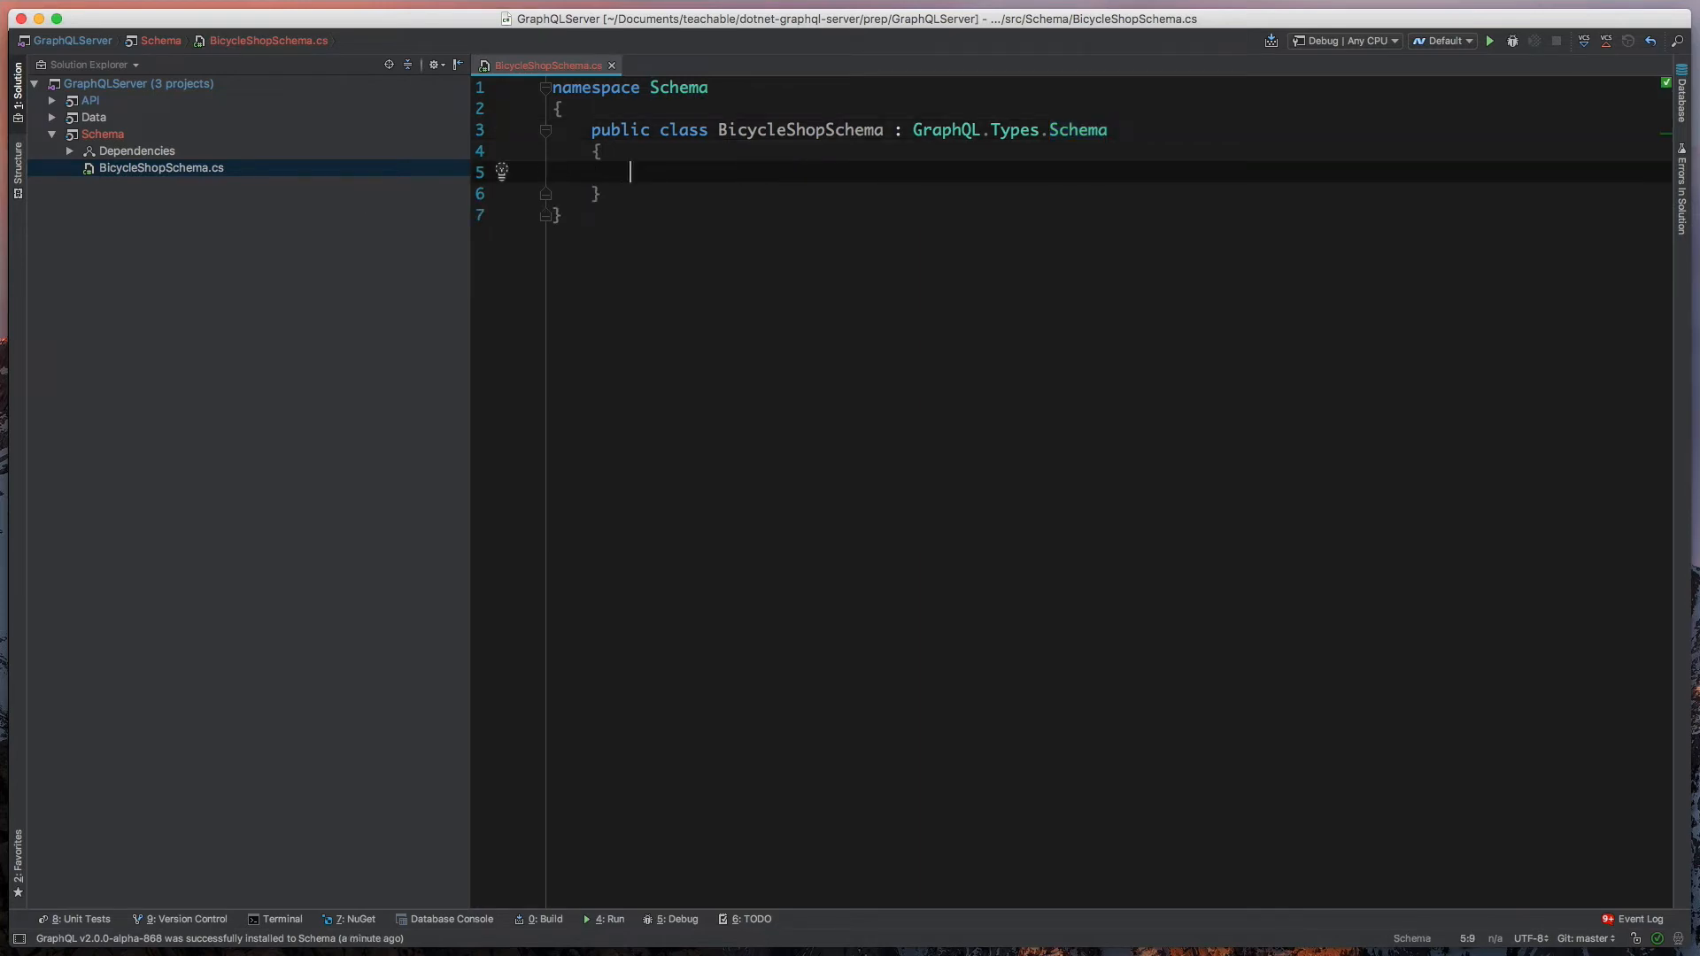
{"action": "type", "text": "public Bi"}
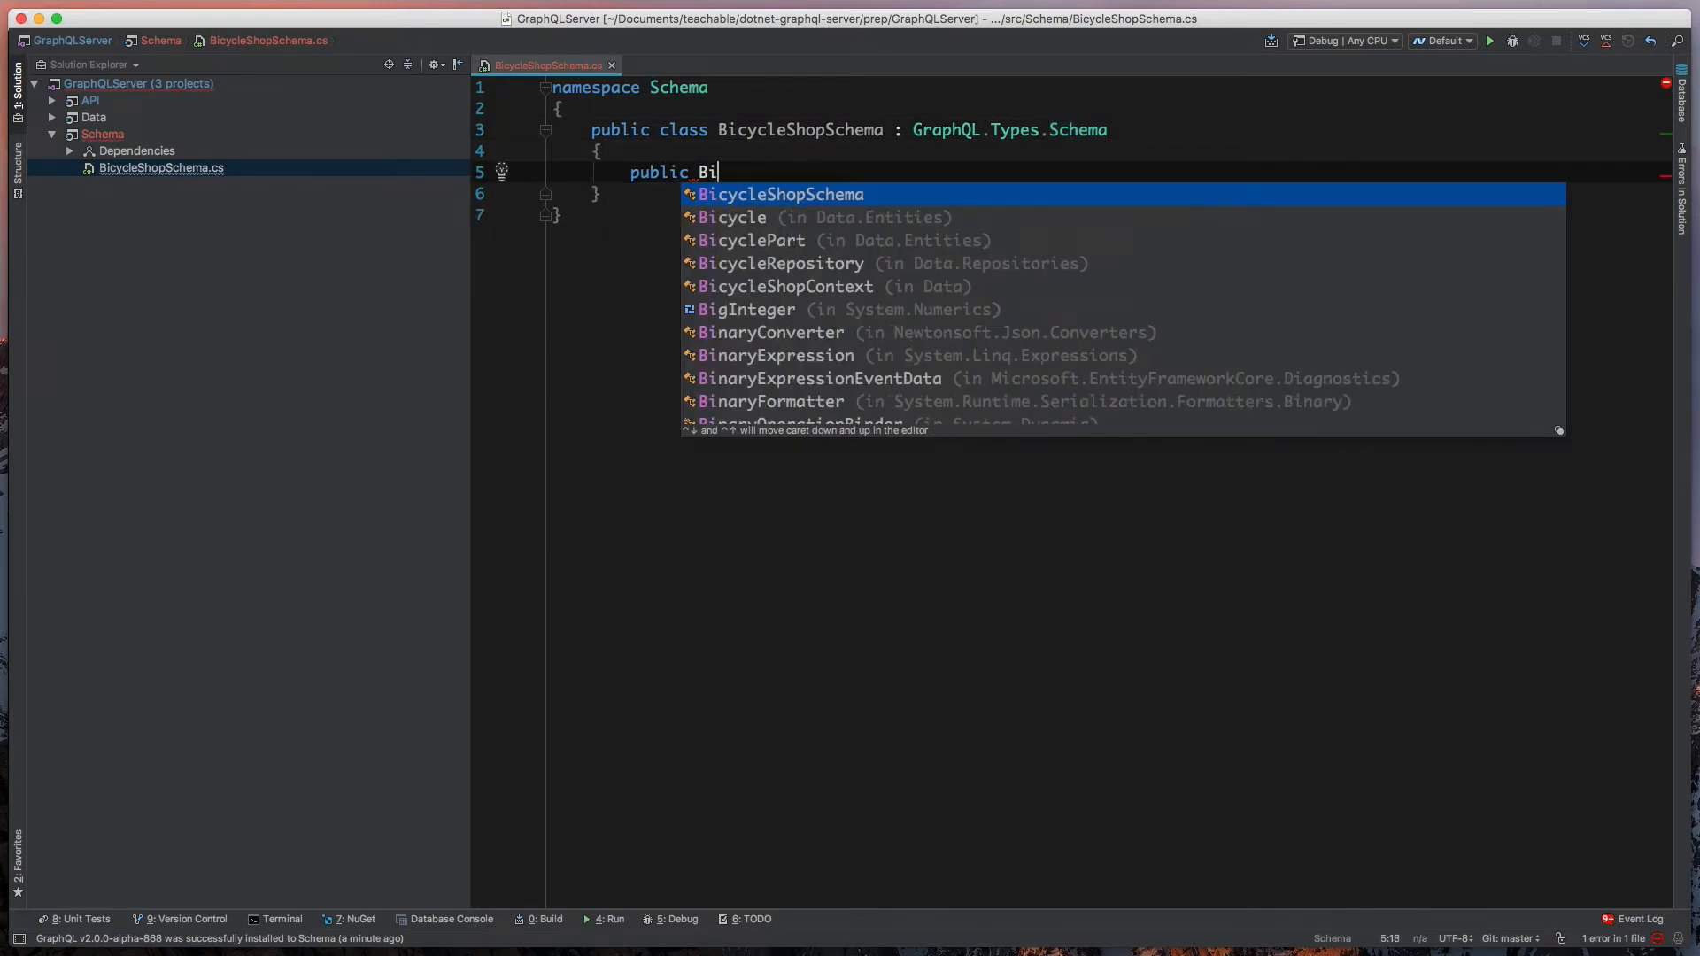
{"action": "key", "text": "Tab"}
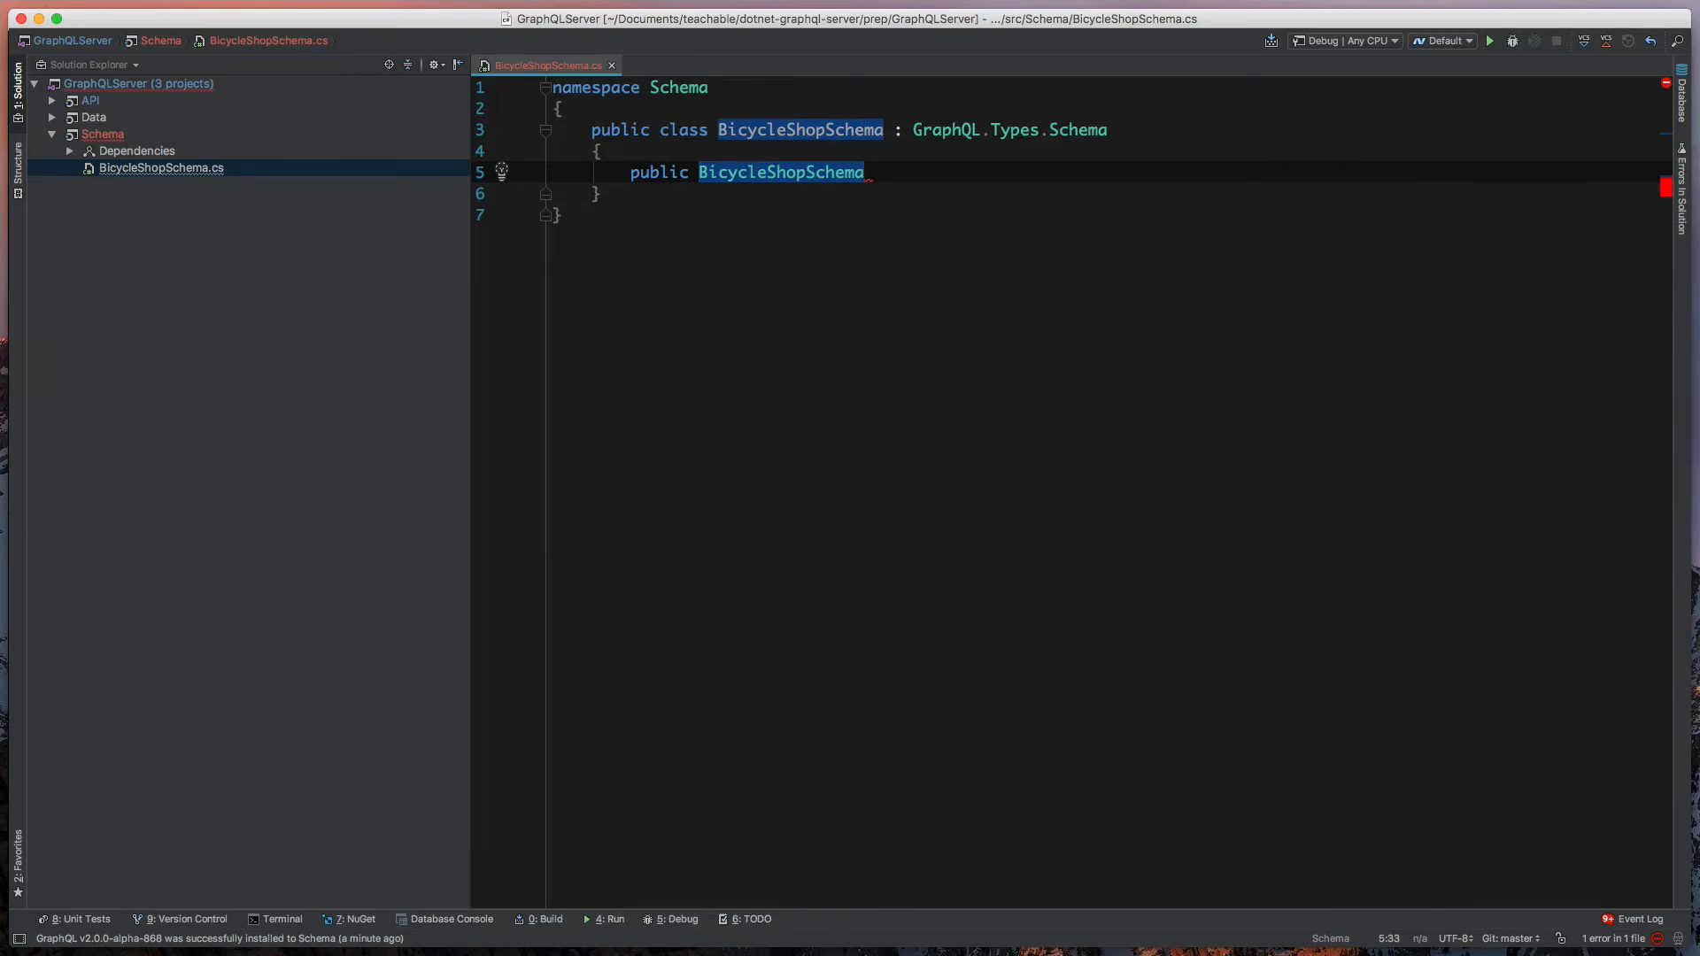
{"action": "type", "text": "(I"}
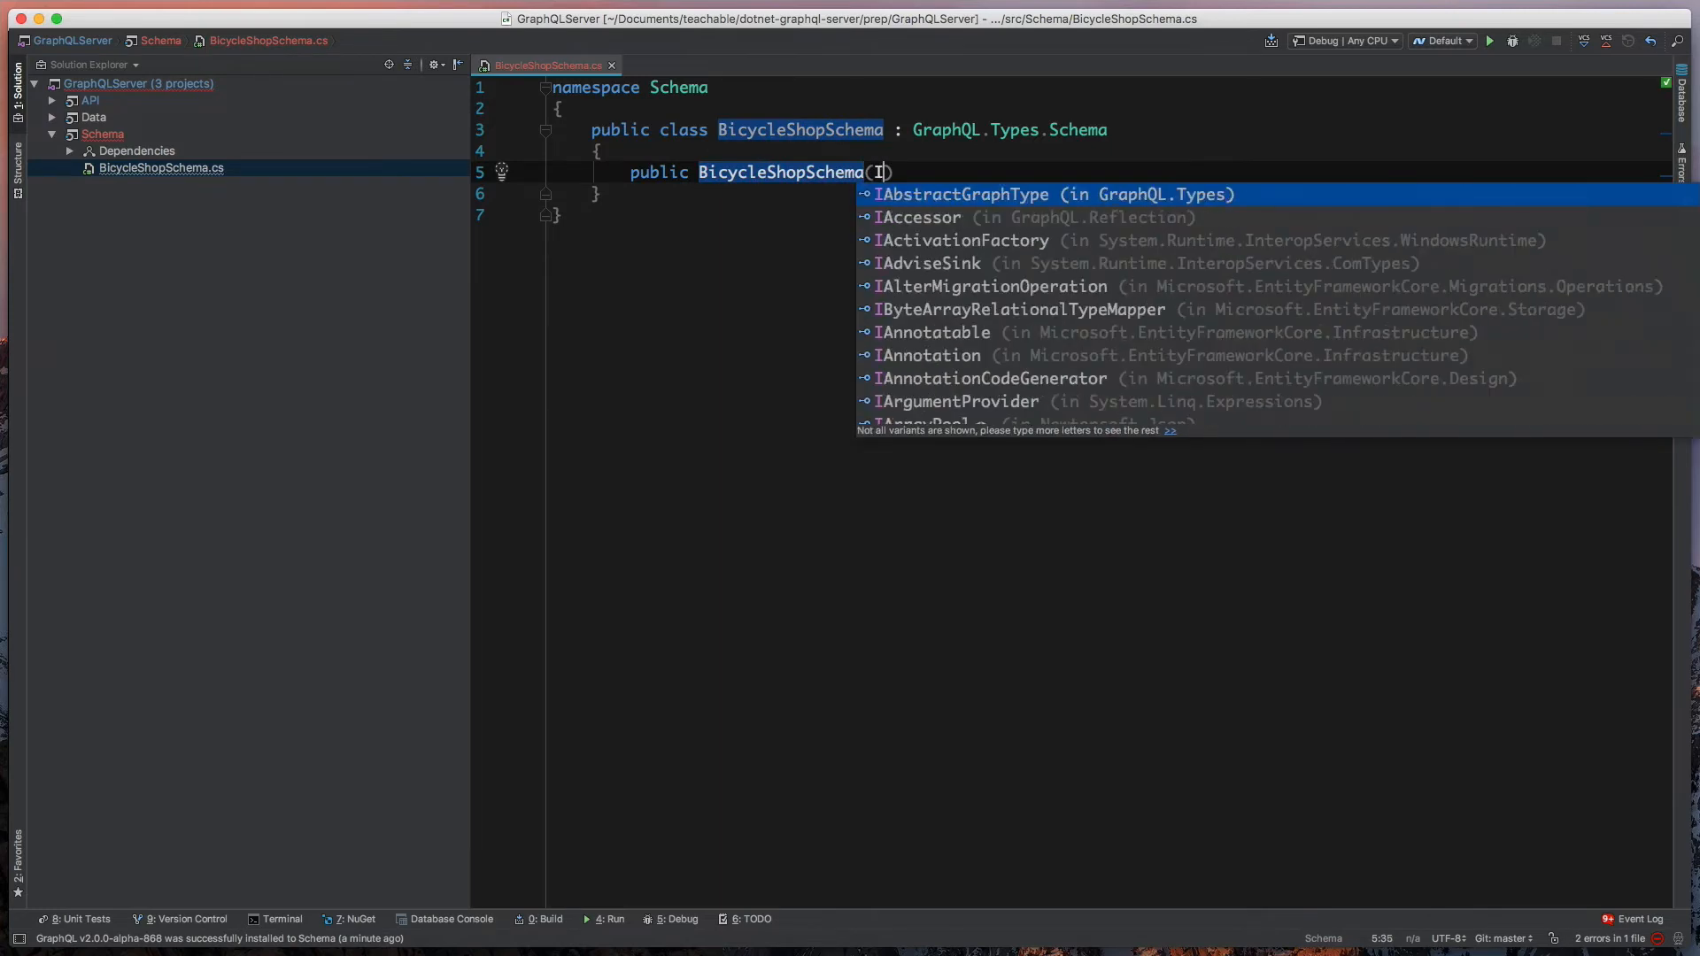
{"action": "type", "text": "IDependencyResolver"}
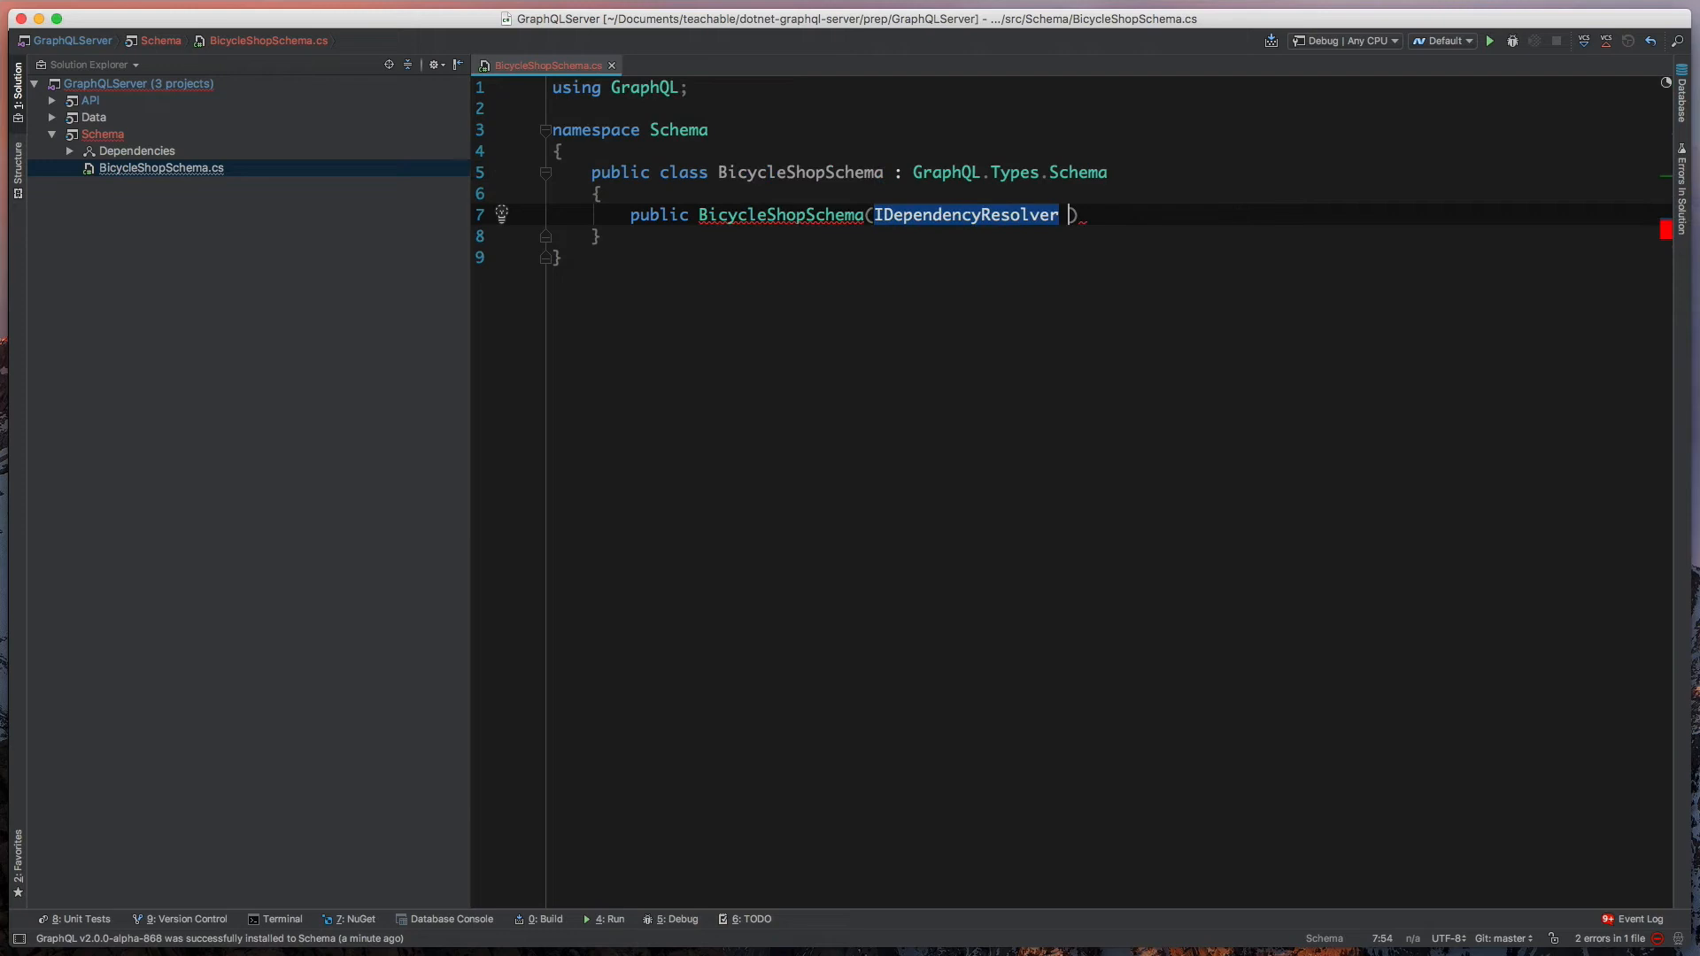
{"action": "type", "text": "resolver) :"}
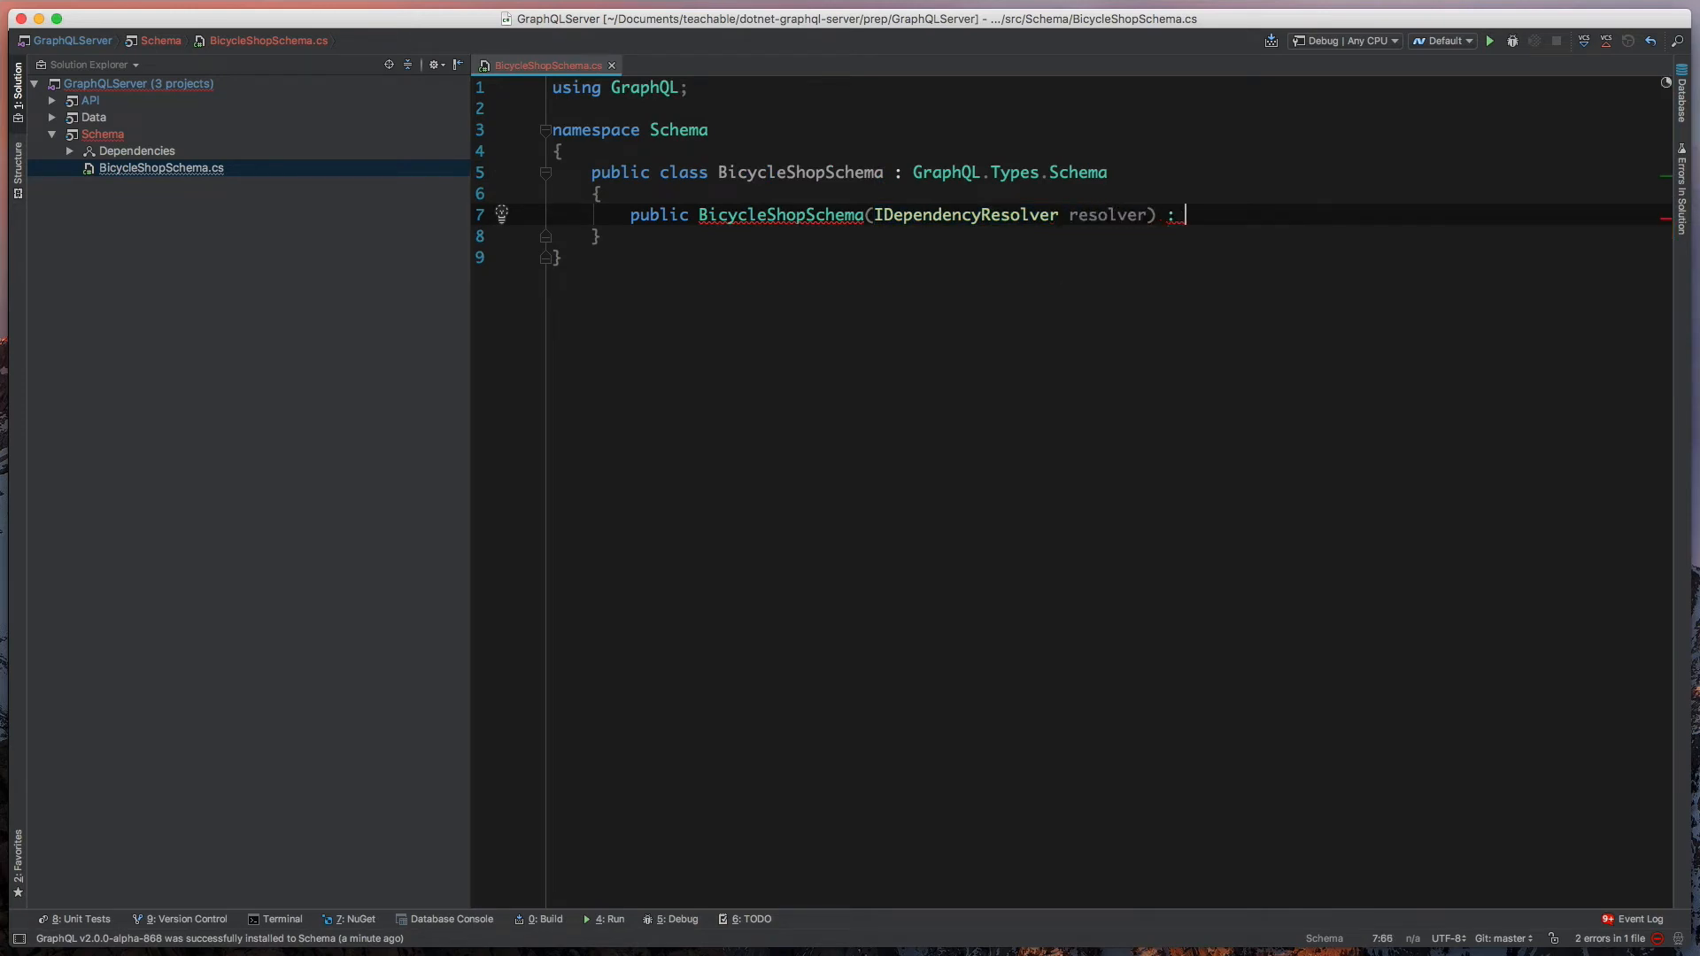
{"action": "type", "text": "base(resolver"}
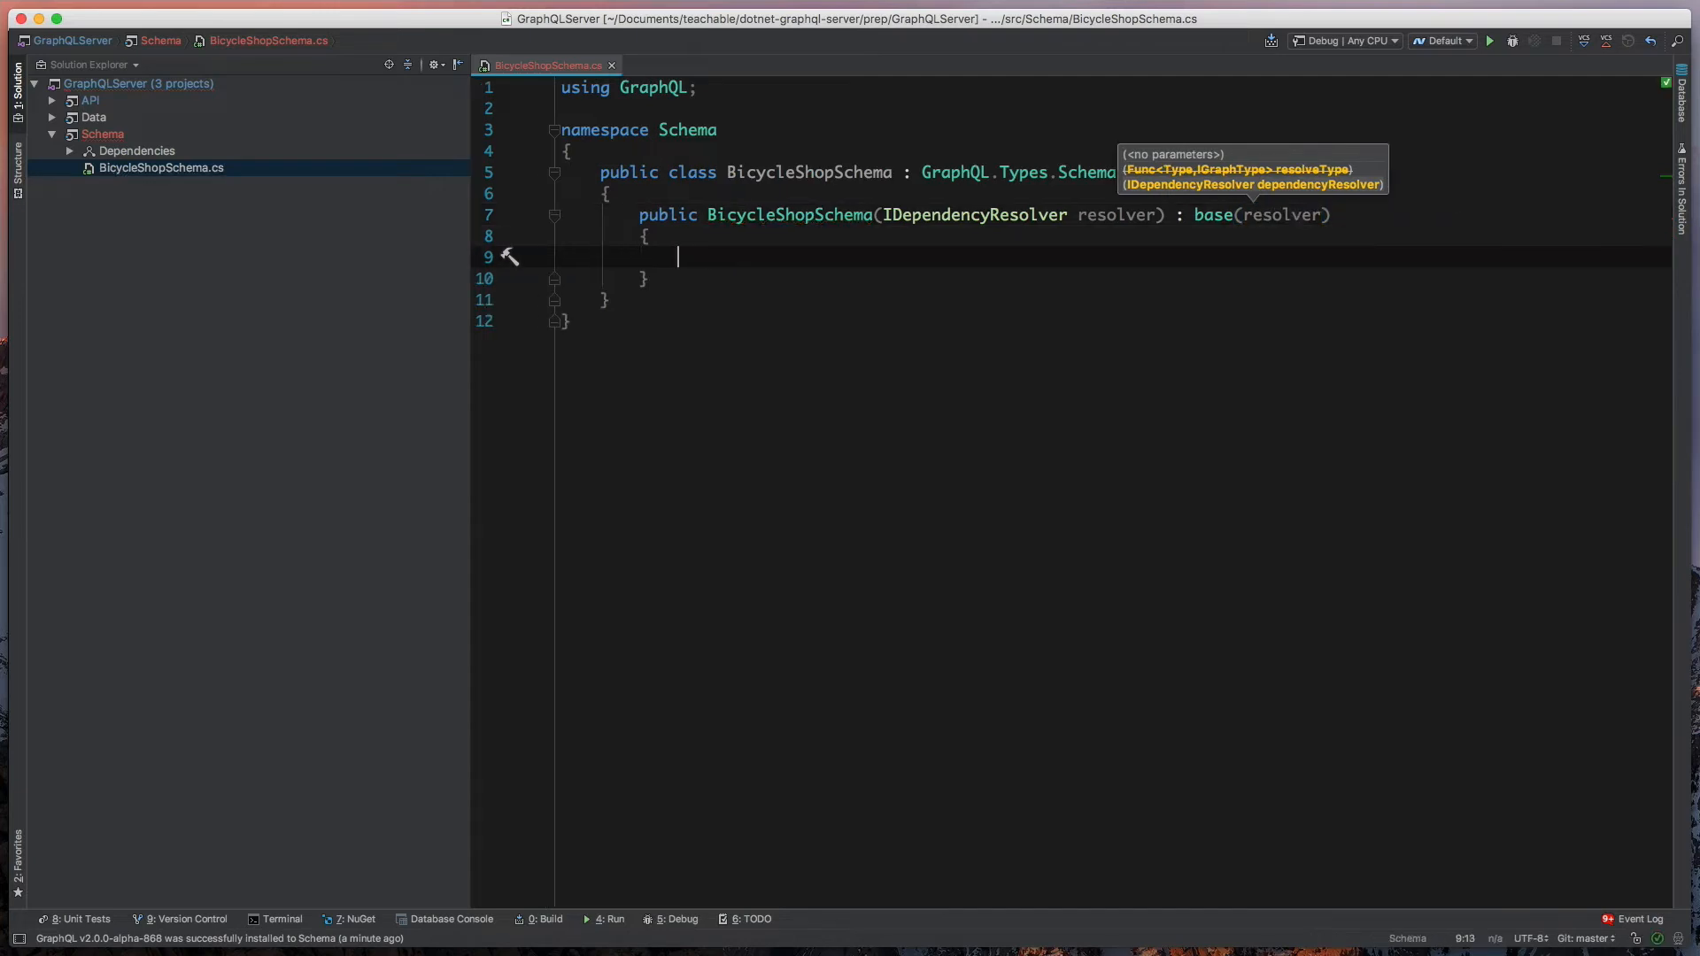
{"action": "type", "text": "Query"}
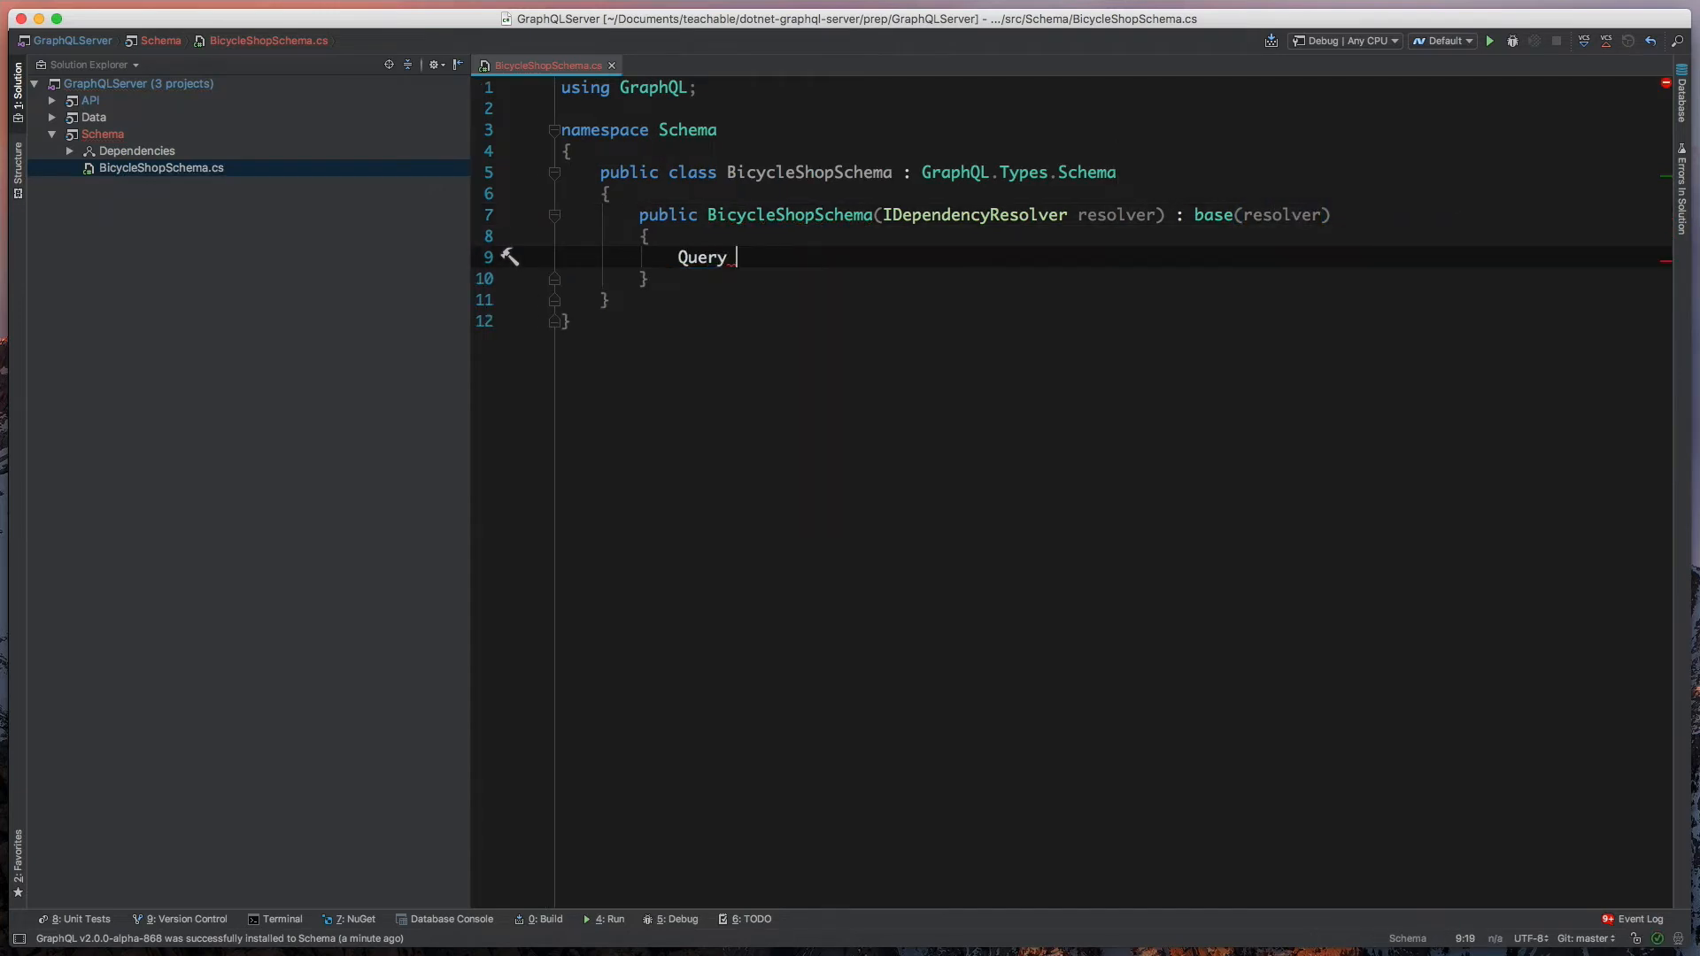
{"action": "type", "text": "= resolver.Resolve<QueryType>();"}
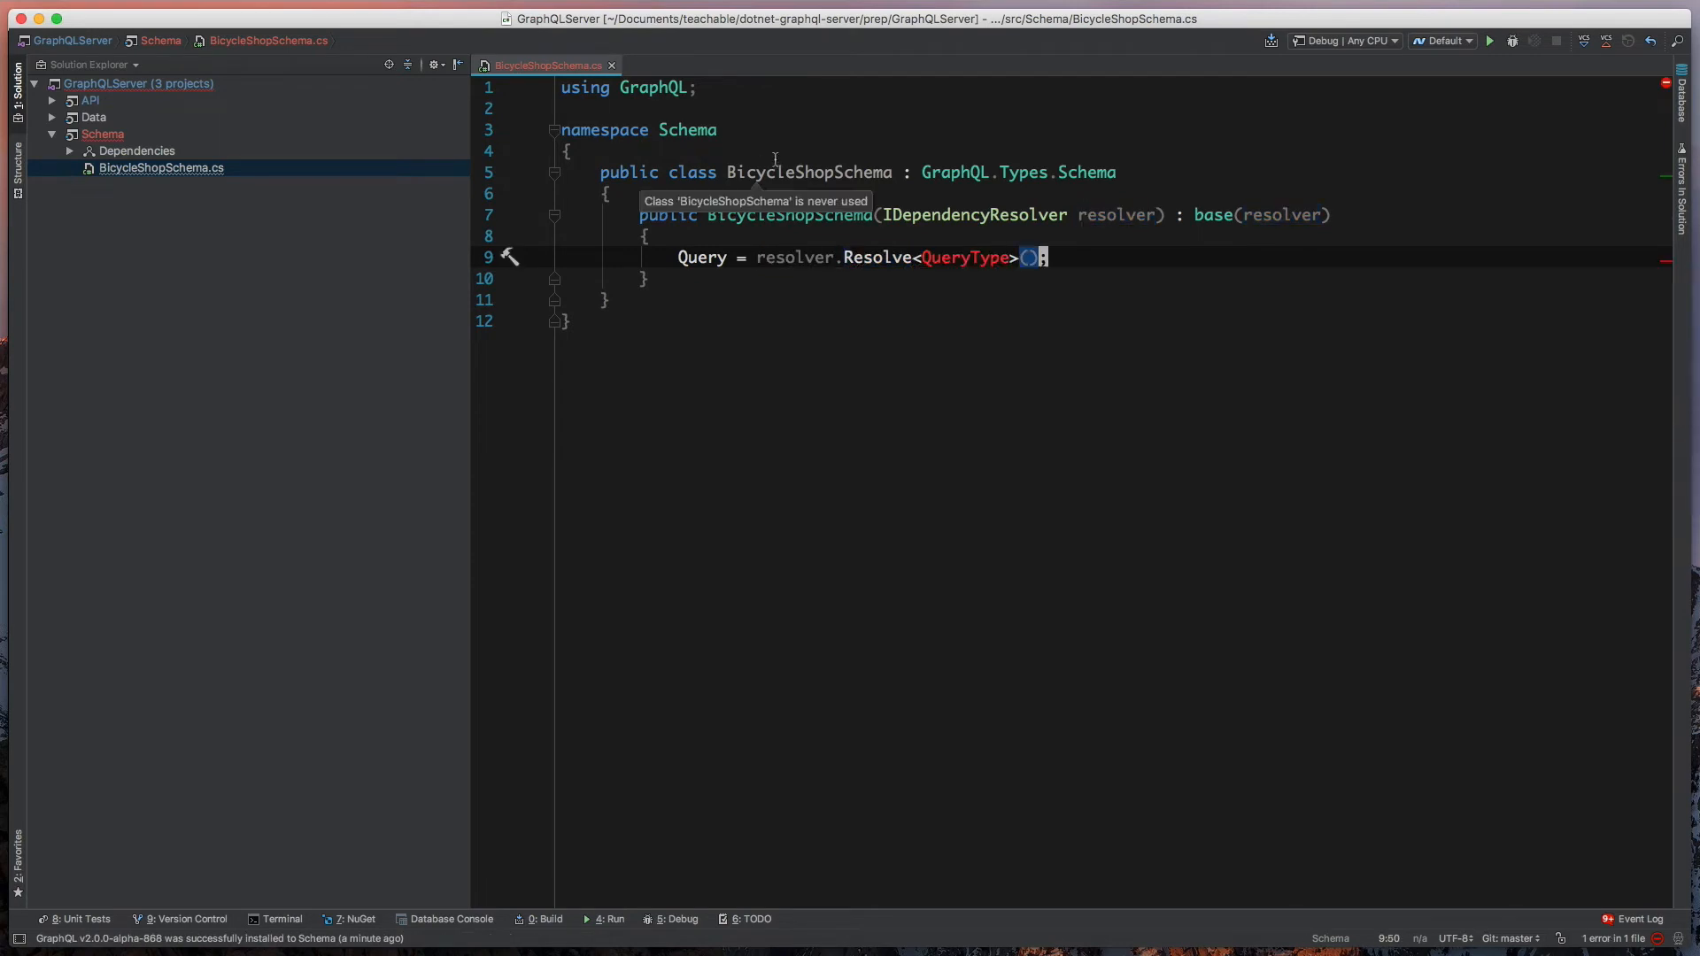
{"action": "mouse_move", "coordinate": [882, 257]}
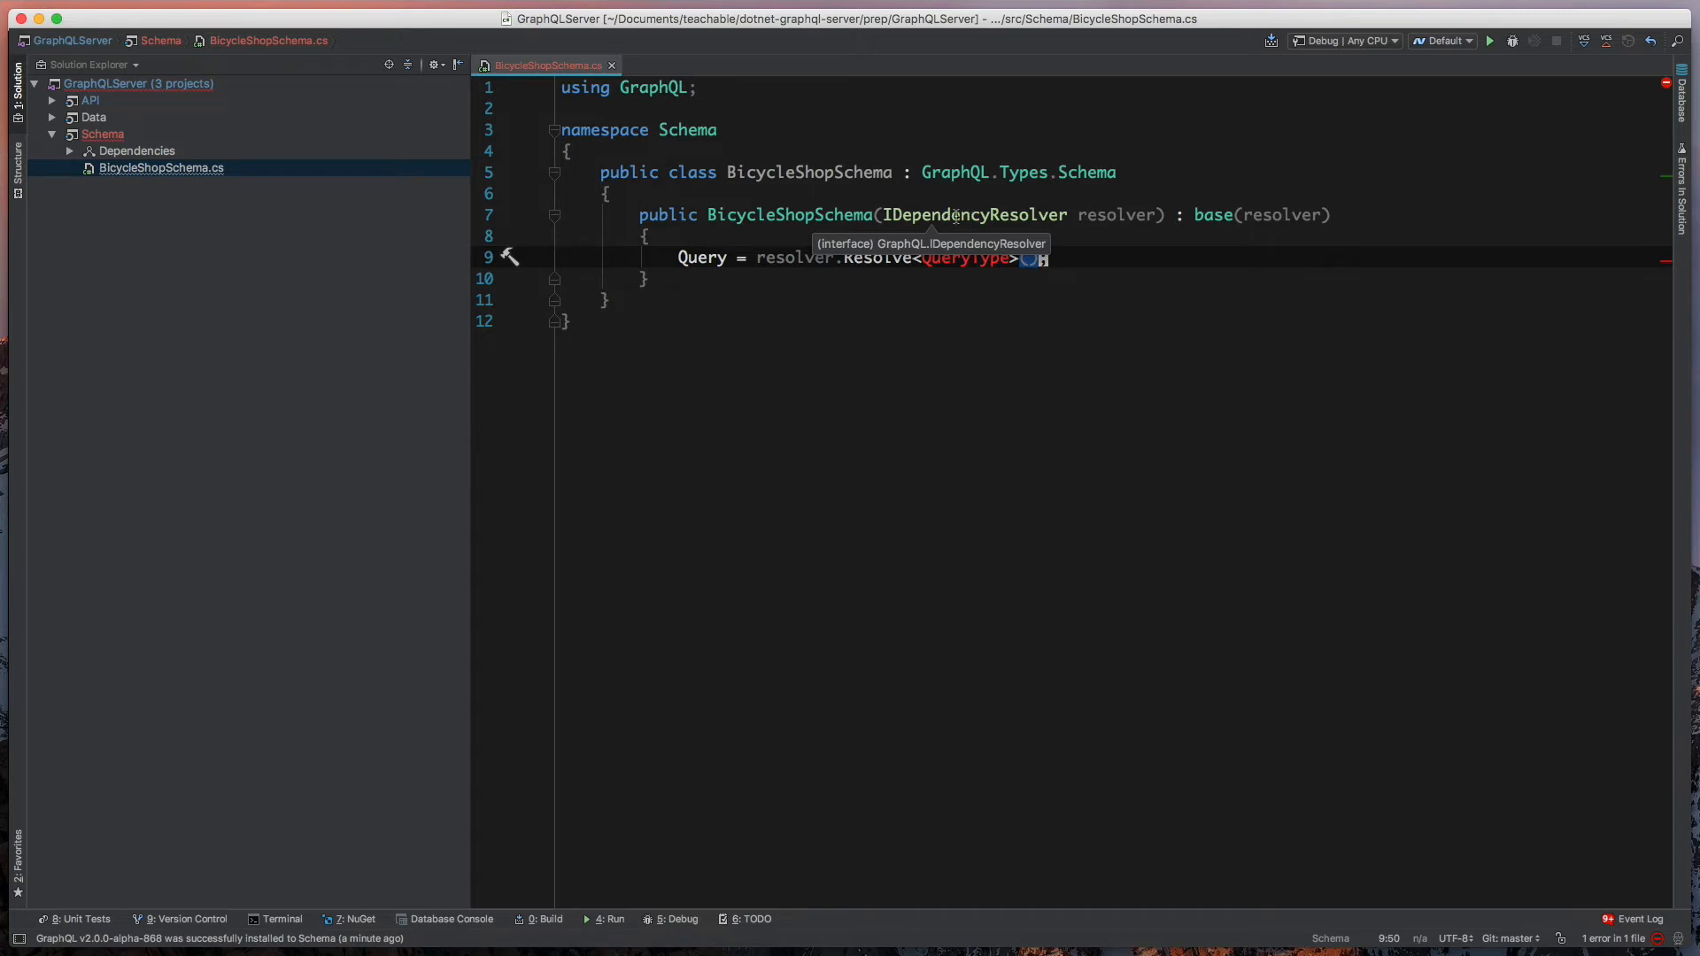
{"action": "double_click", "coordinate": [972, 213]}
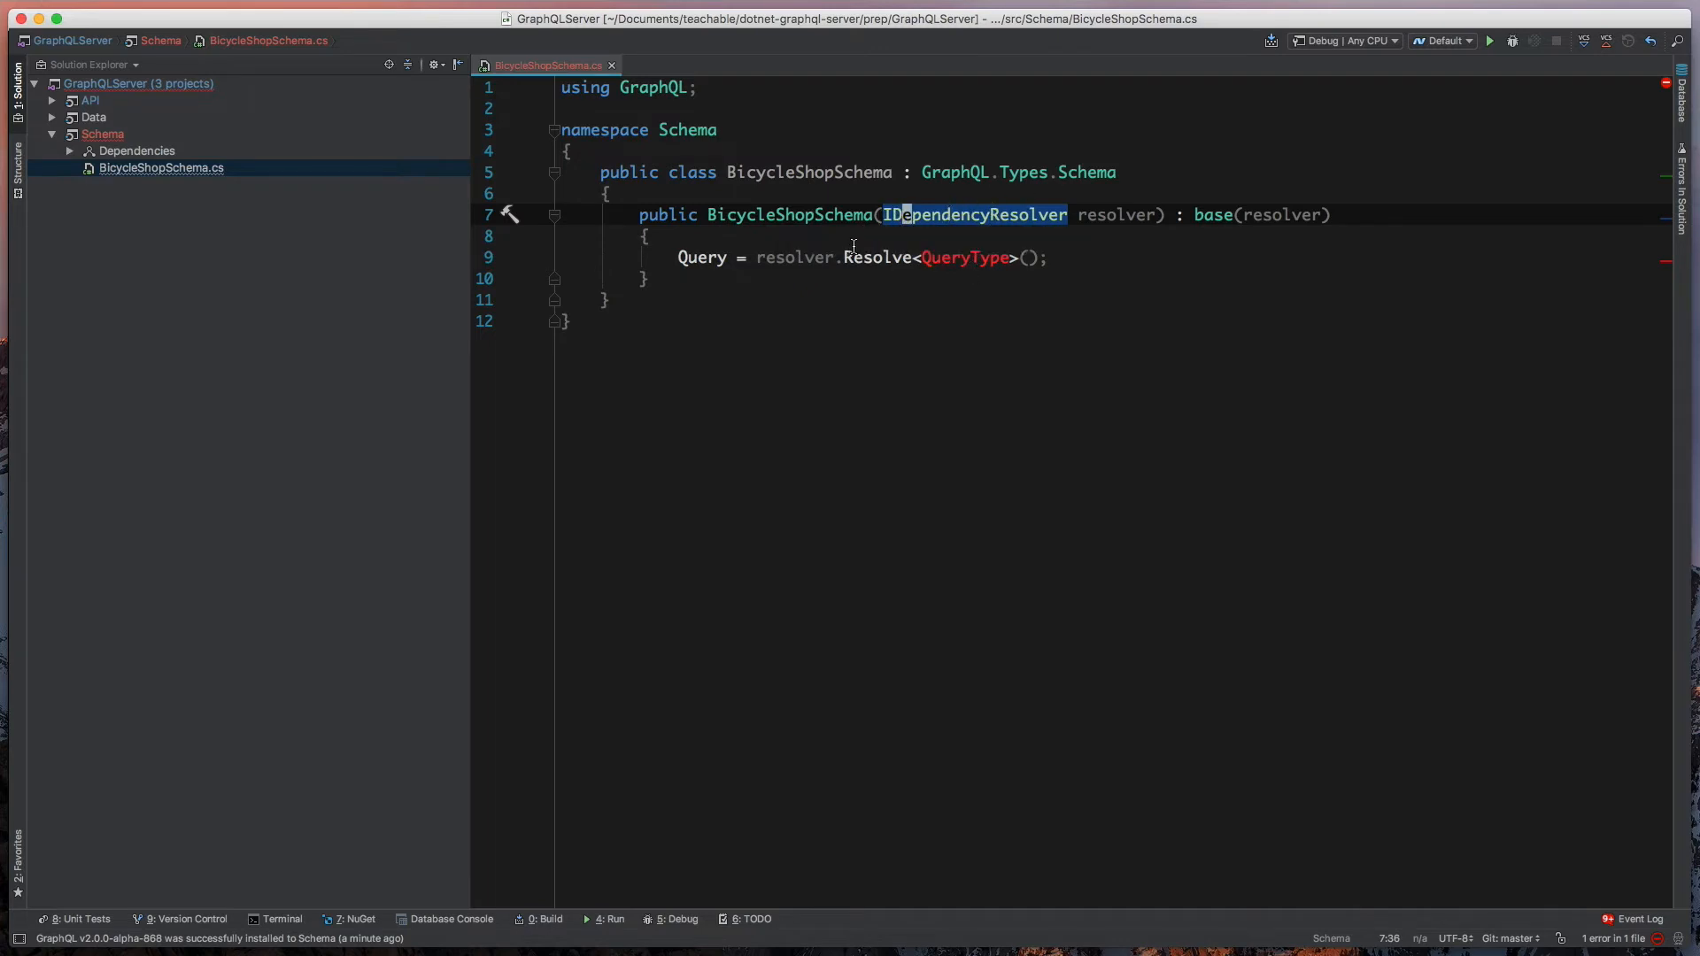
{"action": "mouse_move", "coordinate": [961, 257]}
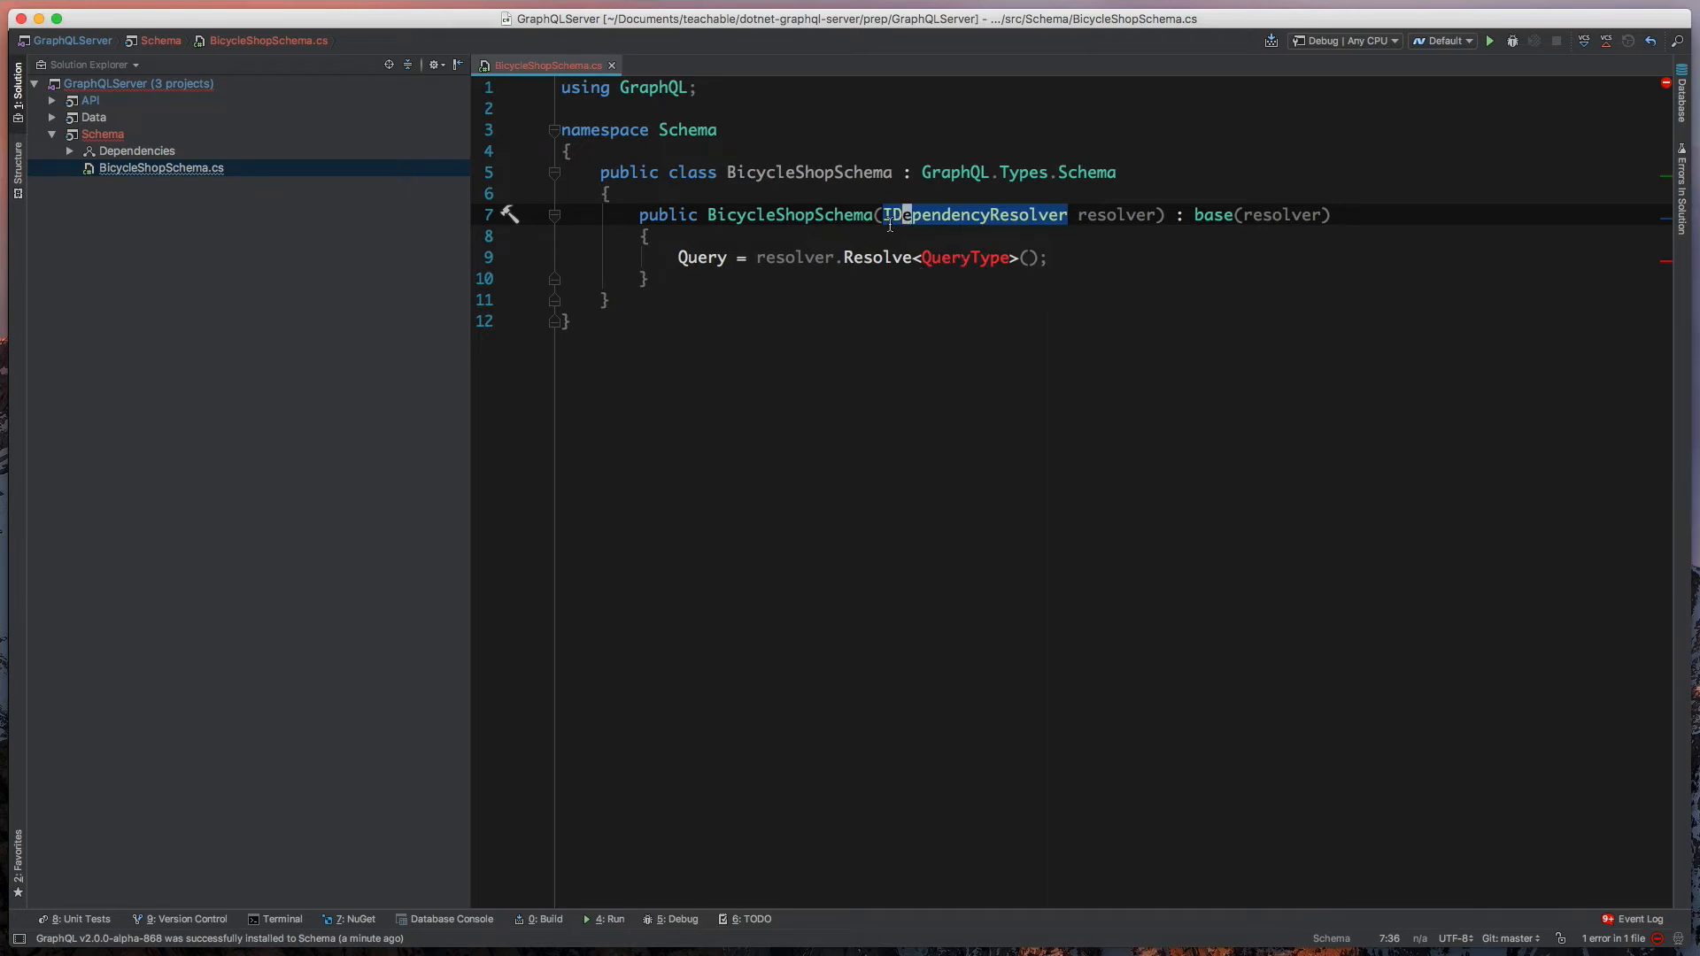
- Create a QueryType class inheriting ObjectGraphType with an empty public QueryType() constructor
{"action": "right_click", "coordinate": [101, 134]}
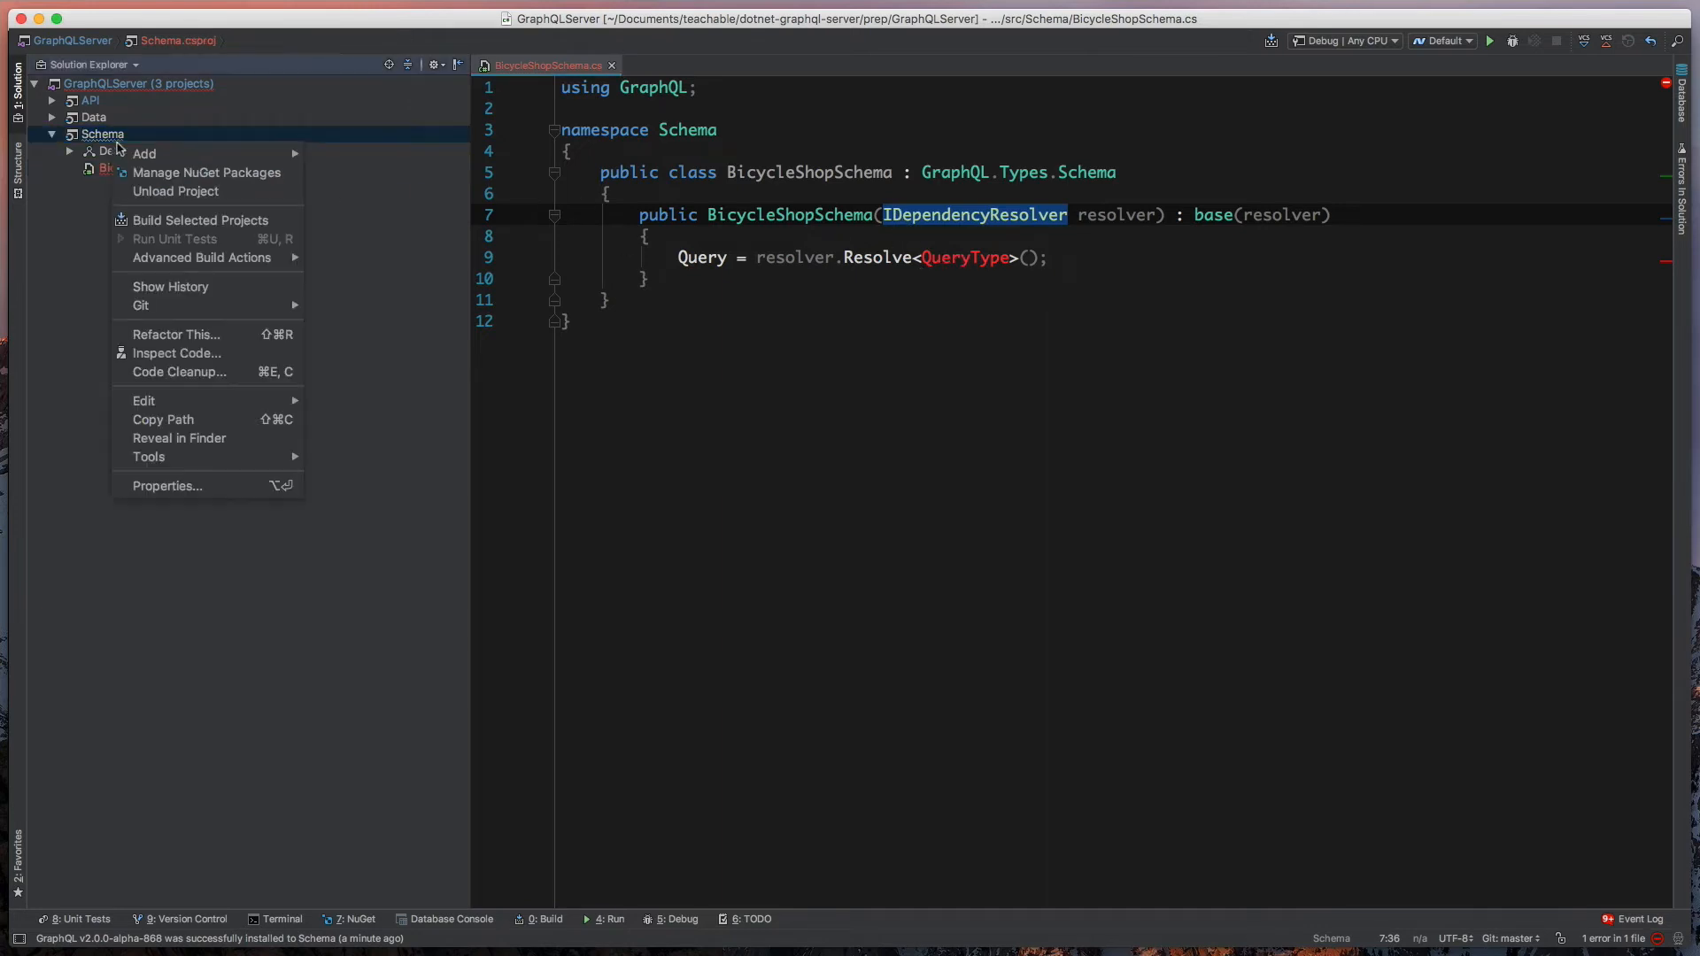
{"action": "type", "text": "Qu"}
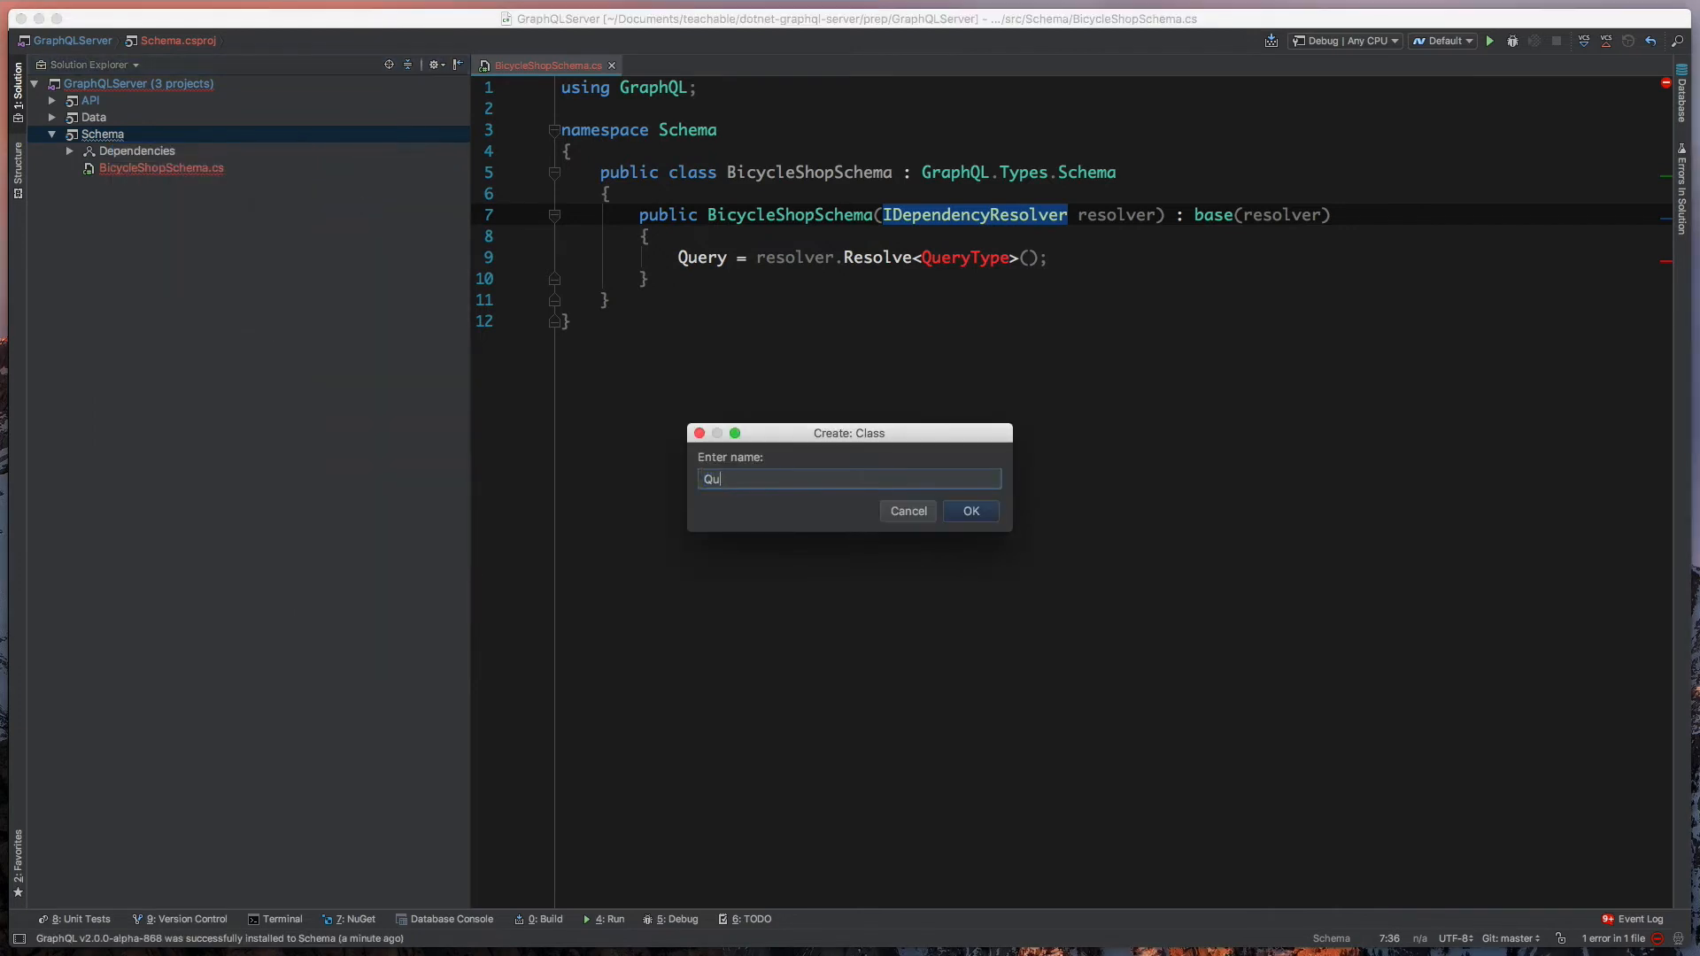
{"action": "left_click", "coordinate": [969, 511]}
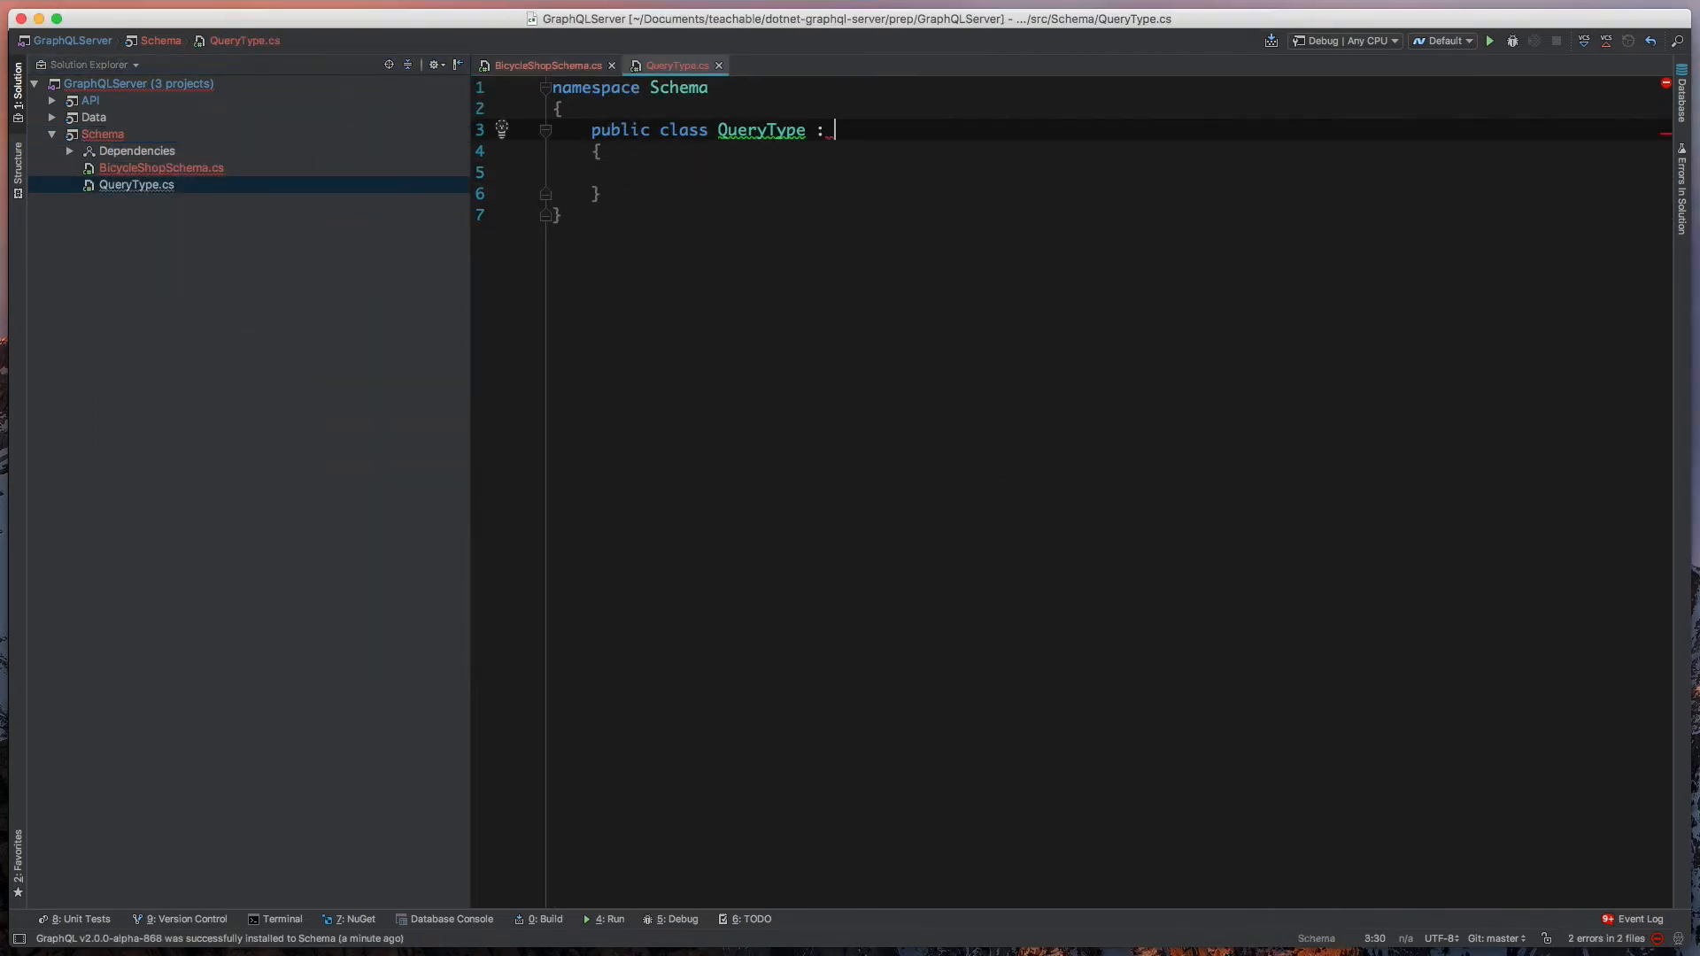
{"action": "type", "text": "ObjectGraphType"}
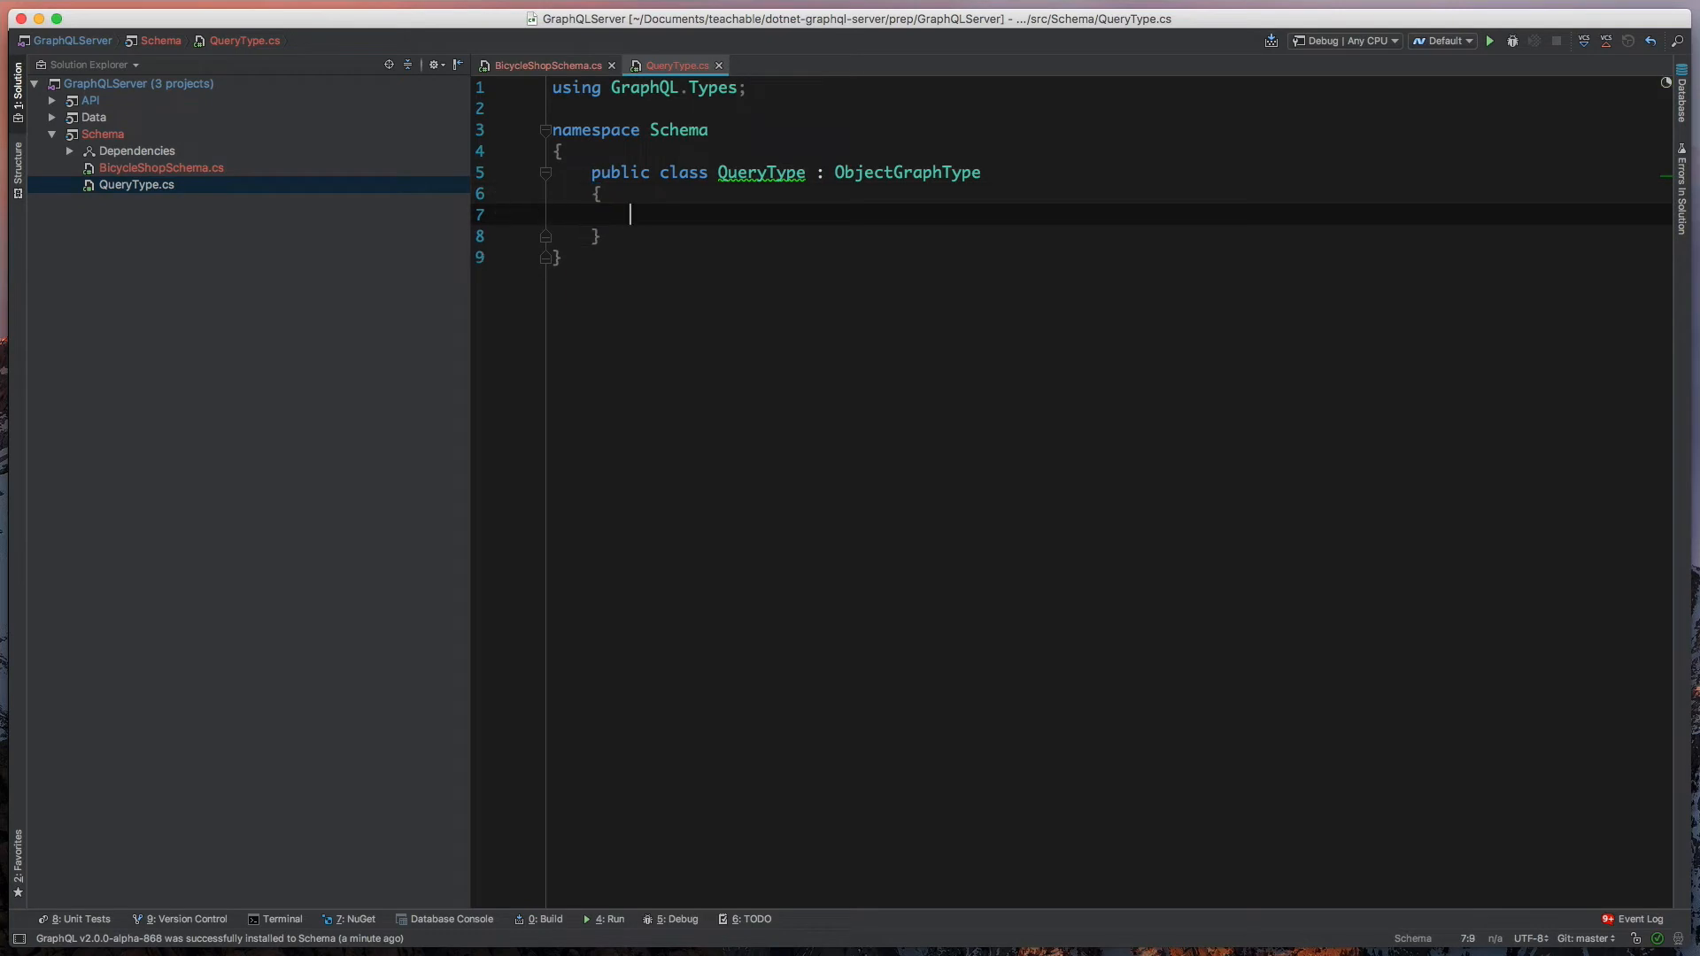
{"action": "type", "text": "public QueryType("}
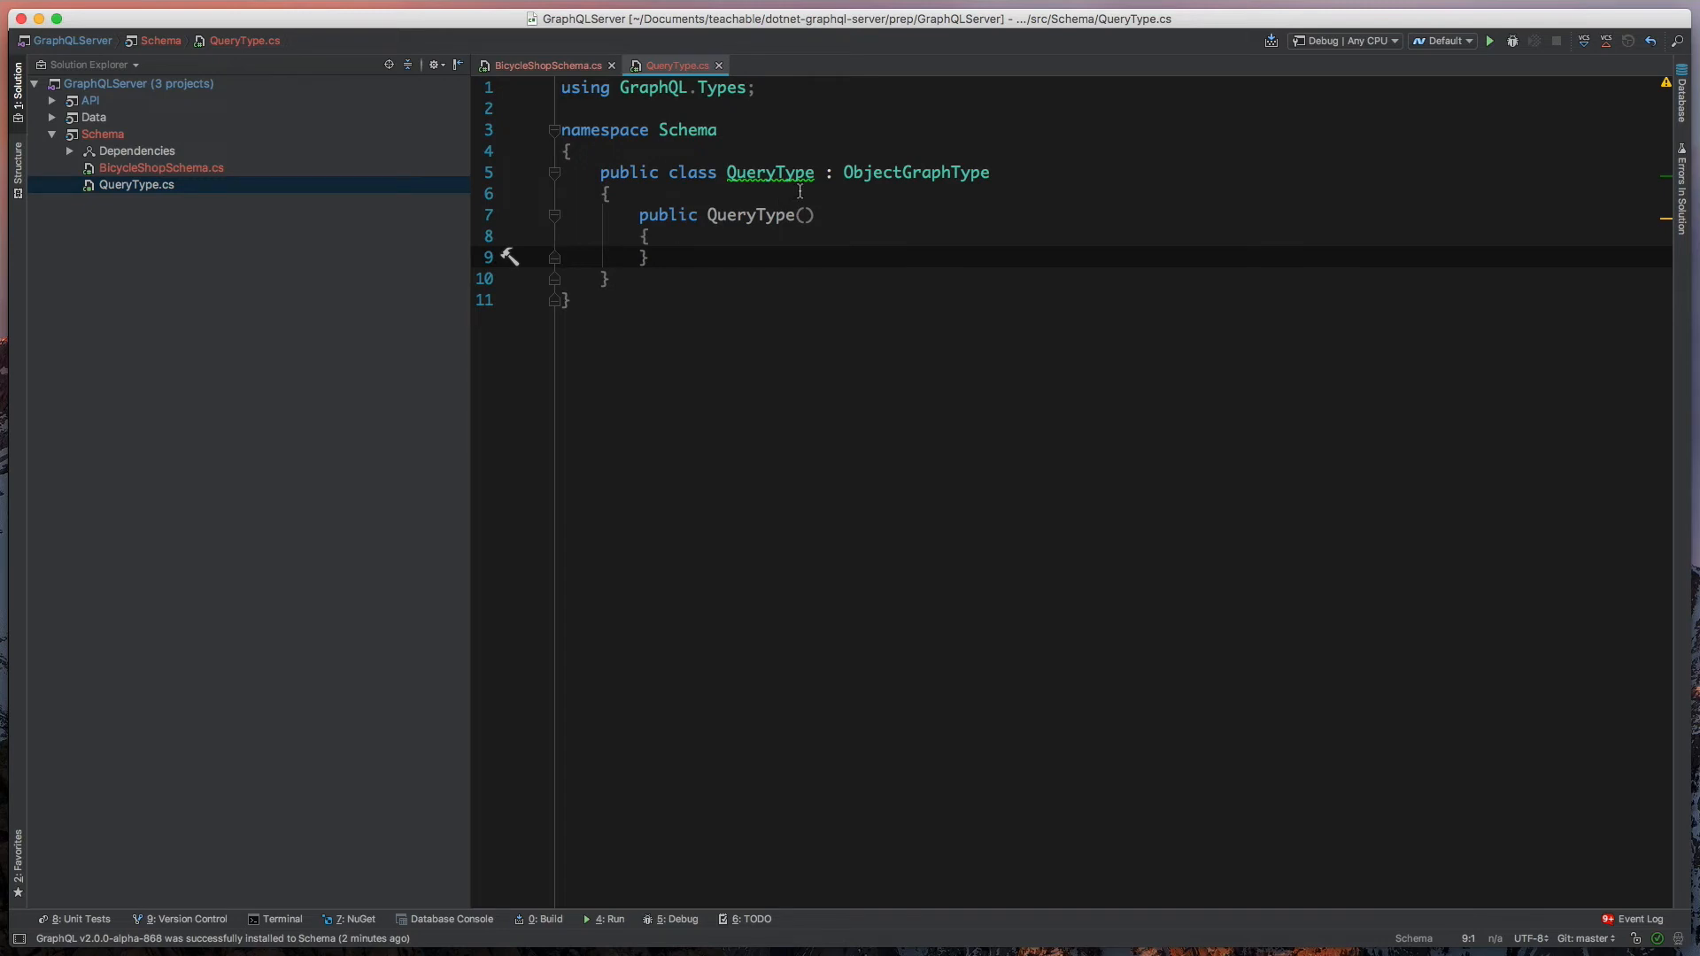
{"action": "mouse_move", "coordinate": [227, 227]}
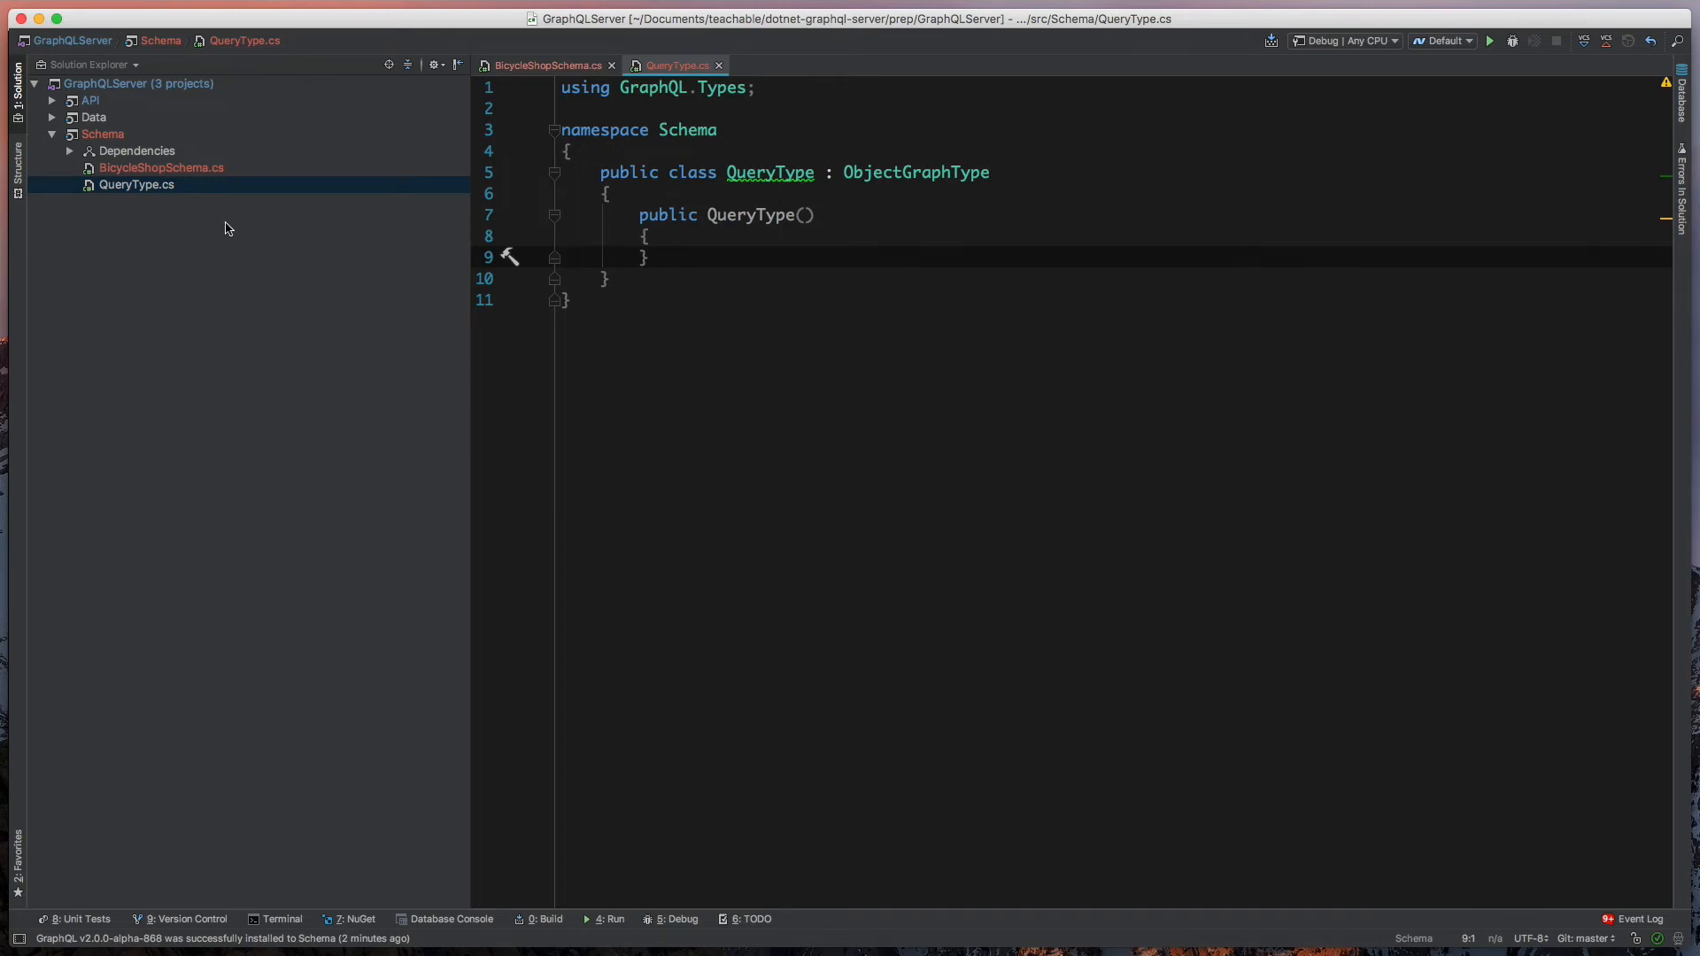
- Add Name = "Query"; inside the QueryType constructor
{"action": "left_click", "coordinate": [136, 184]}
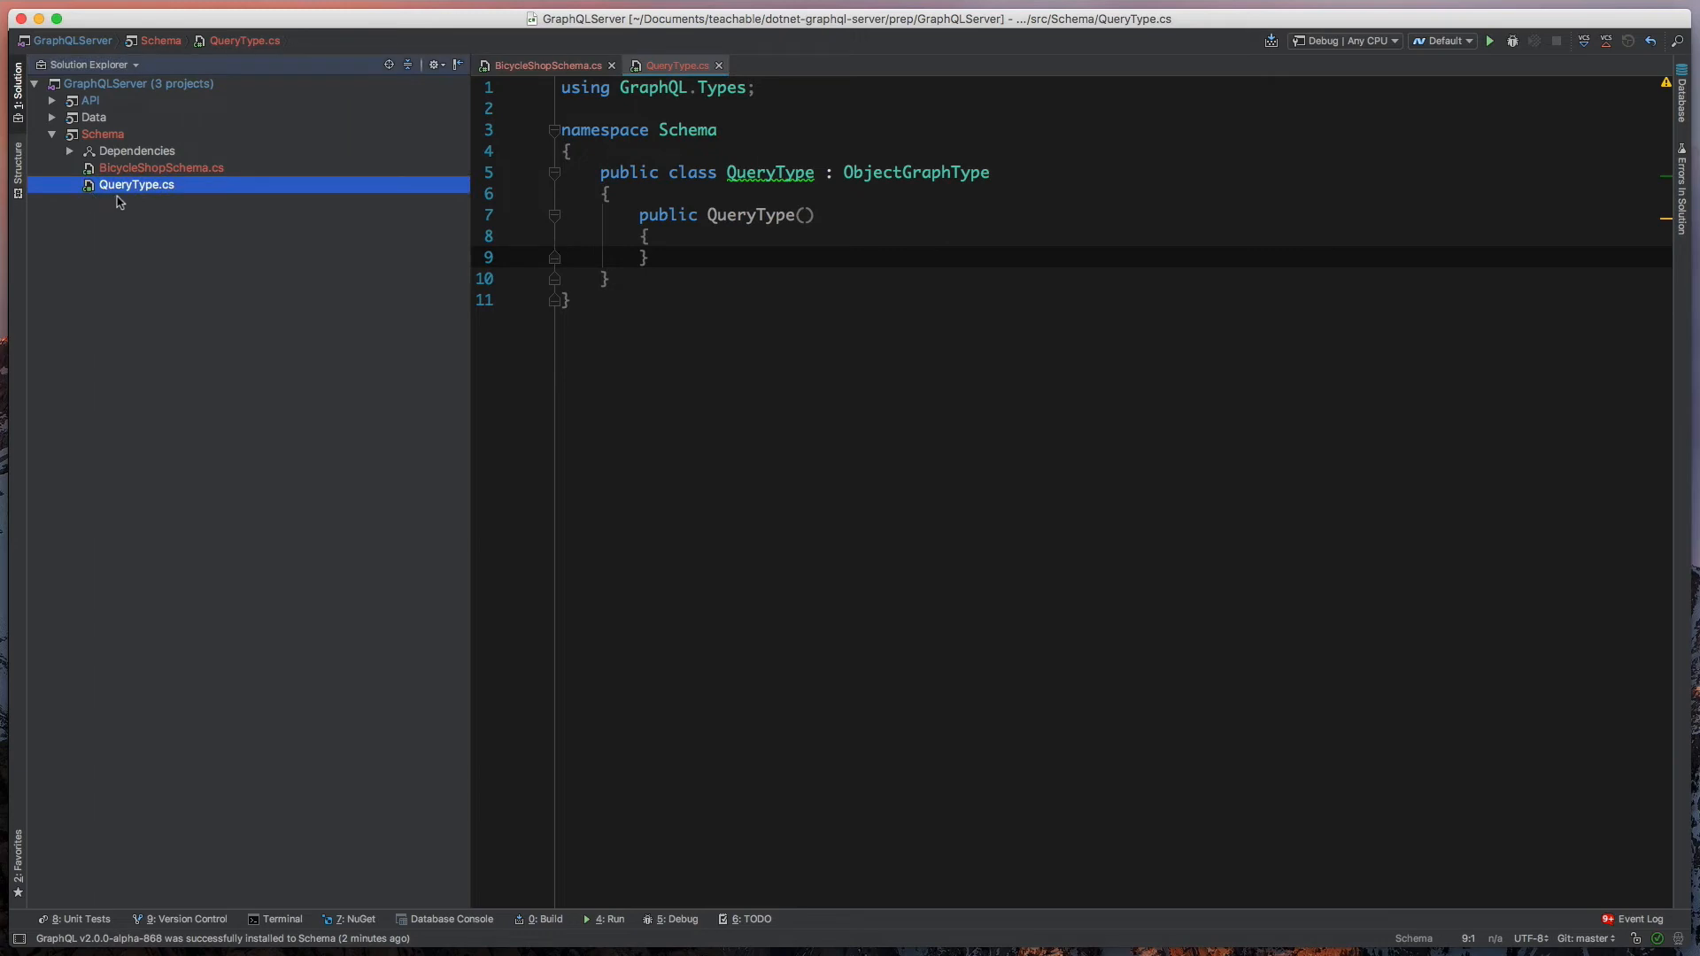
{"action": "mouse_move", "coordinate": [168, 203]}
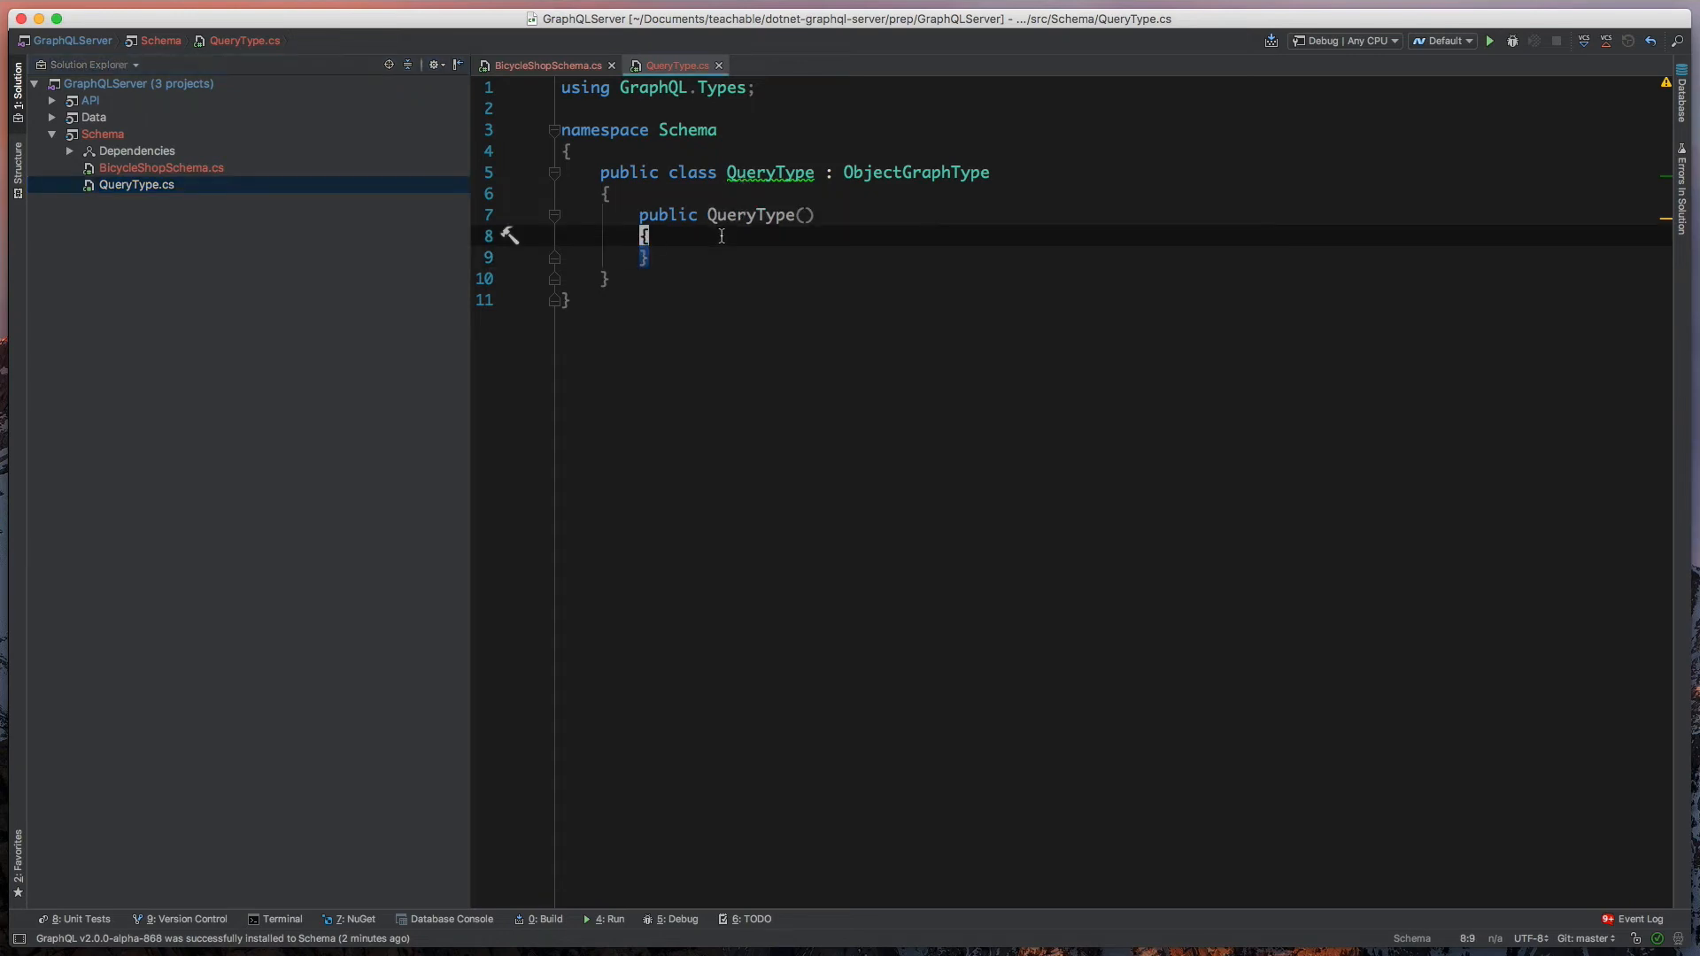
{"action": "key", "text": "Return"}
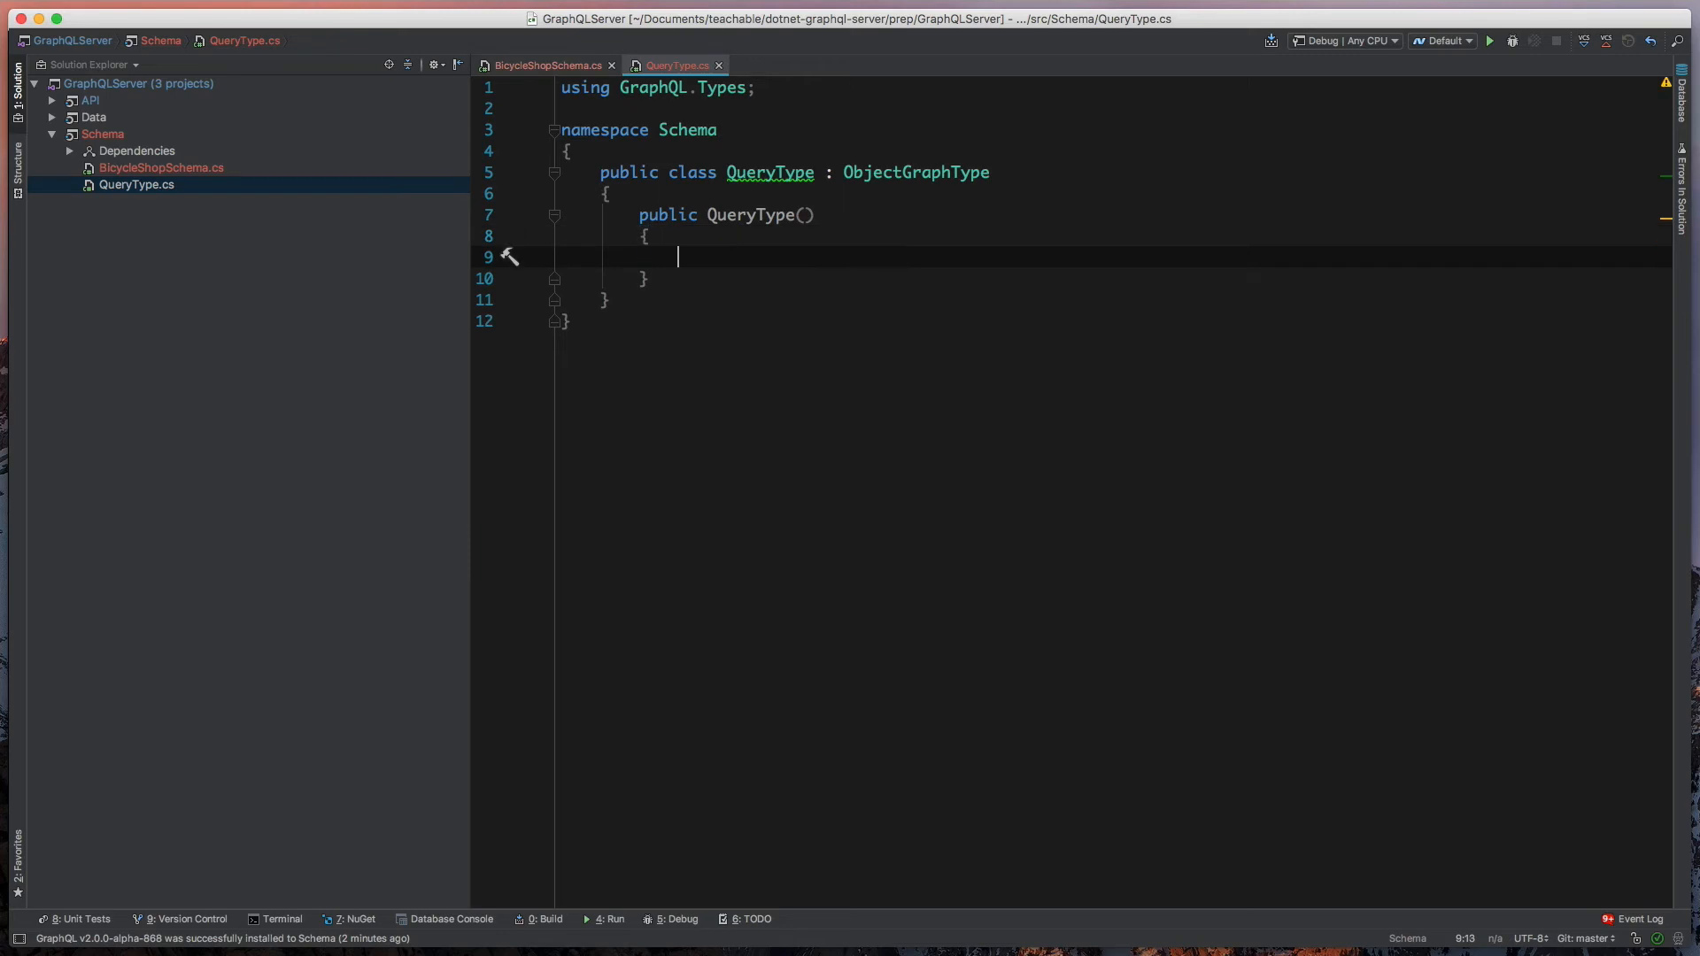
{"action": "type", "text": "Name = \"Query\""}
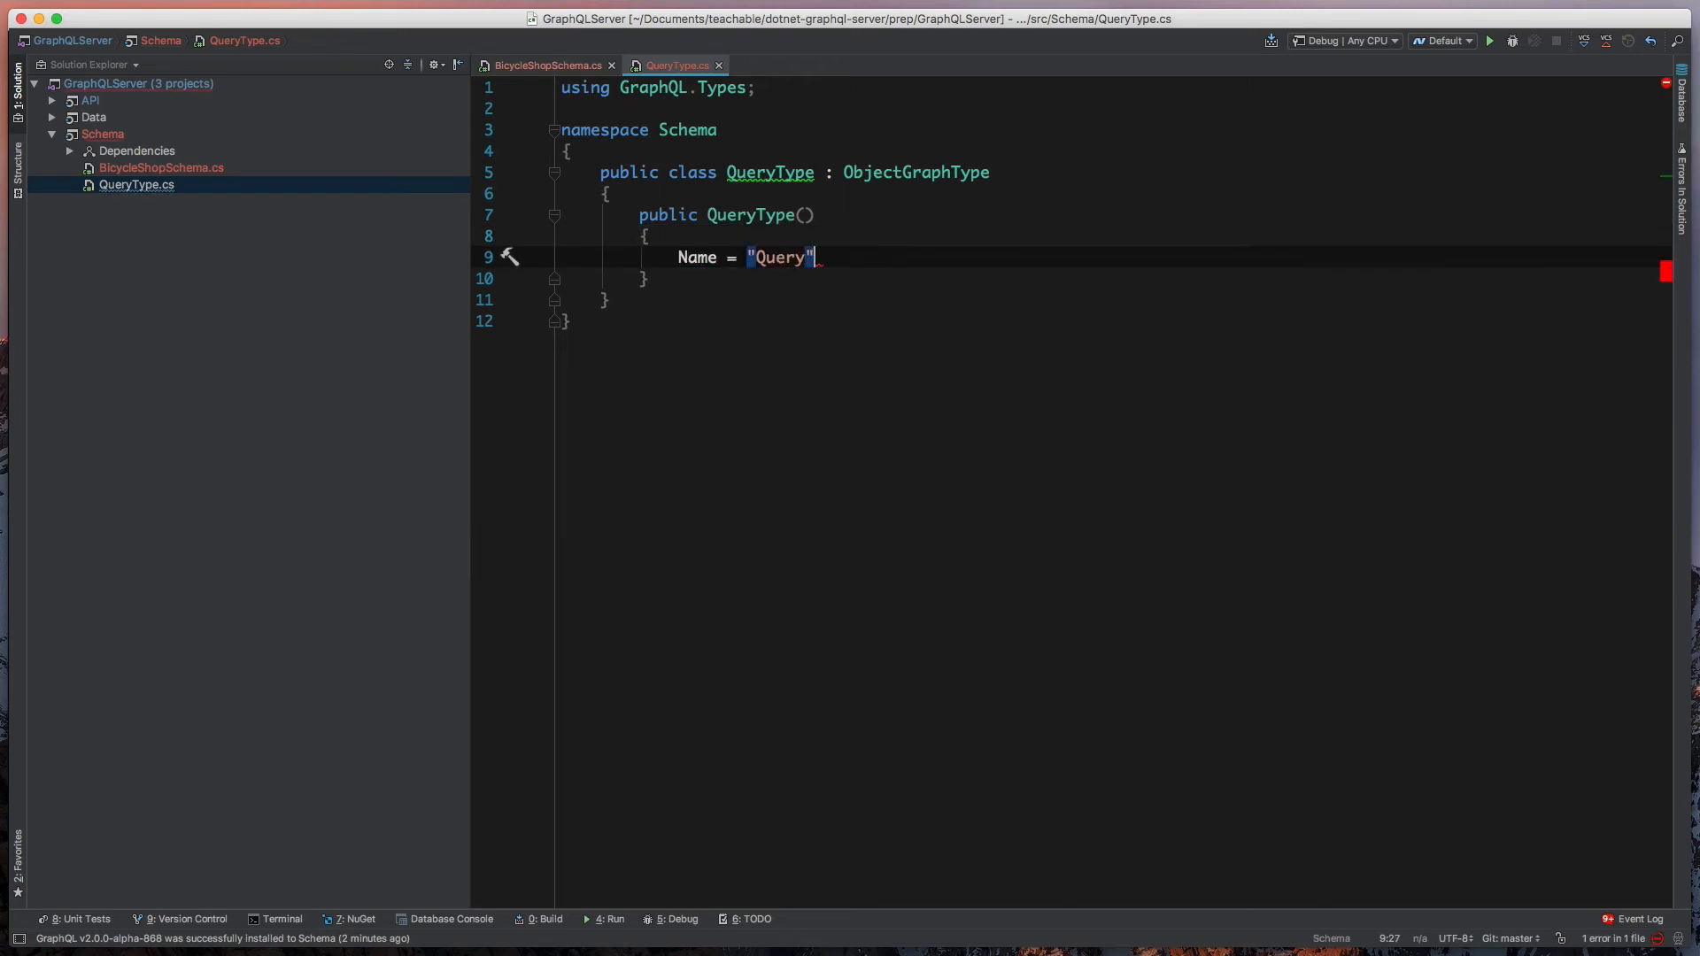
{"action": "type", "text": ";"}
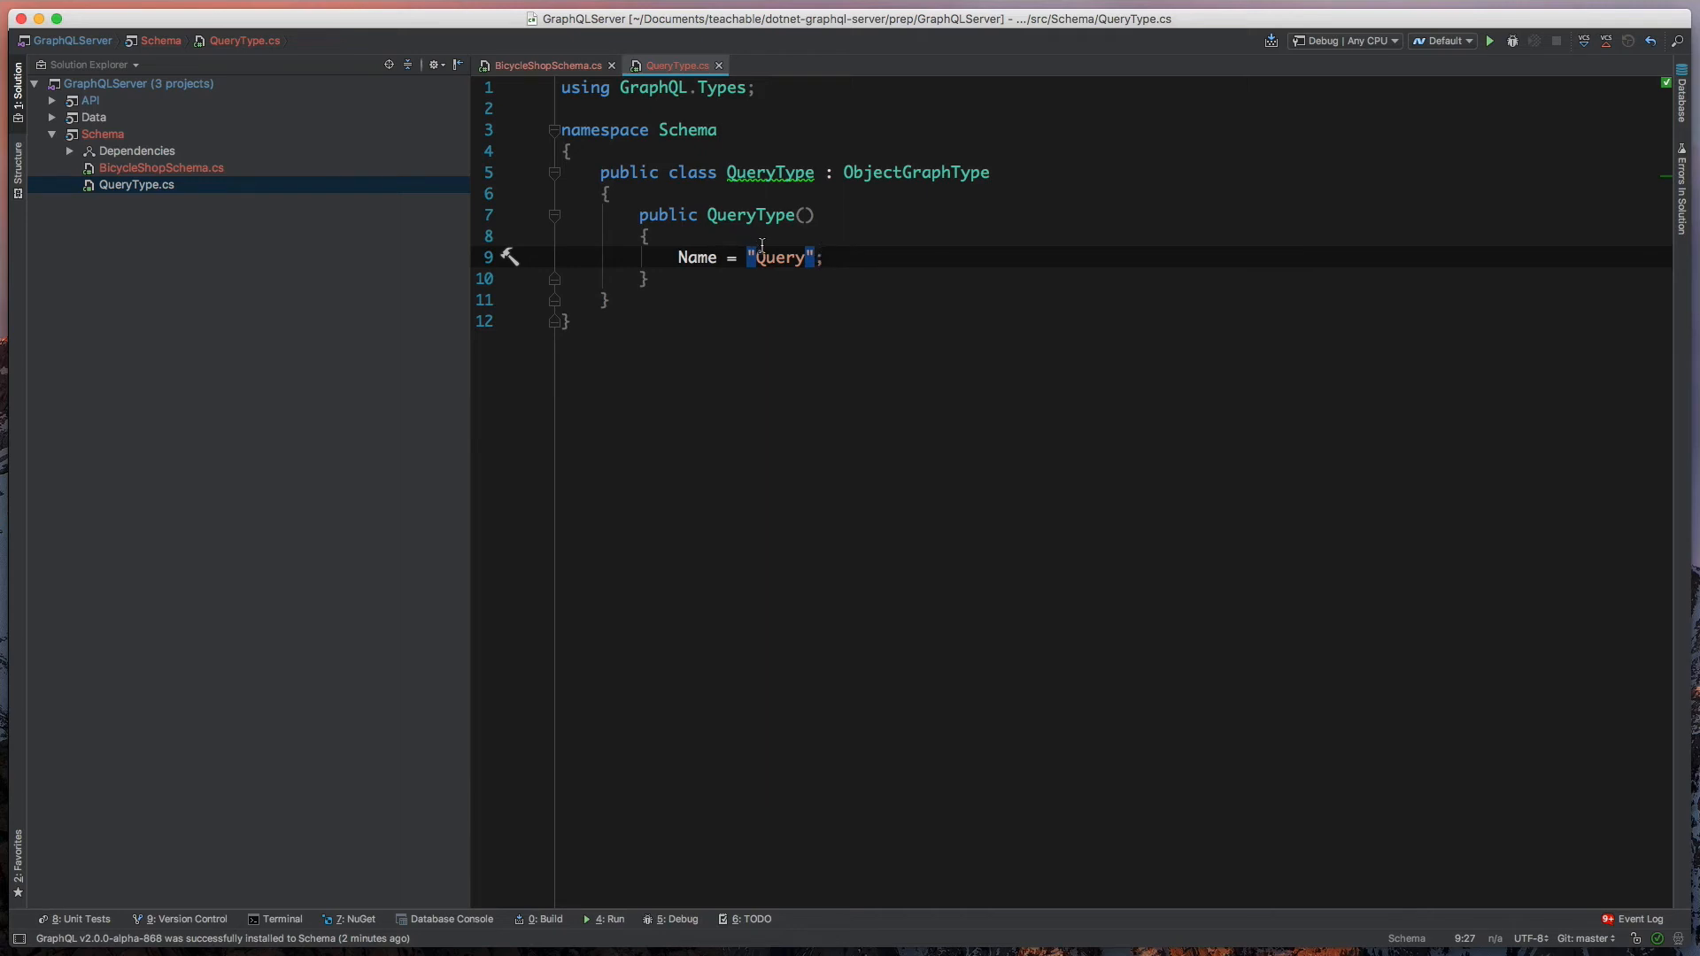
{"action": "mouse_move", "coordinate": [869, 233]}
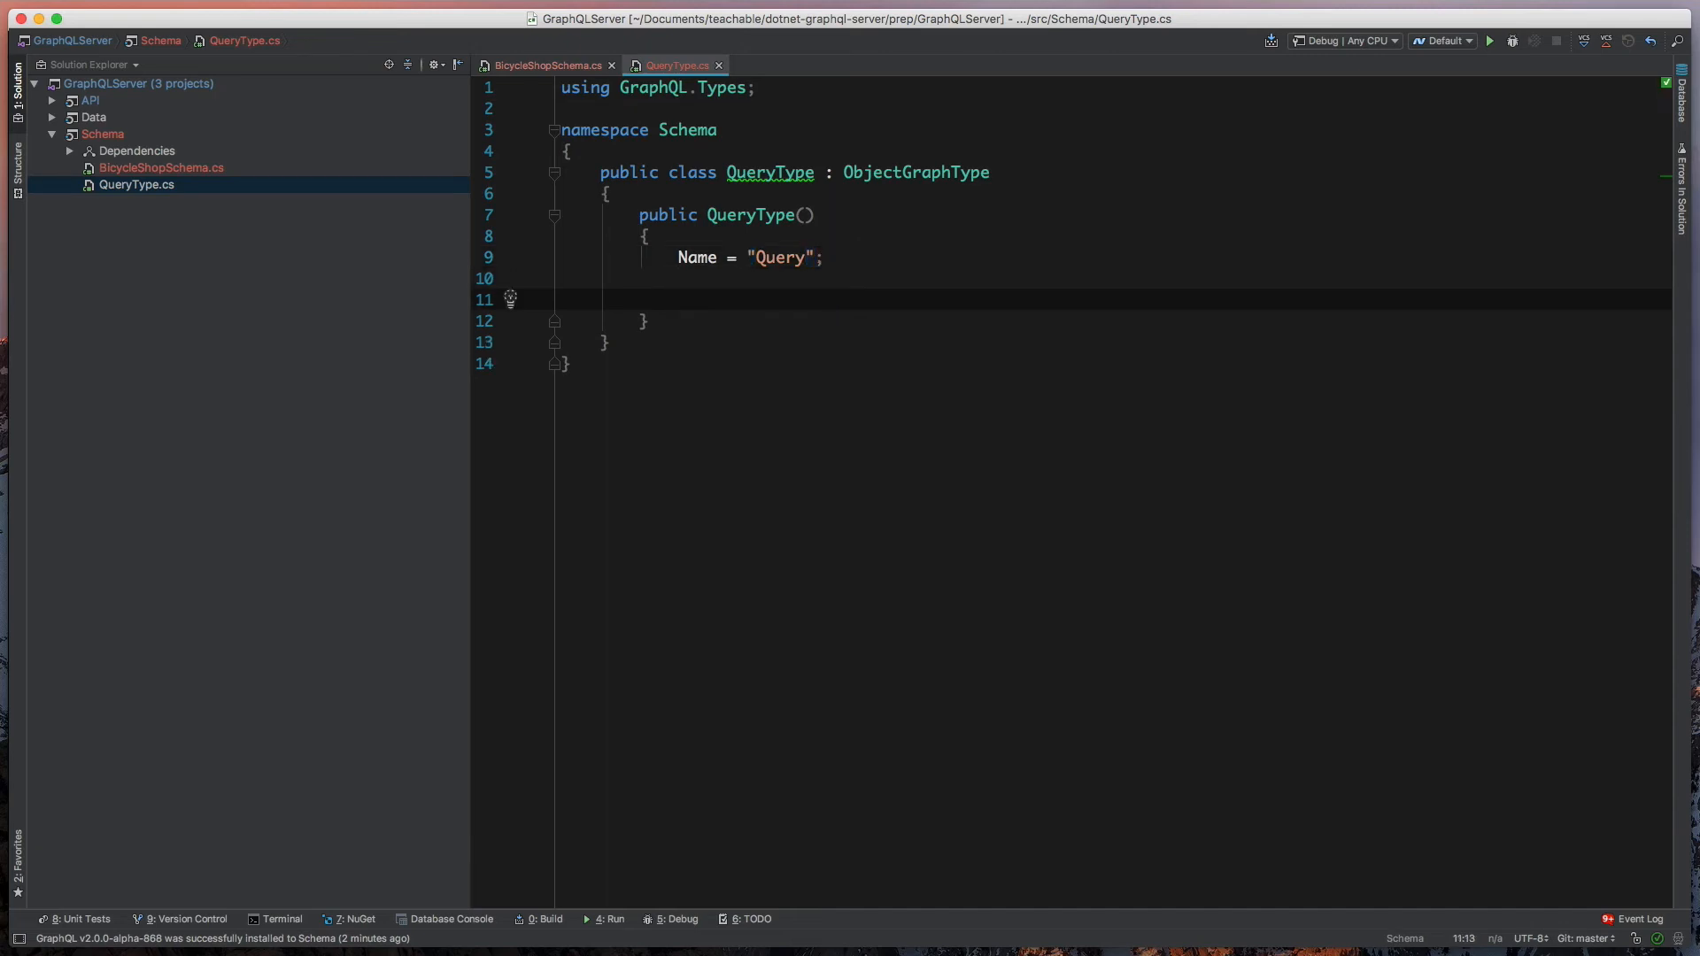
- Begin a Field<StringGraphType>( declaration in the QueryType constructor
{"action": "type", "text": "Field<(>("}
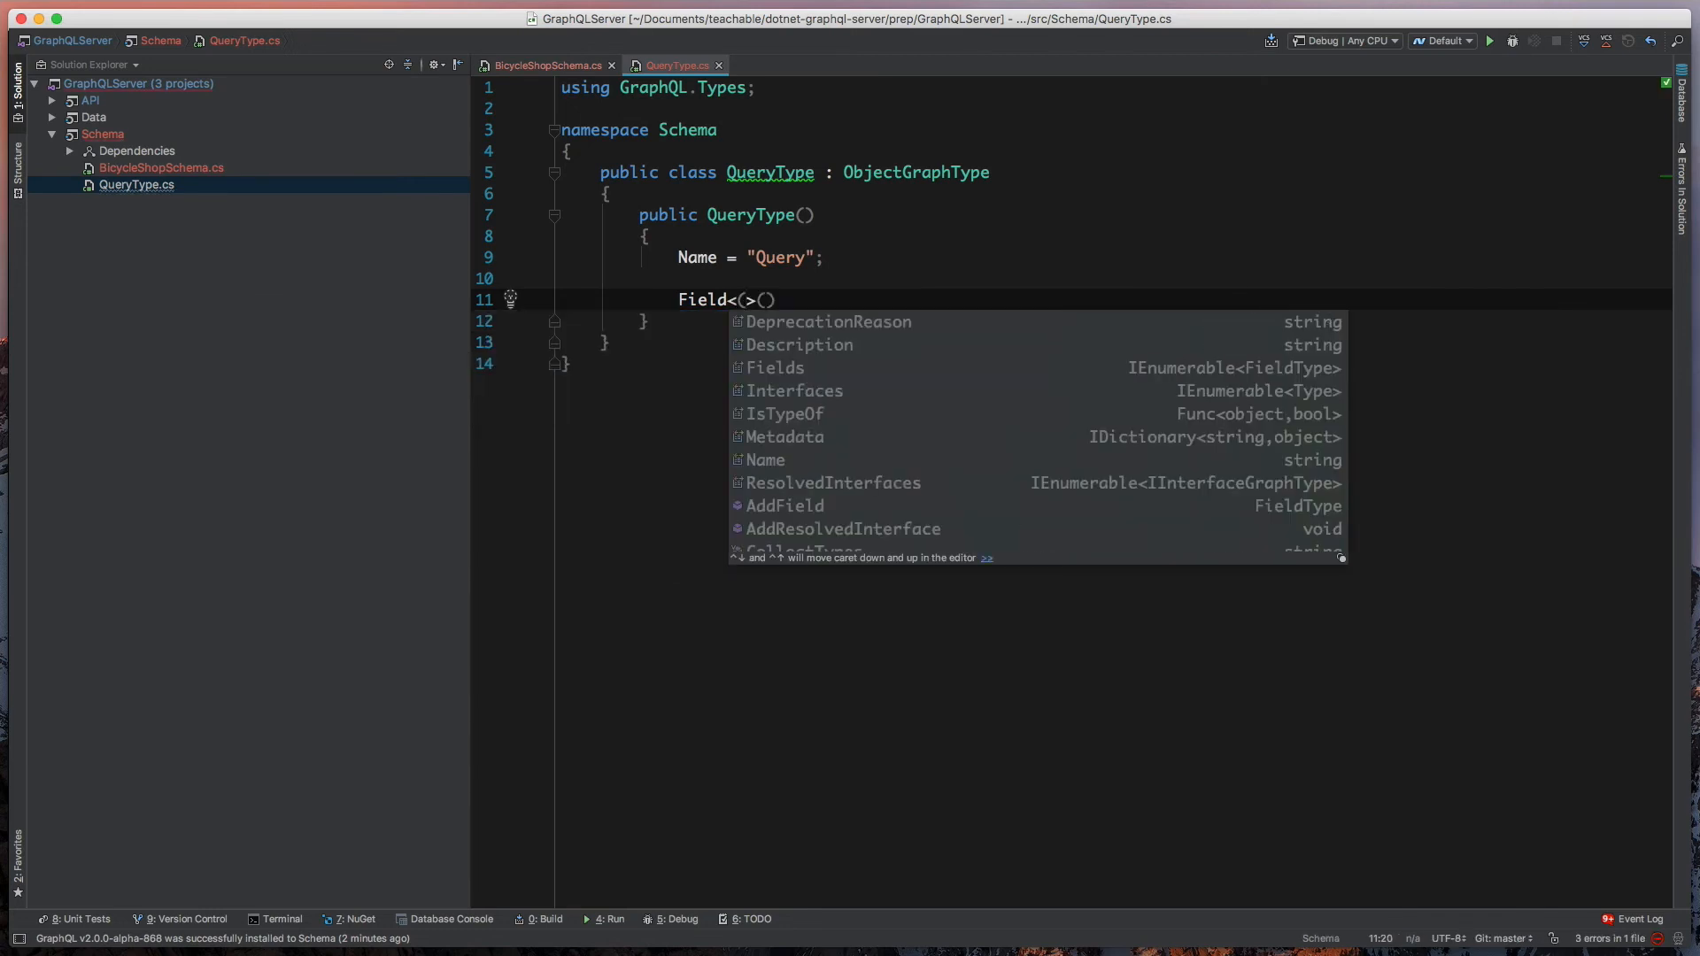
{"action": "key", "text": "Escape"}
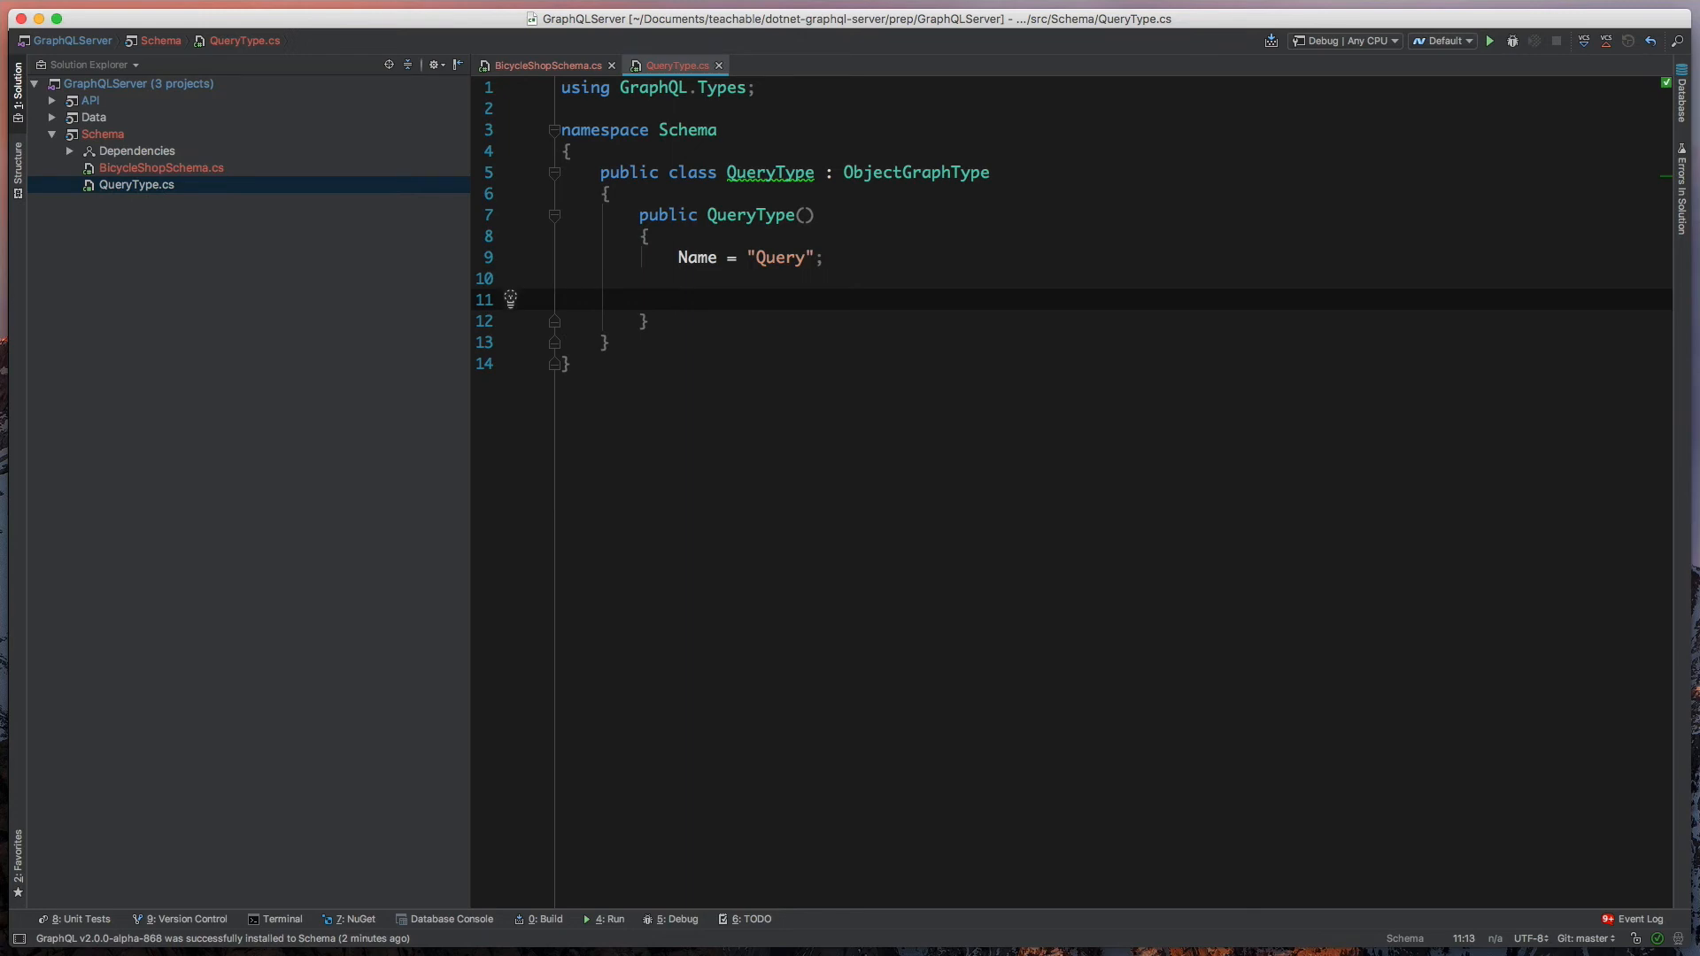
{"action": "type", "text": "Field"}
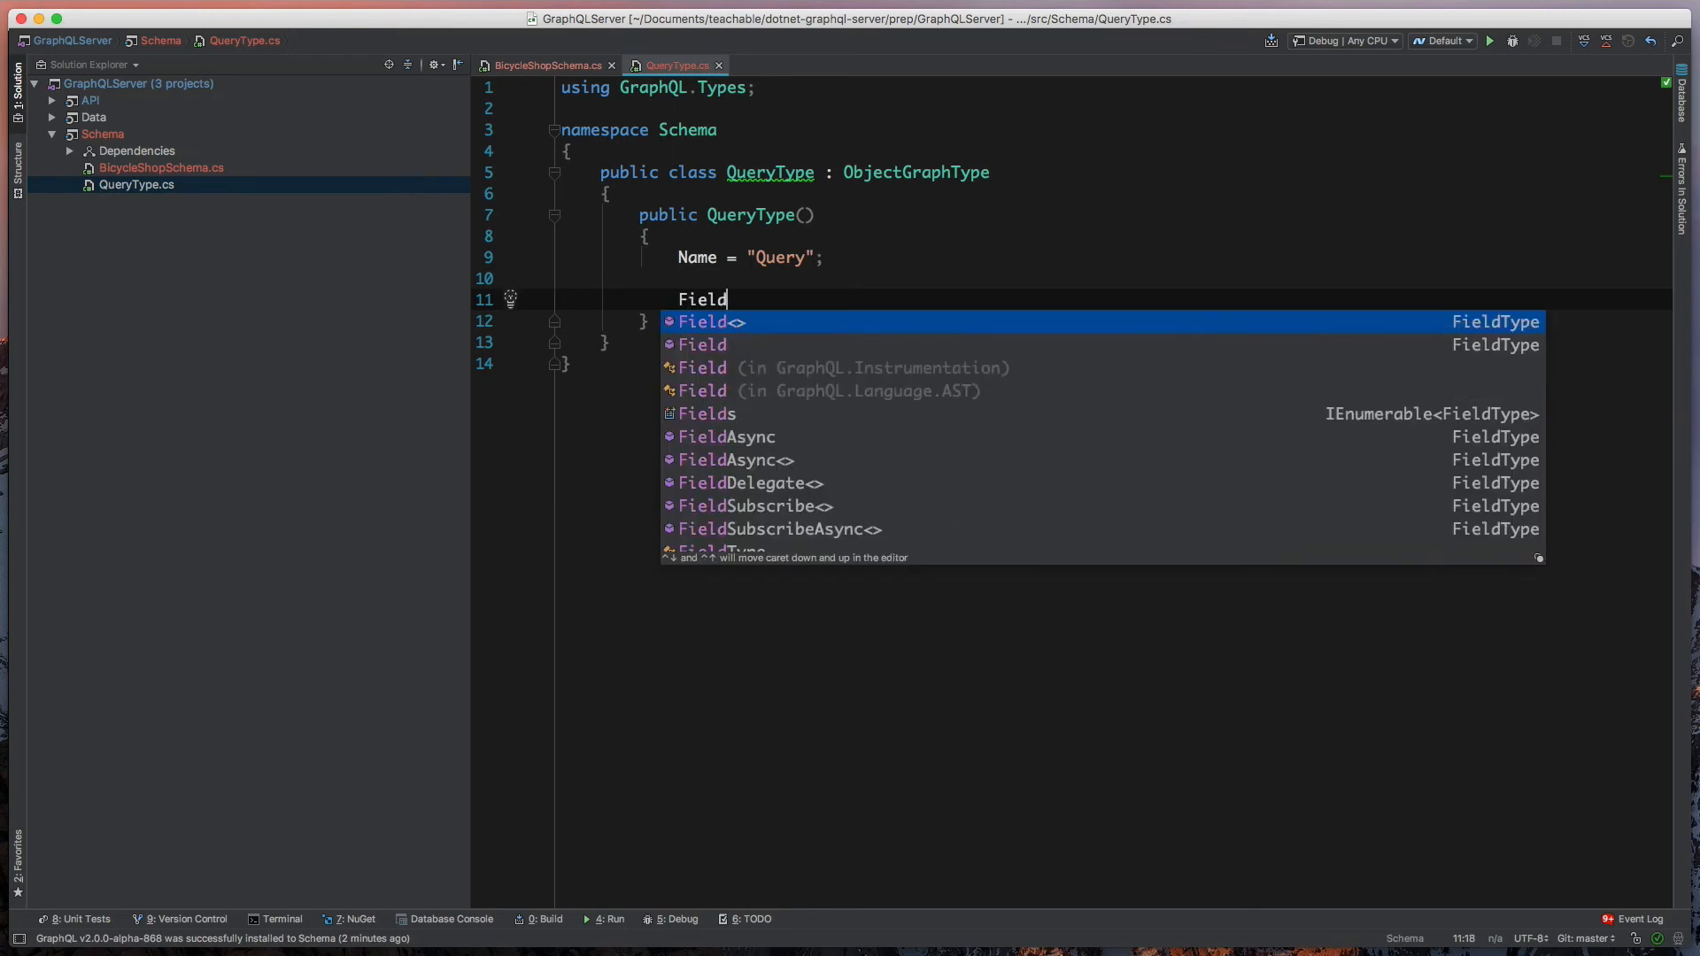
{"action": "type", "text": "<String"}
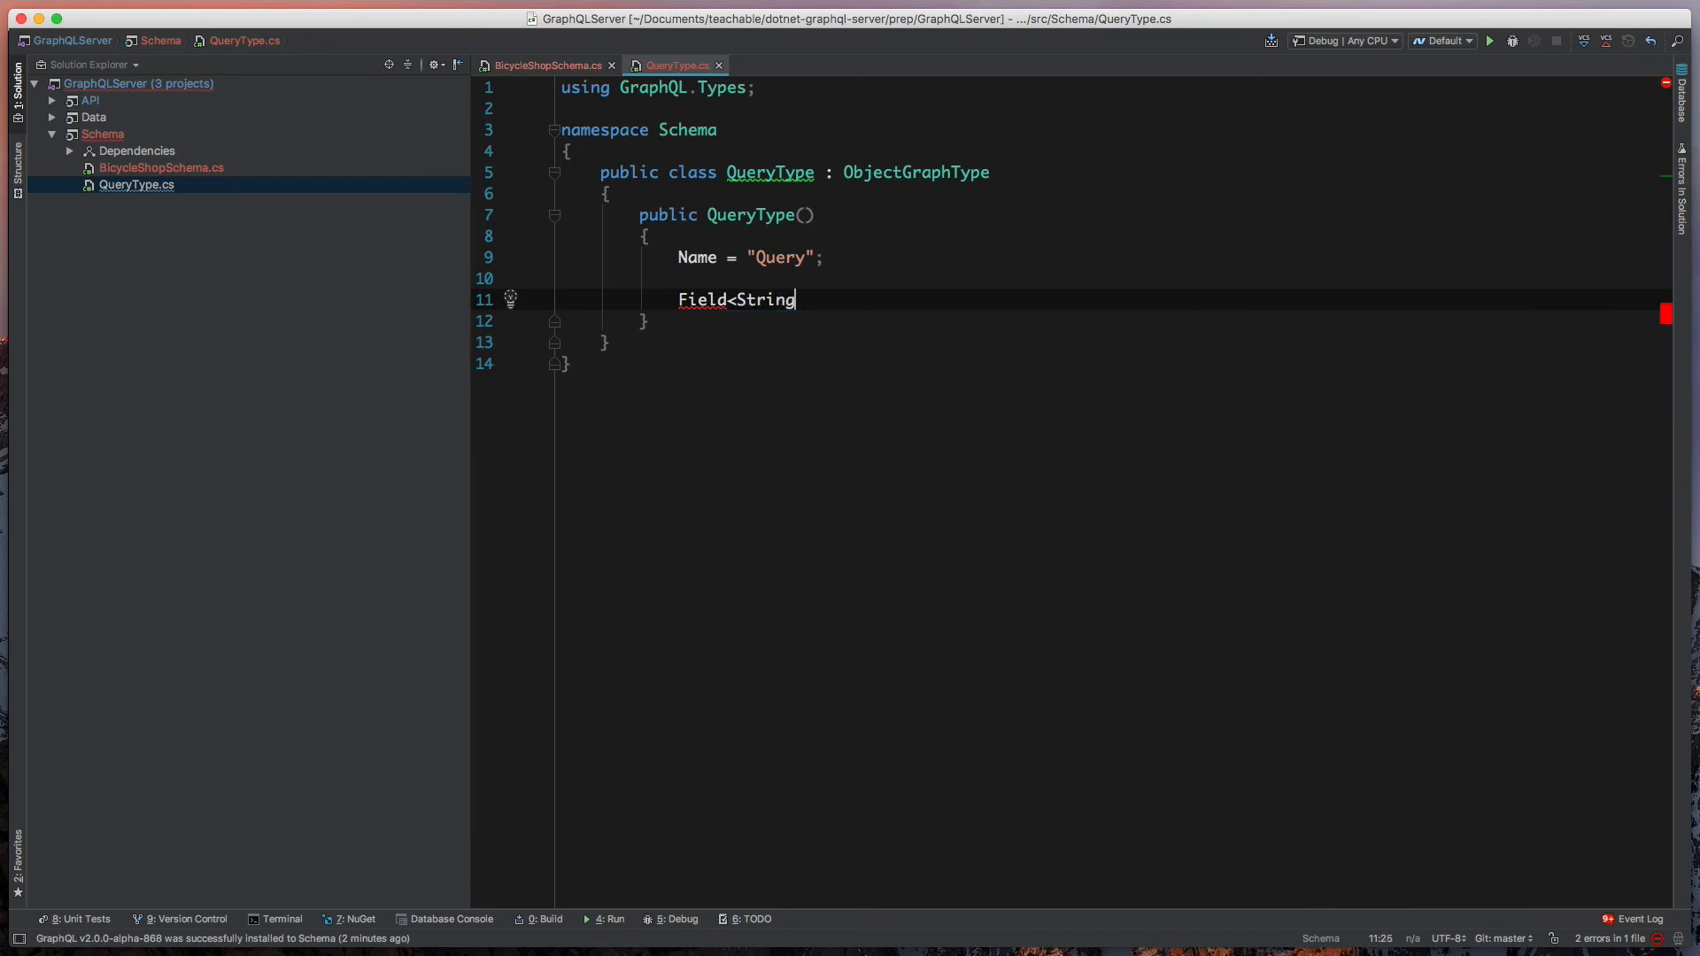
{"action": "type", "text": "GraphType>"}
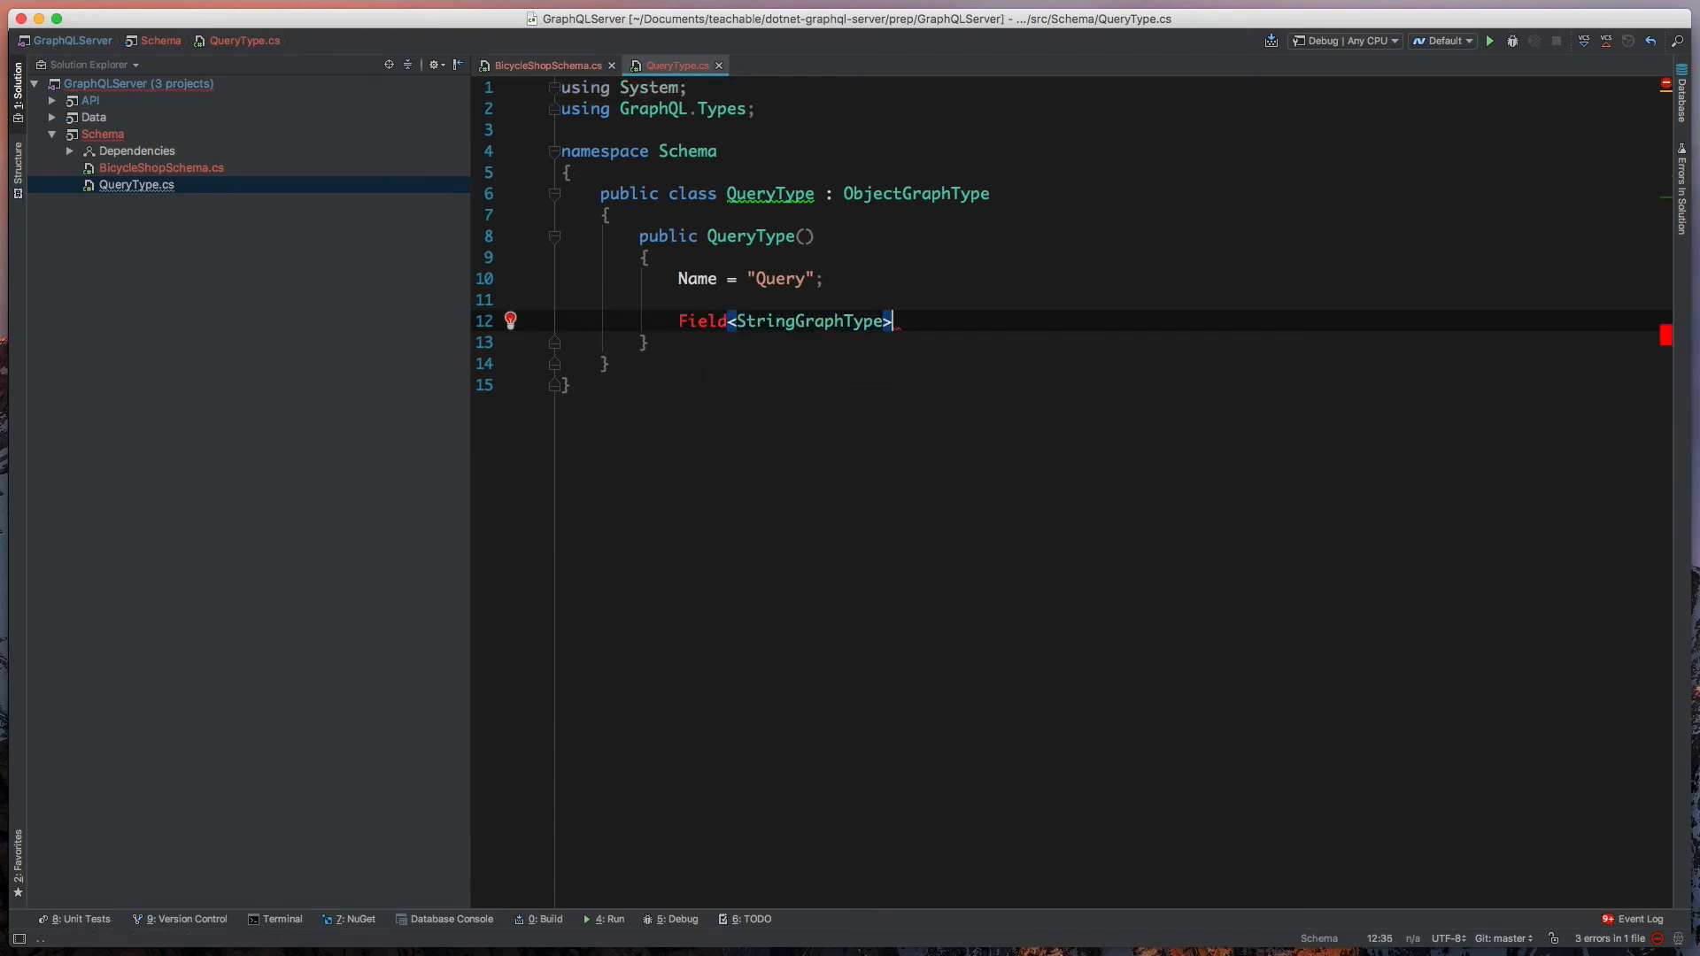
{"action": "type", "text": "("}
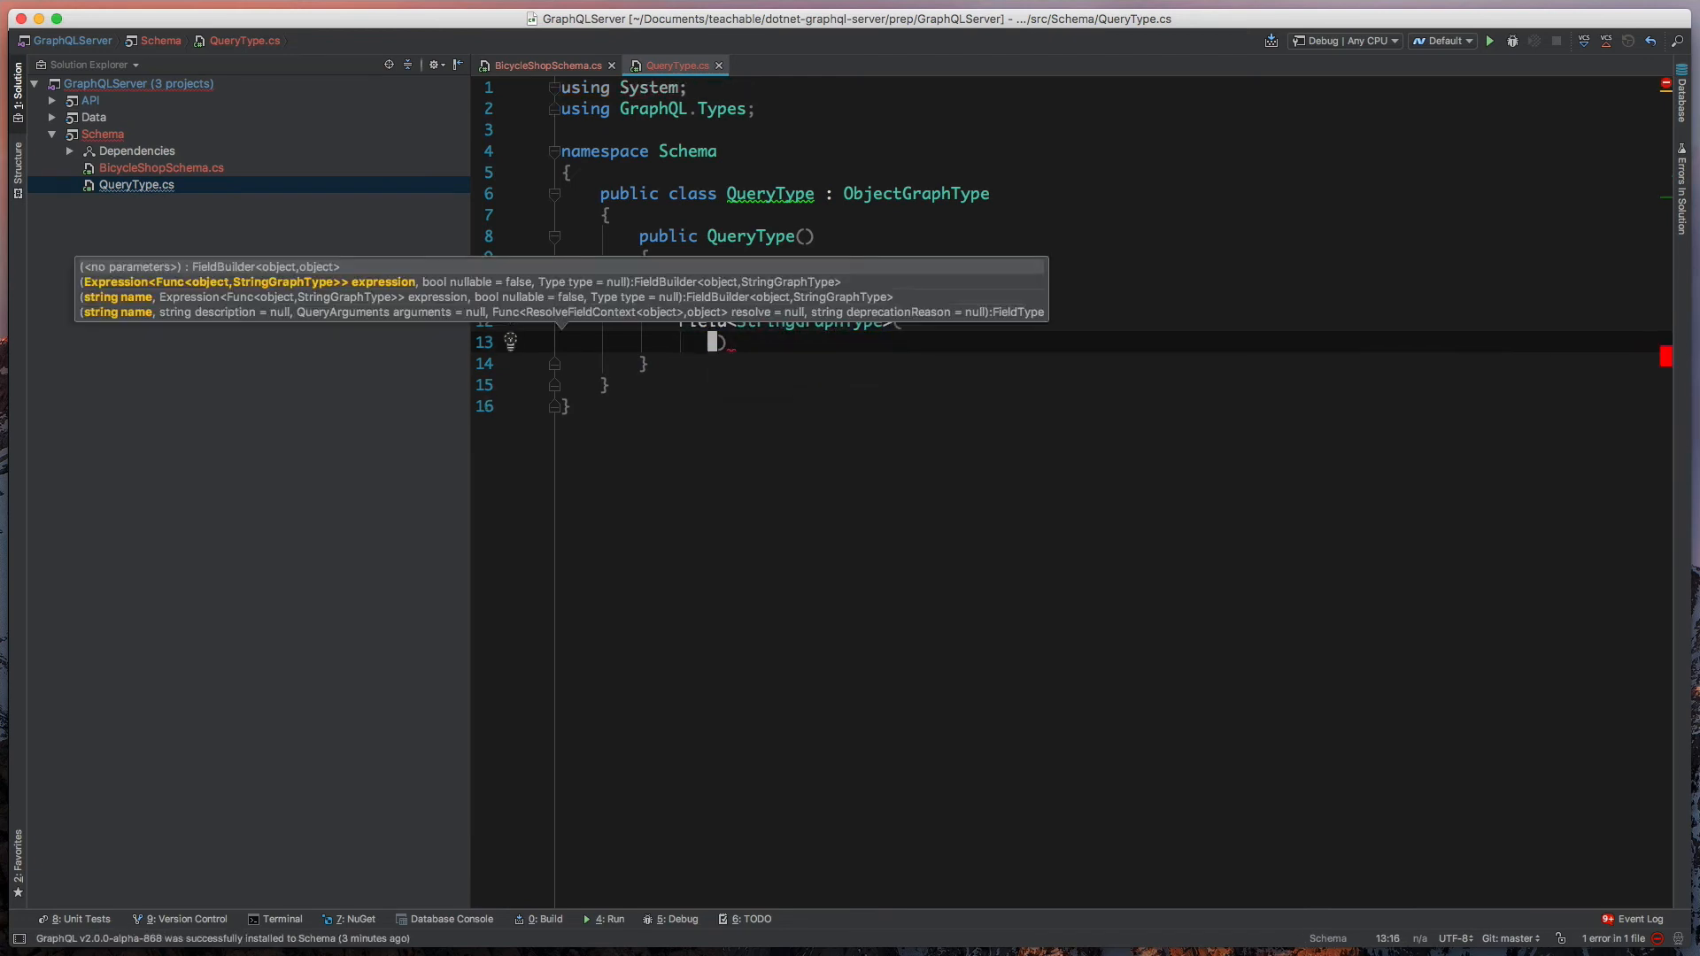
- Give the field name "message" and a resolver returning "Hello from GraphQL!"
{"action": "type", "text": "name: \"message\","}
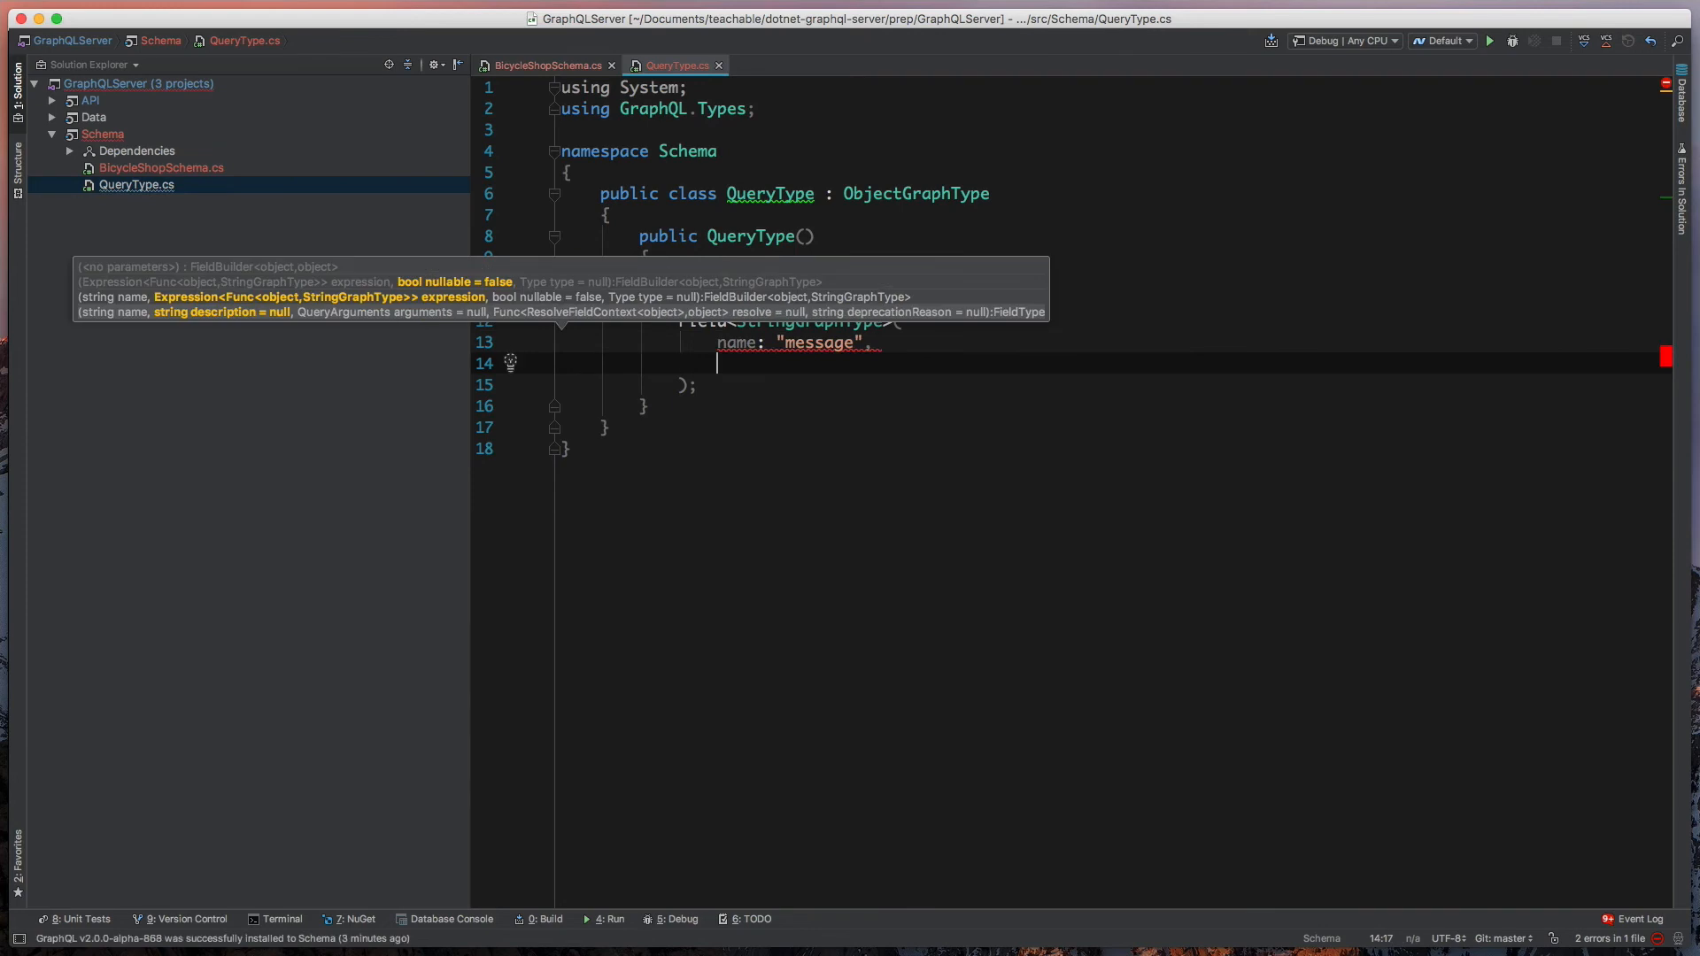
{"action": "type", "text": "resolve:"}
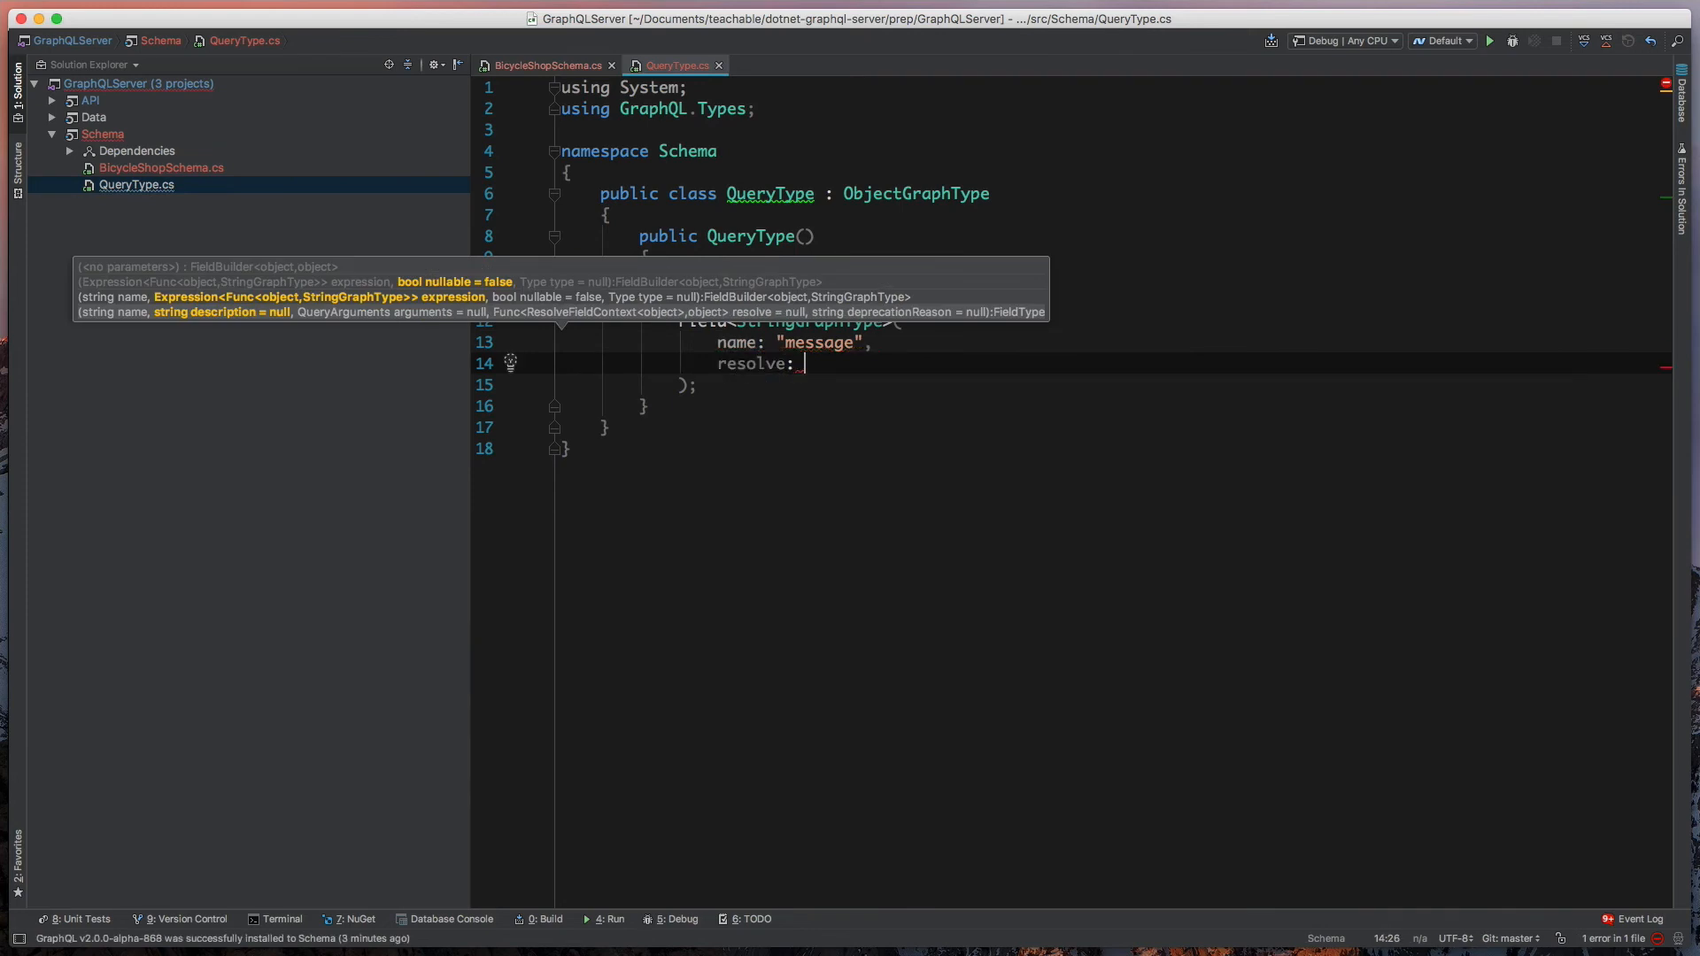
{"action": "type", "text": "context"}
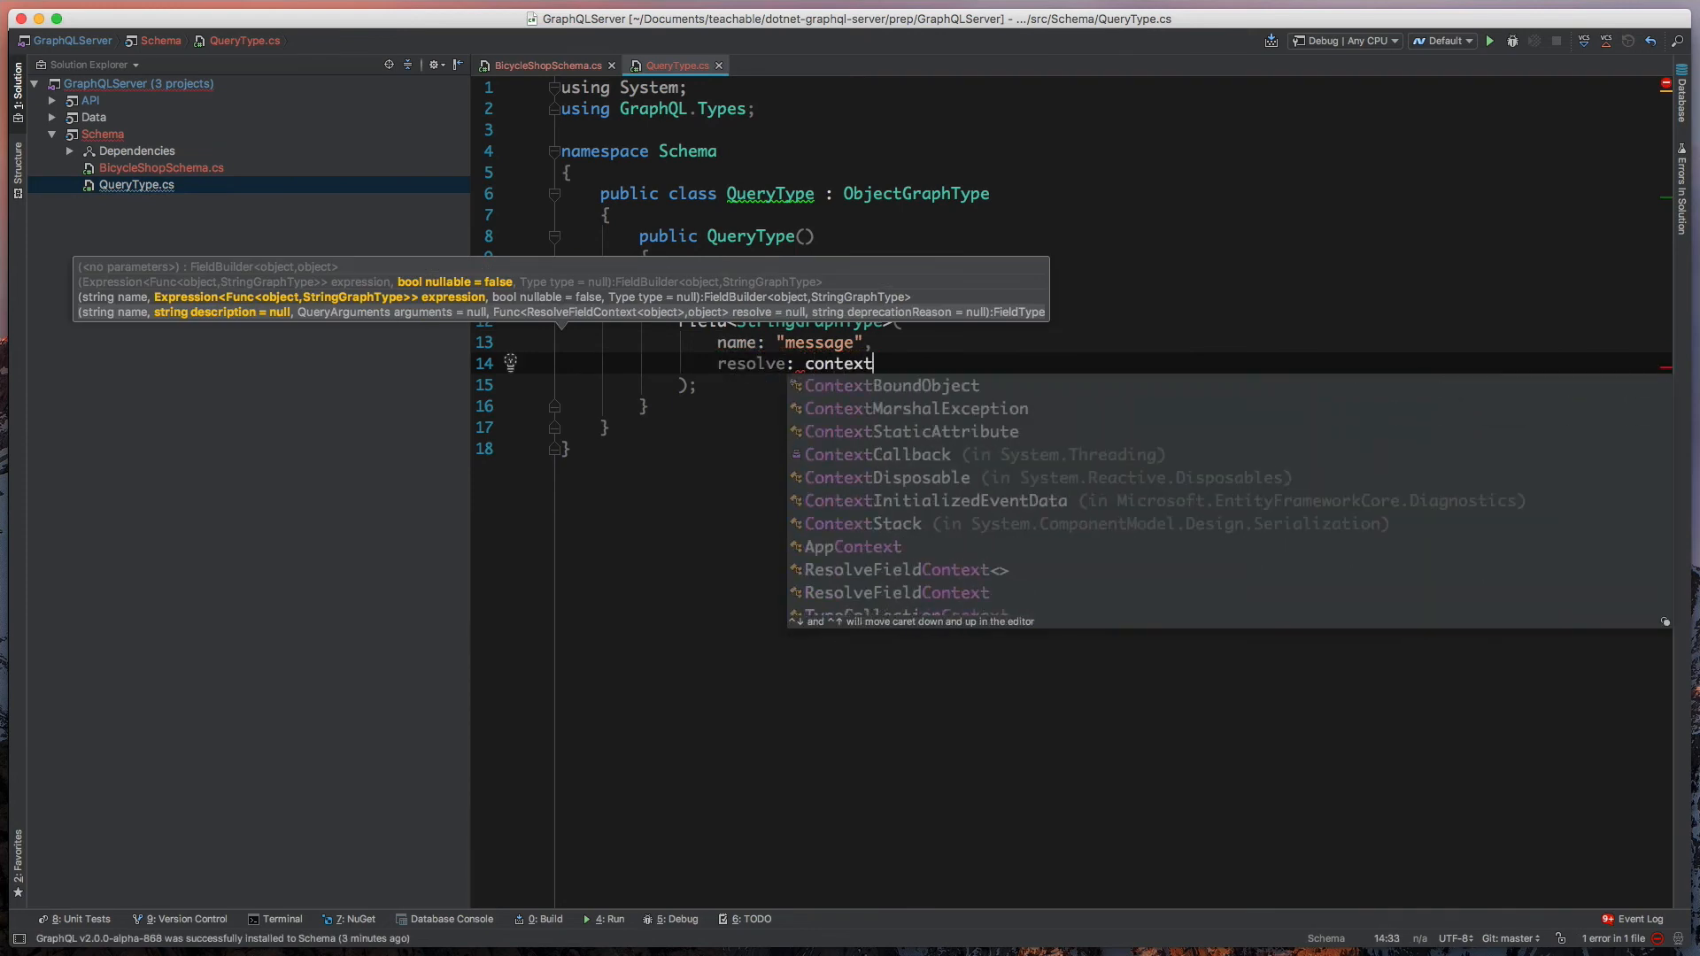
{"action": "type", "text": "=>"}
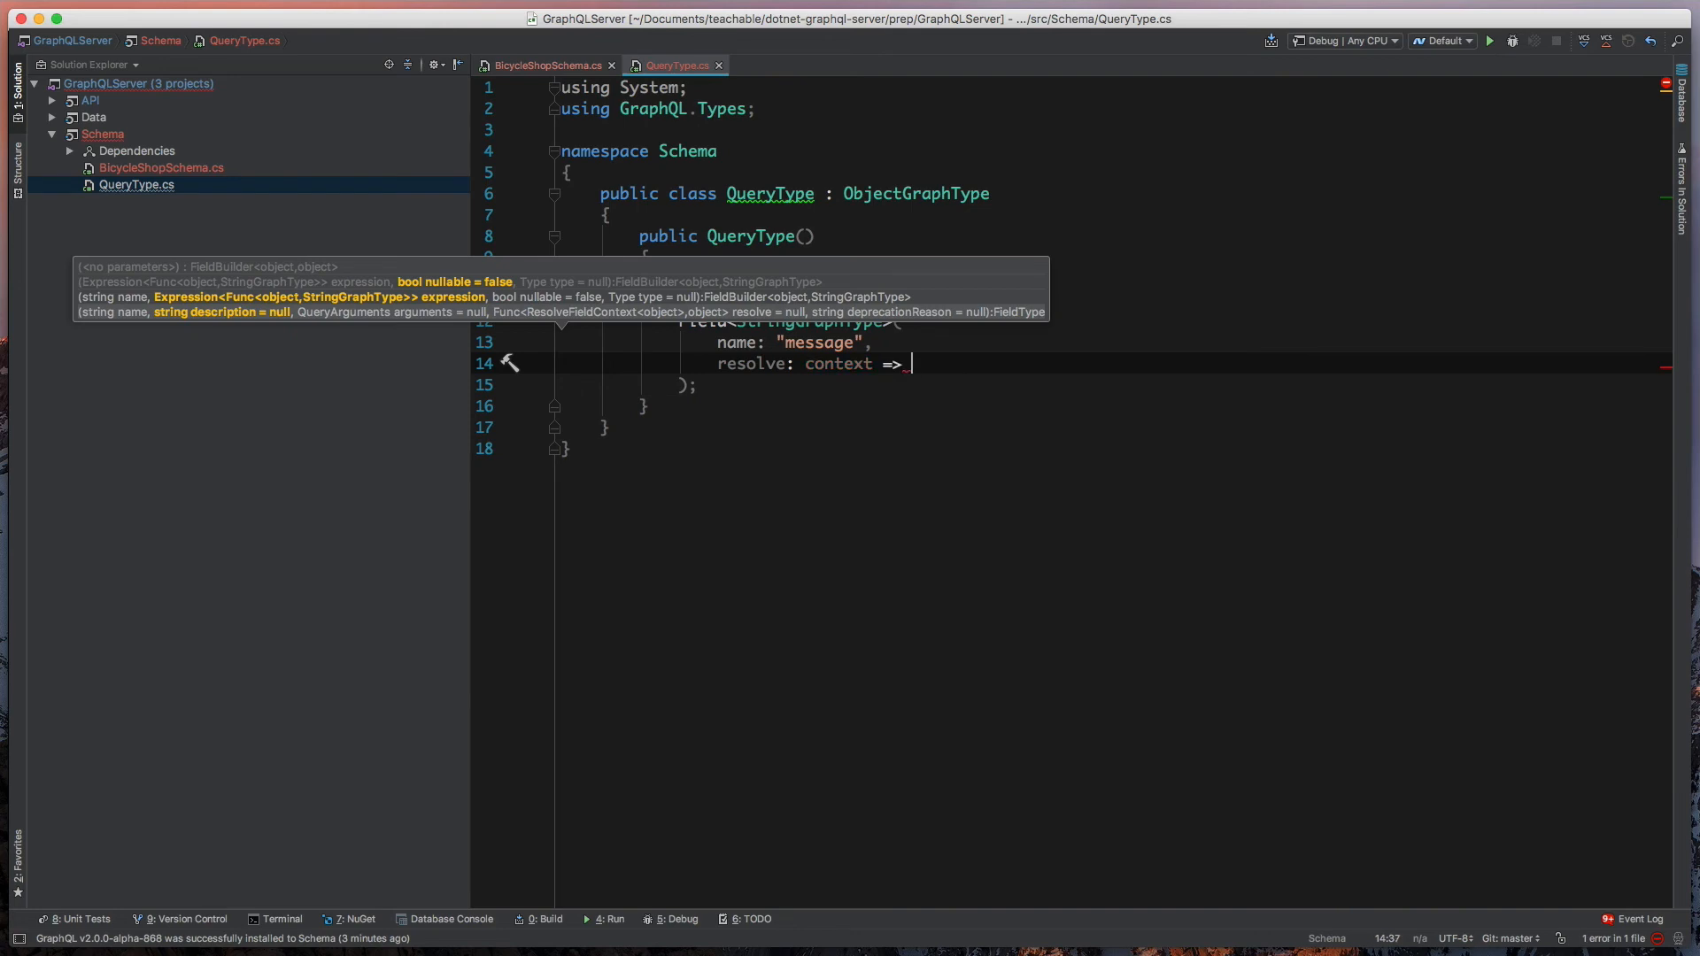
{"action": "type", "text": "\"\""}
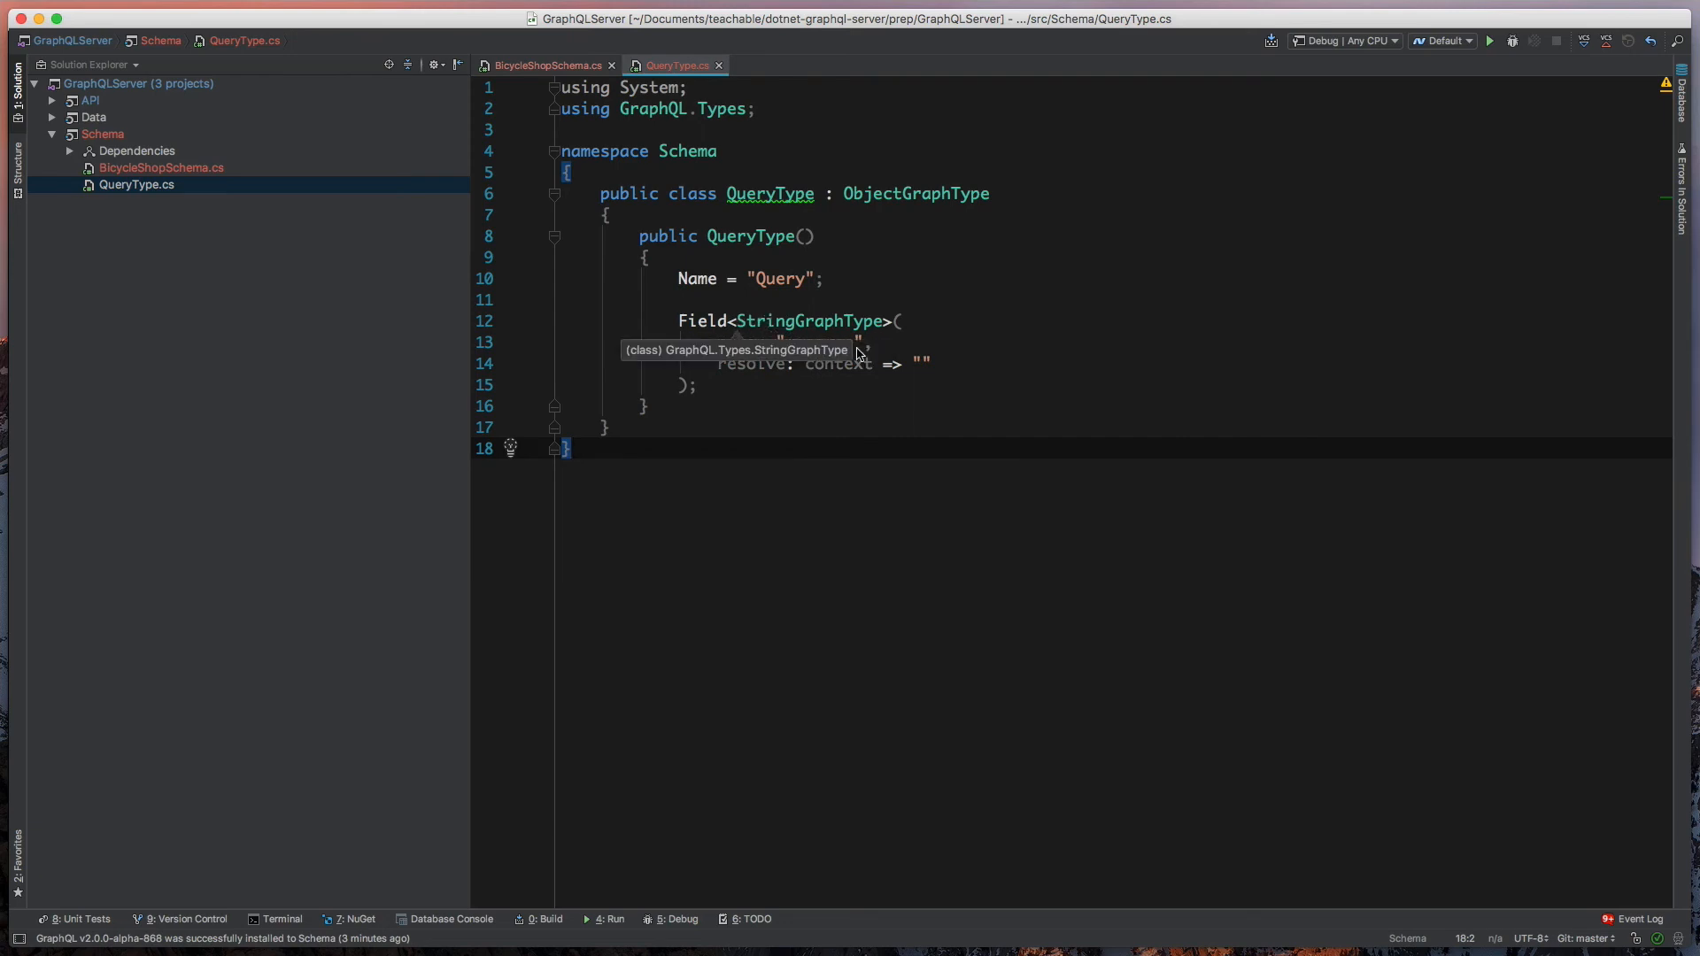
{"action": "type", "text": "name: \"message\","}
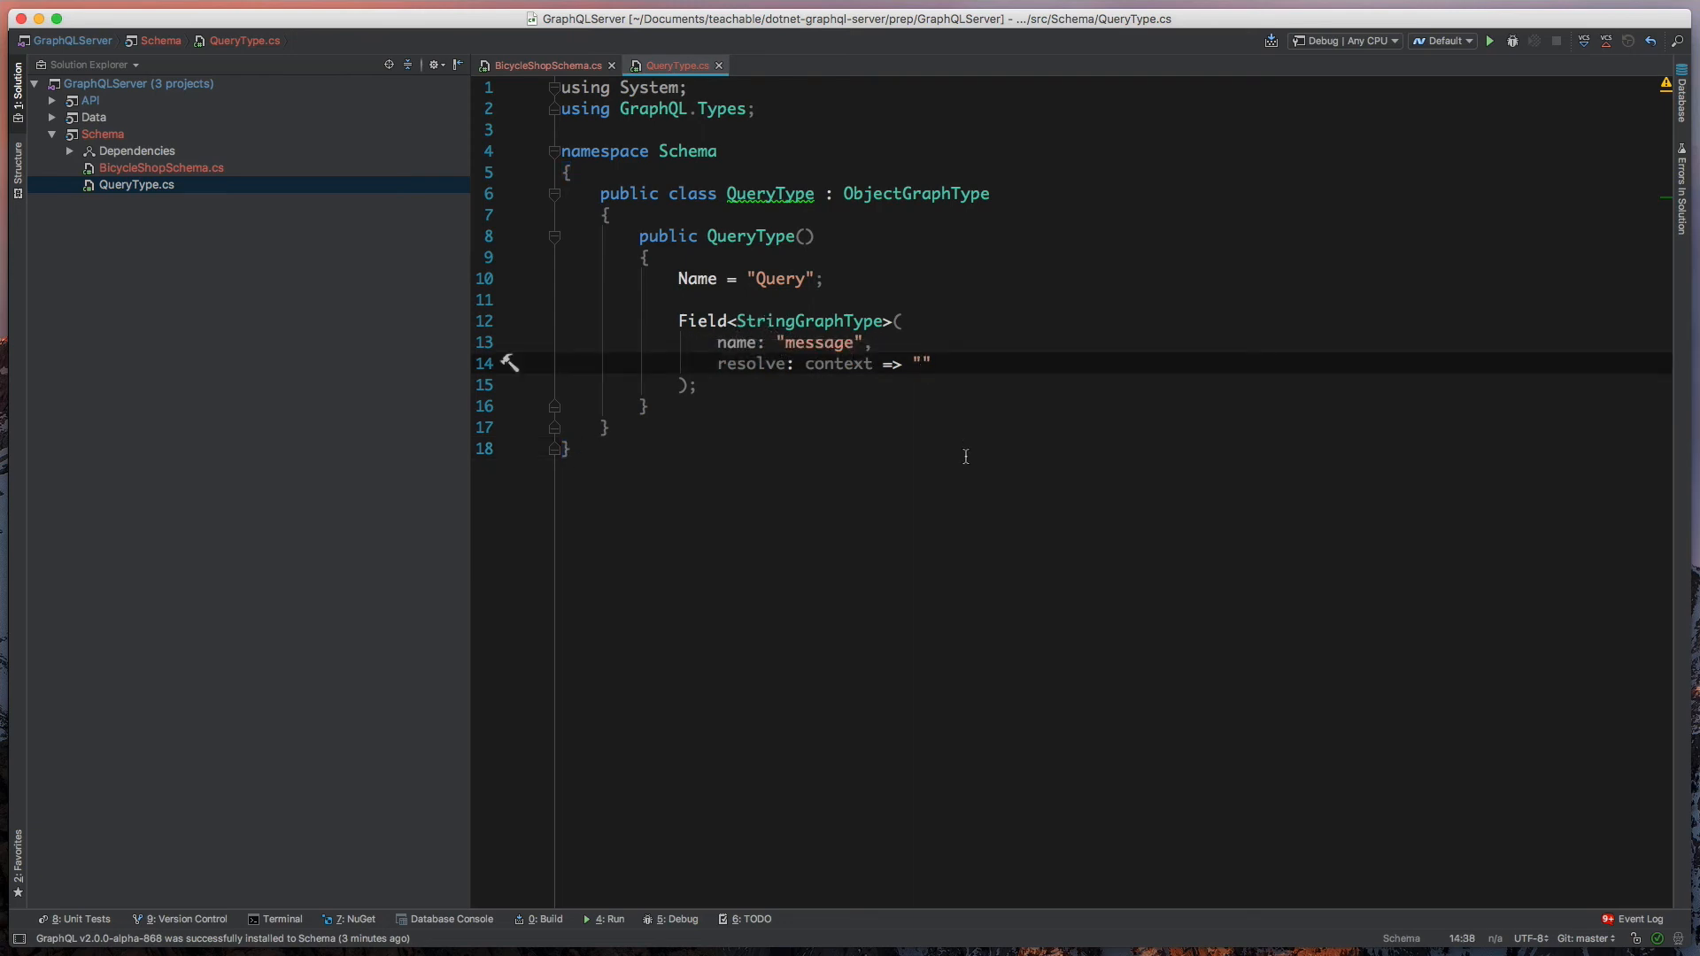
{"action": "type", "text": "Hello fo"}
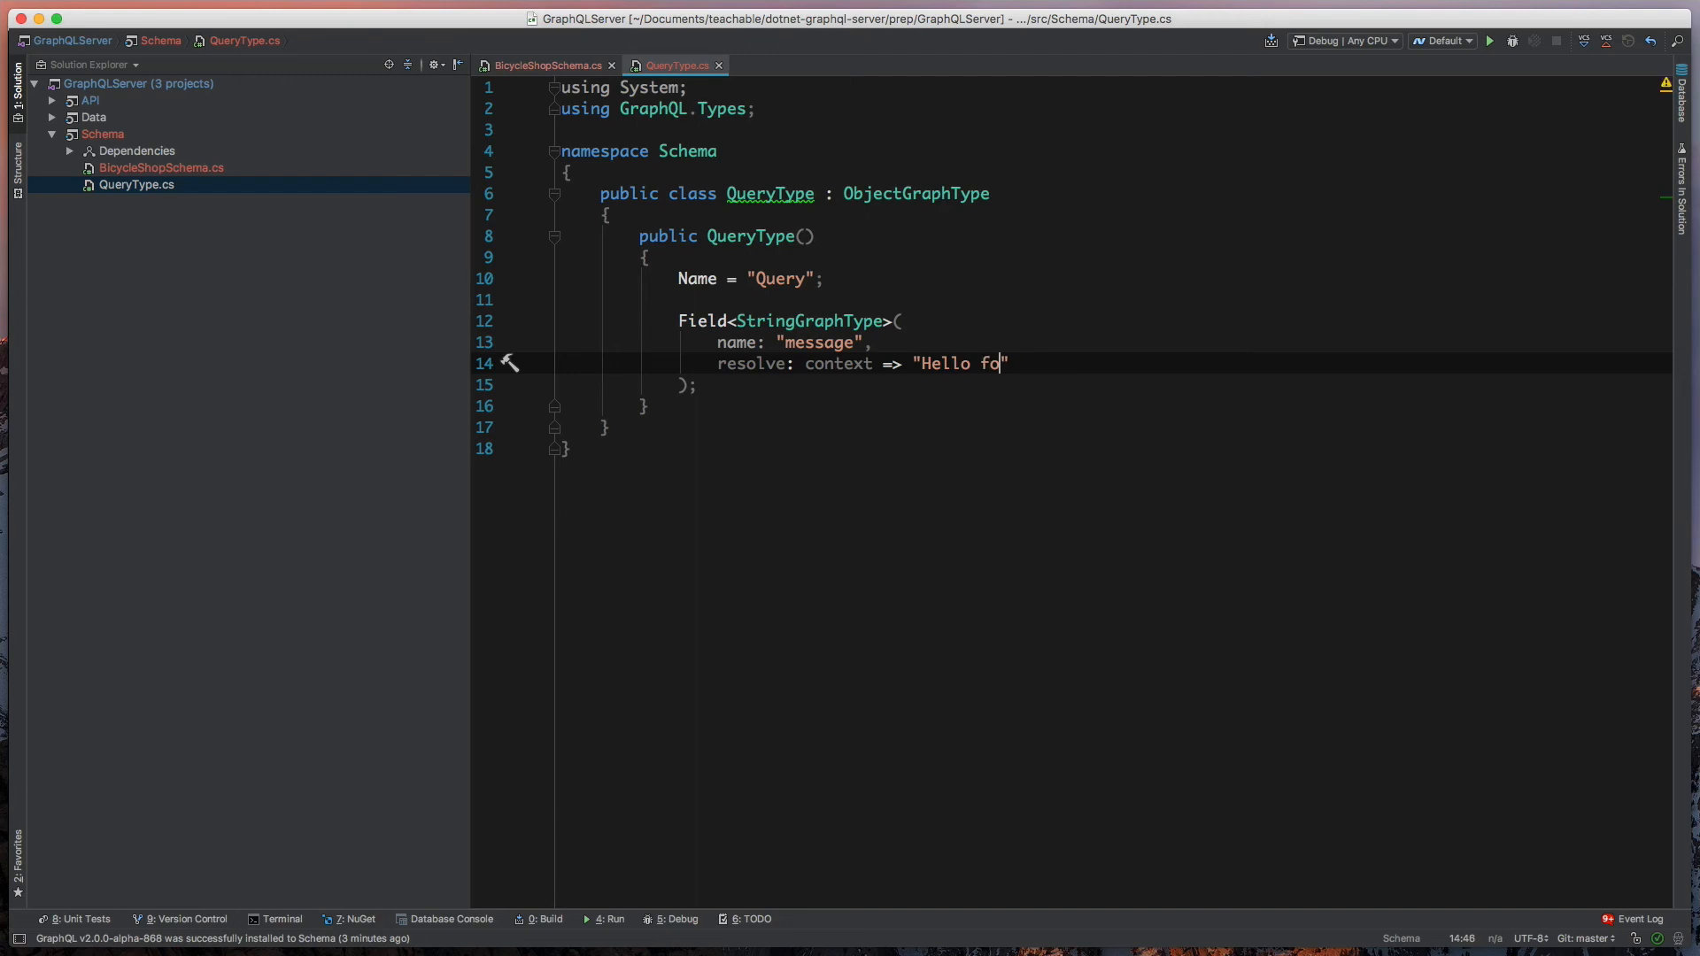
{"action": "type", "text": "from Grph"}
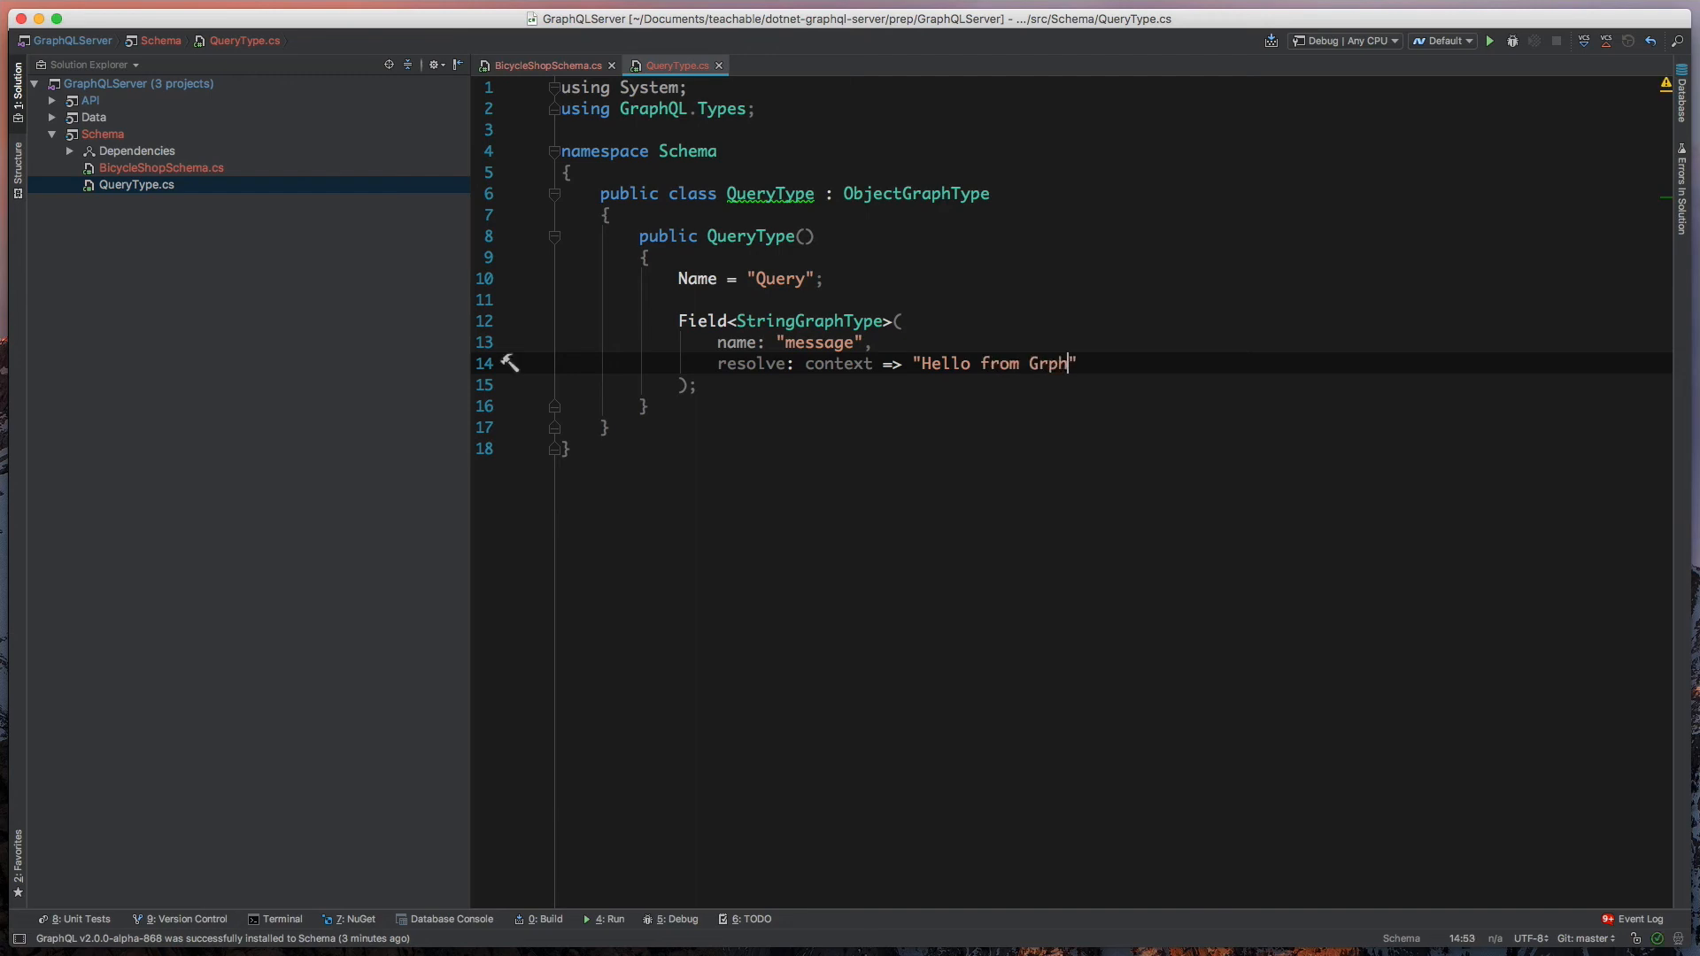
{"action": "type", "text": "aphQL!"}
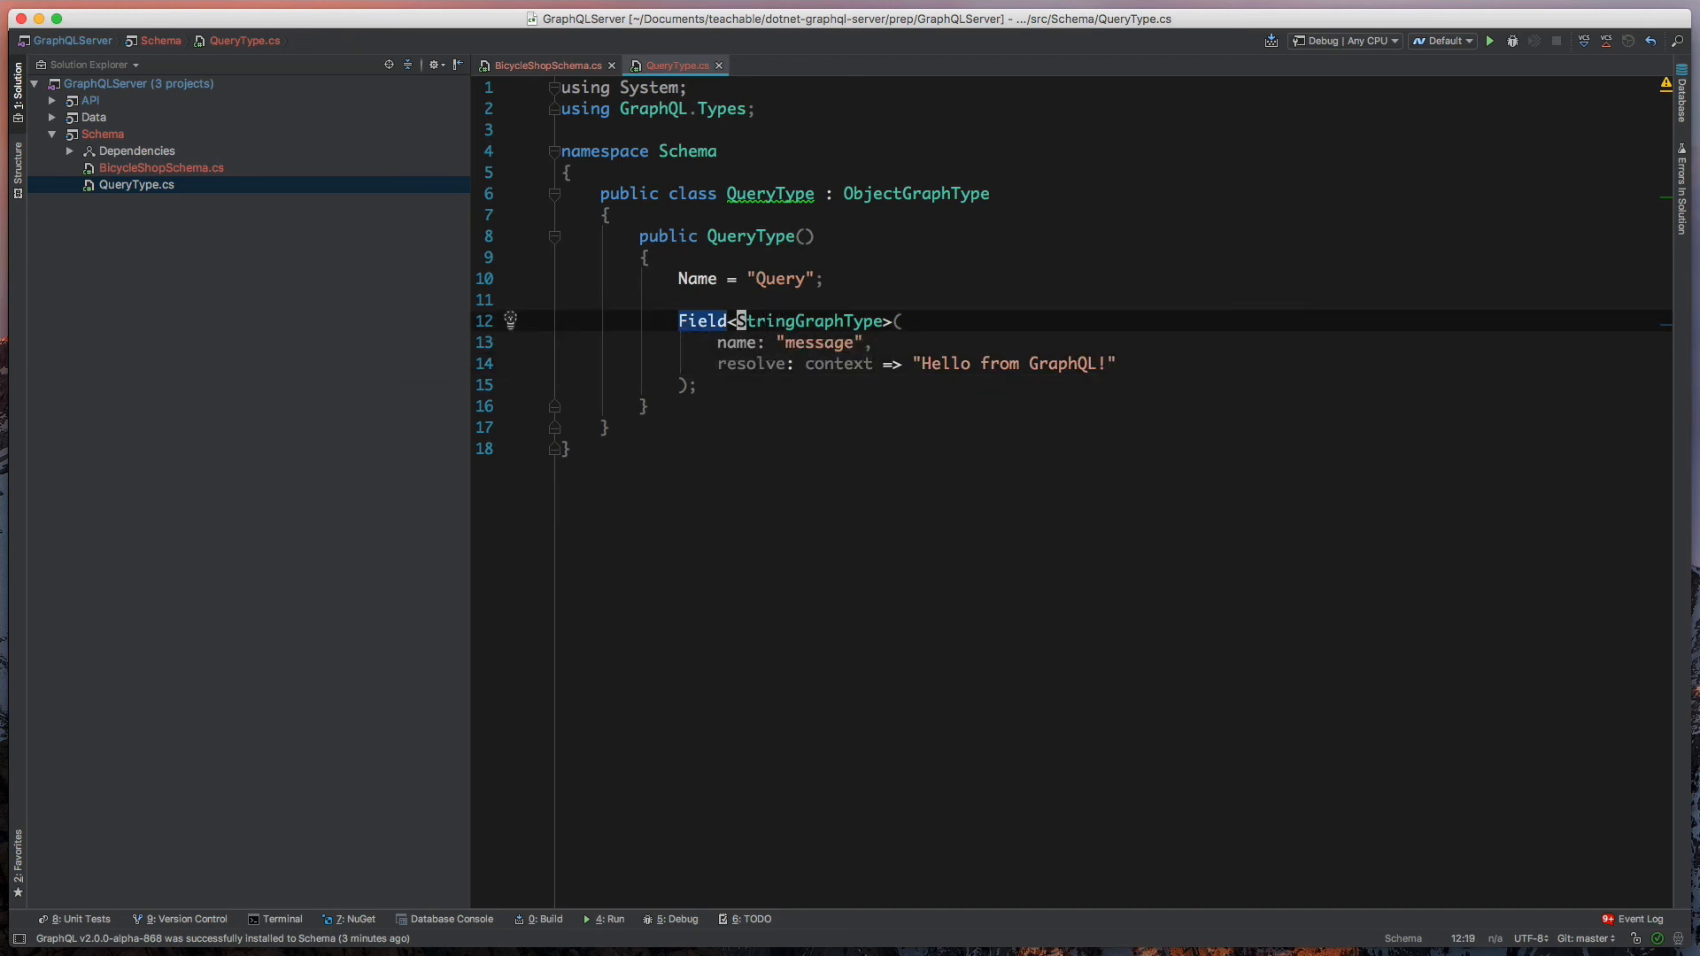
- Wrap StringGraphType in NonNullGraphType<> and reopen BicycleShopSchema.cs
{"action": "type", "text": "NonNullGraphType"}
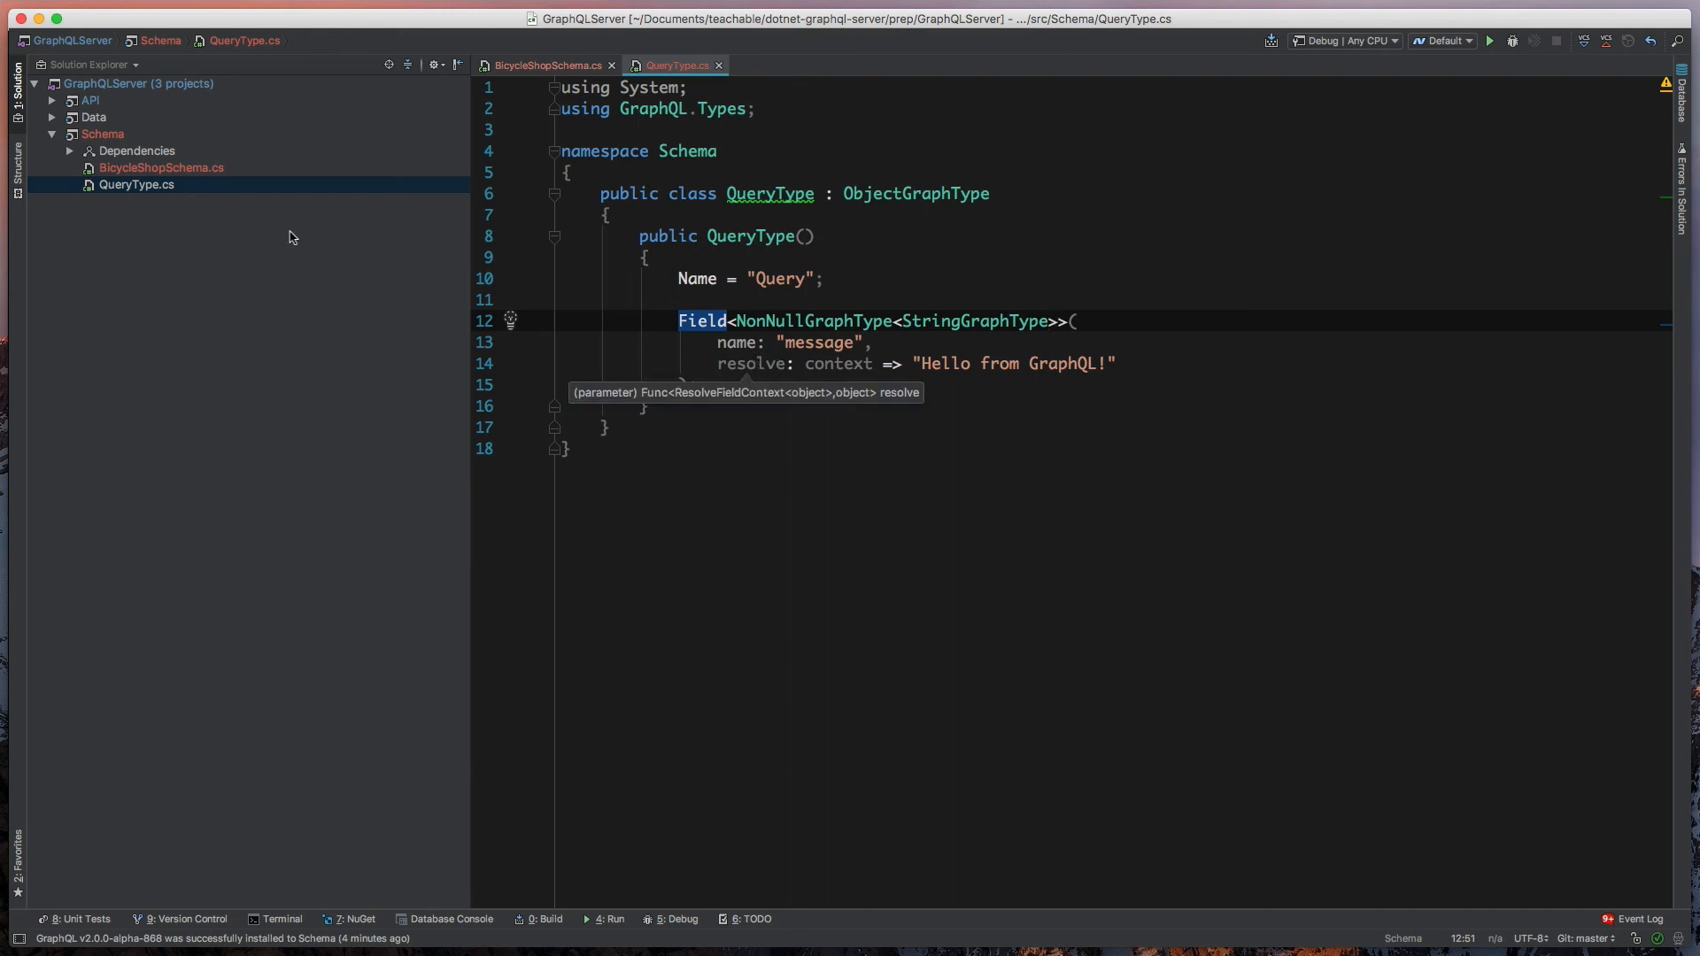
{"action": "left_click", "coordinate": [547, 65]}
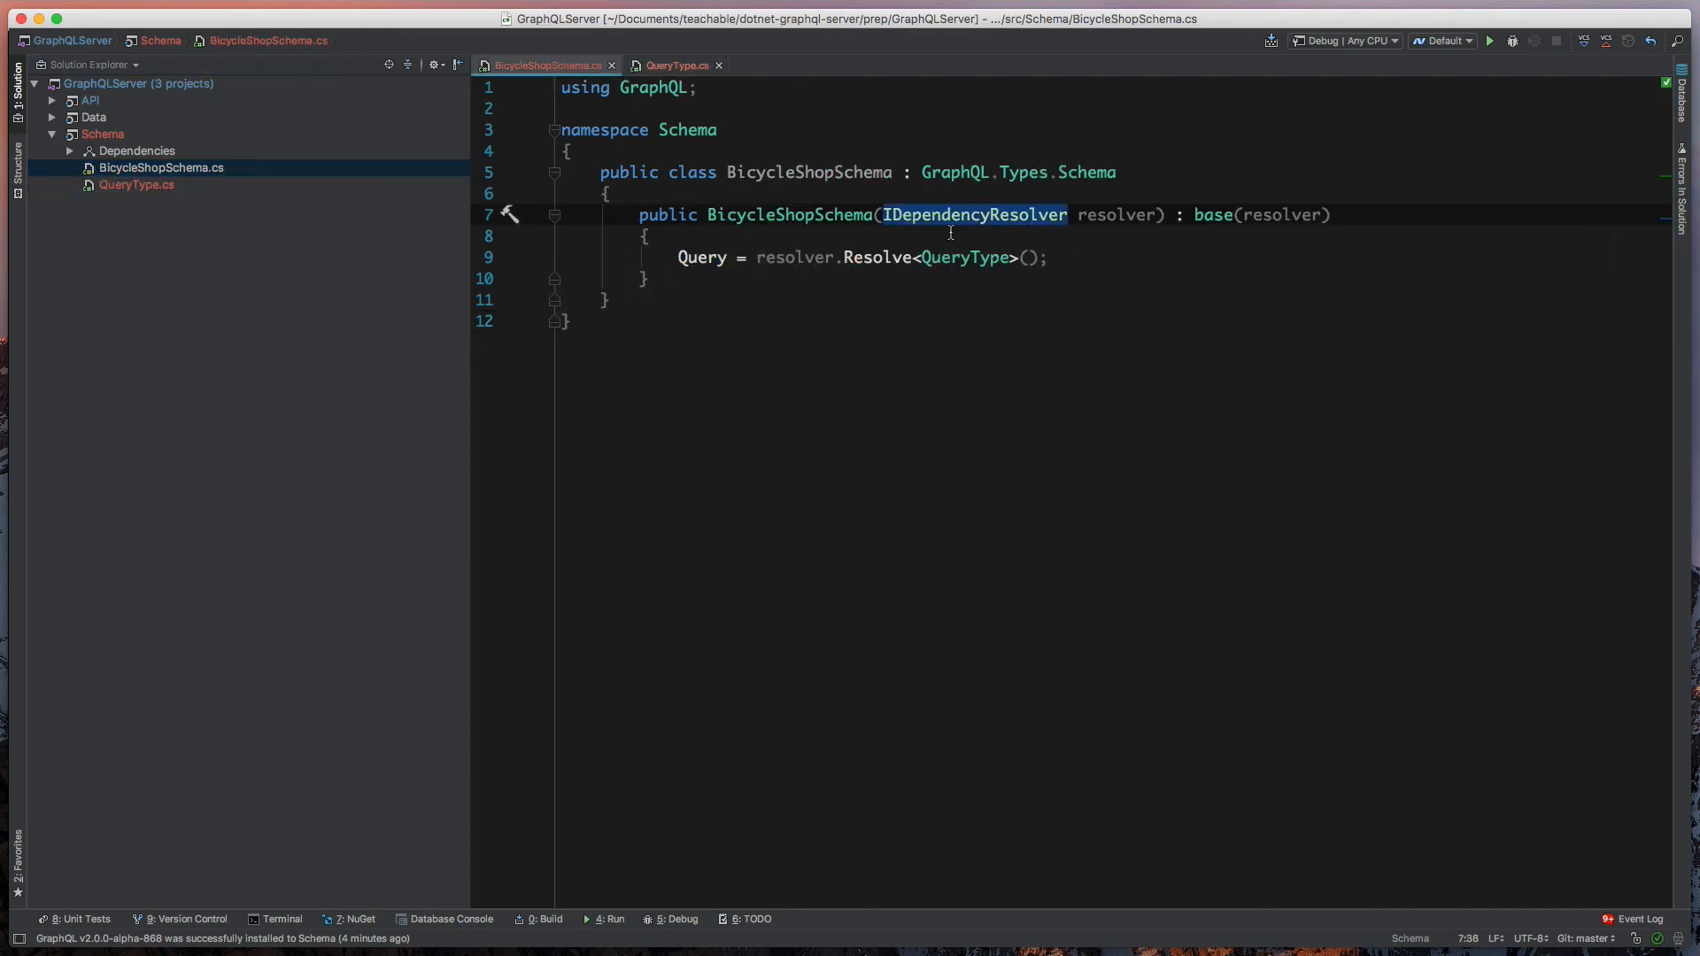
- Switch back to the QueryType.cs editor showing the 'Hello from GraphQL!' message field
{"action": "left_click", "coordinate": [672, 65]}
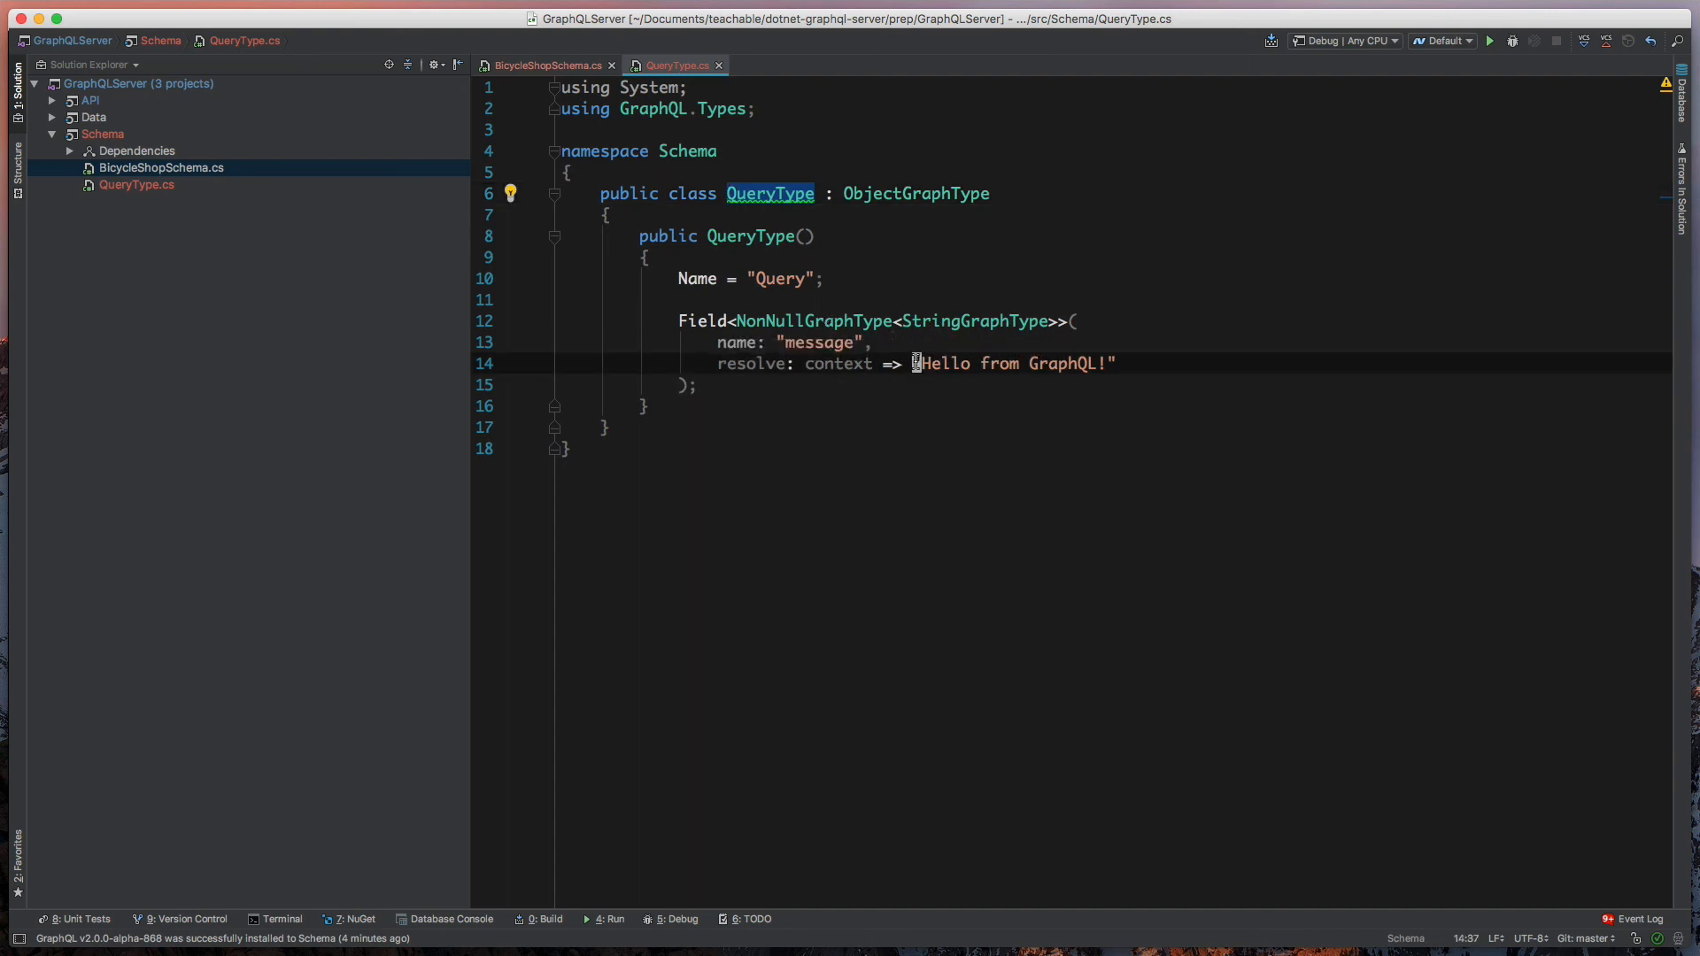
{"action": "type", "text": "null"}
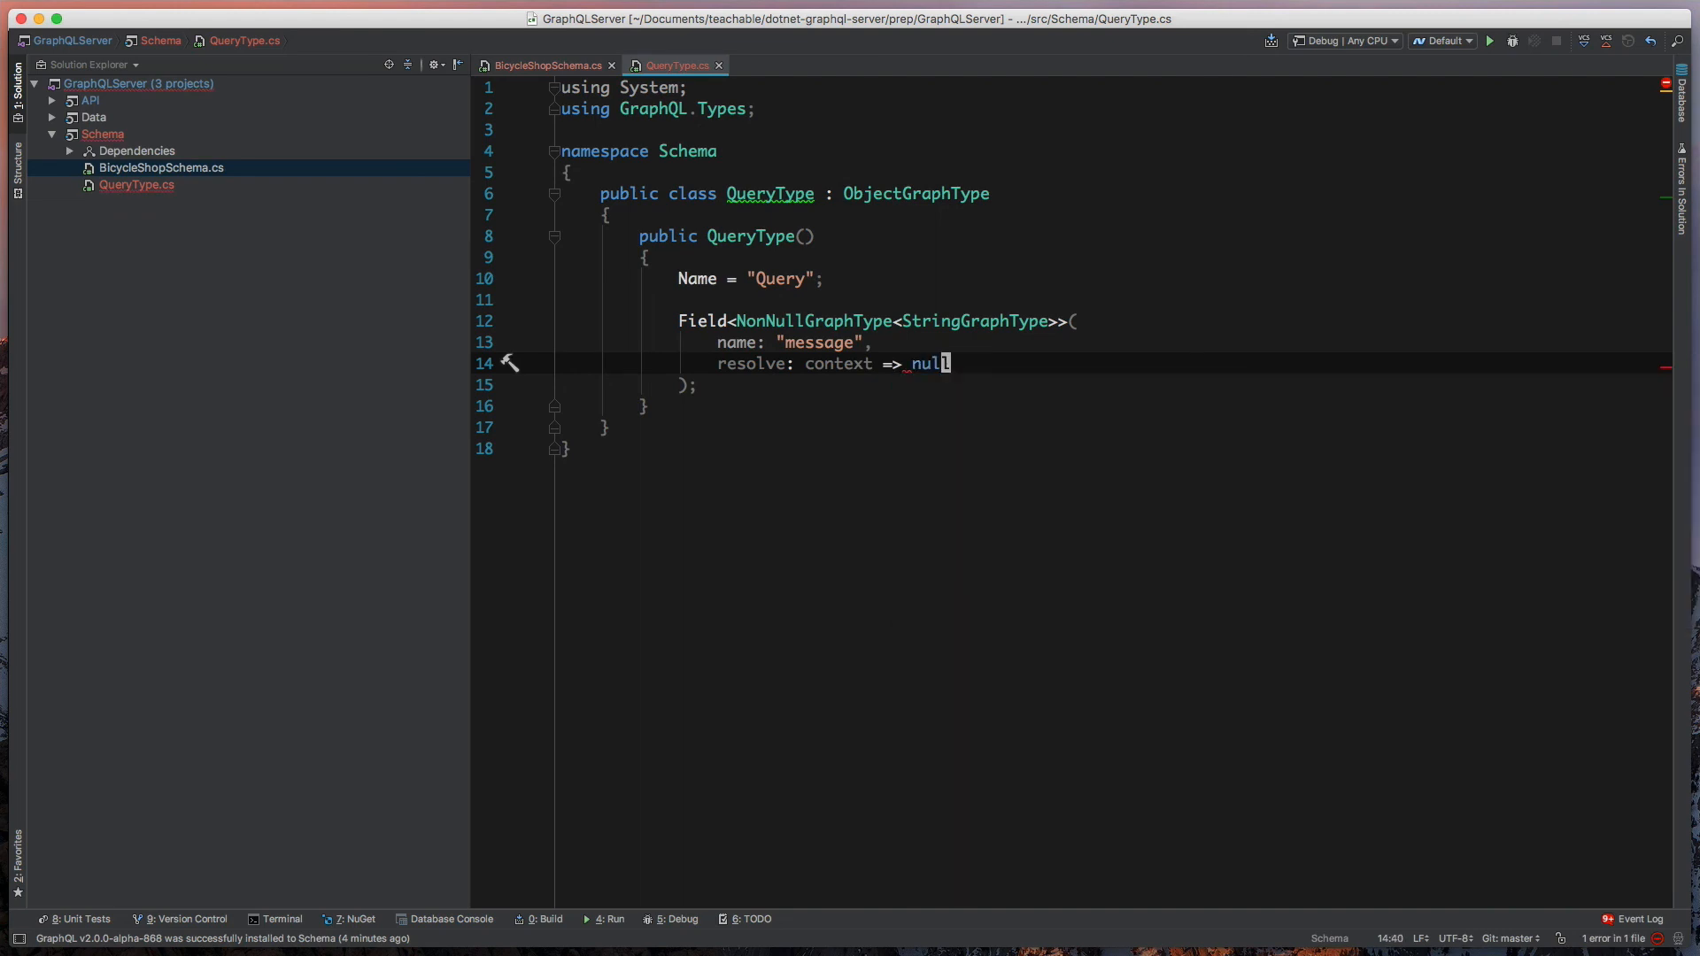
{"action": "mouse_move", "coordinate": [975, 426]}
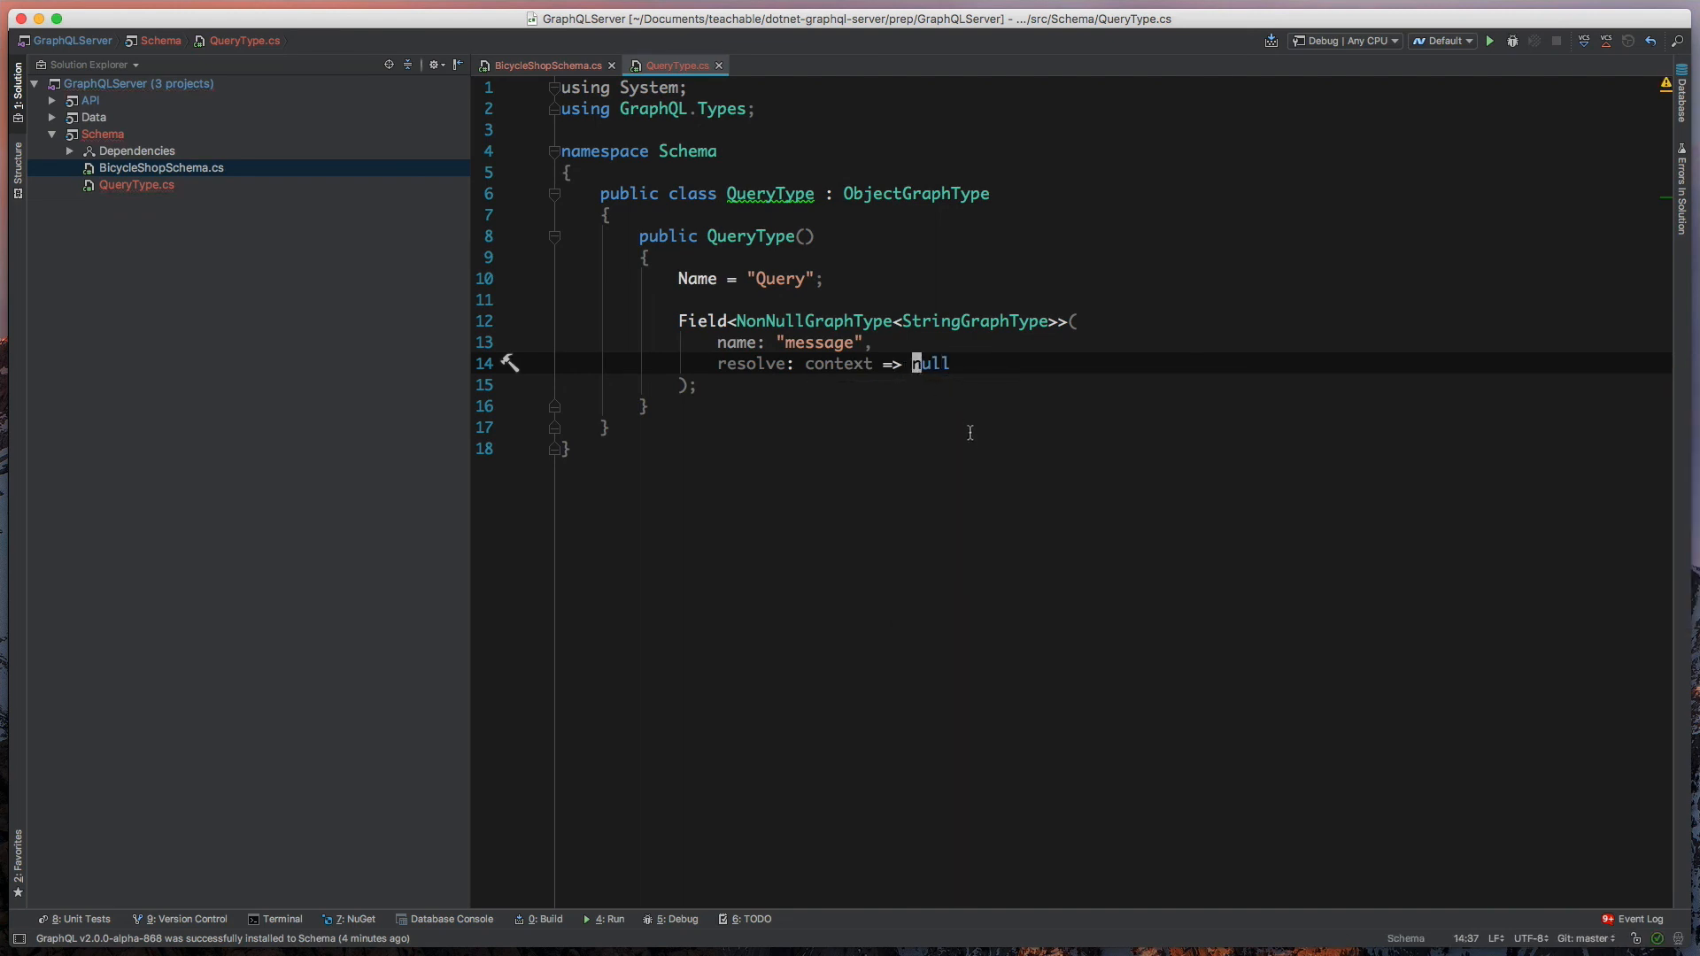
{"action": "mouse_move", "coordinate": [918, 405]}
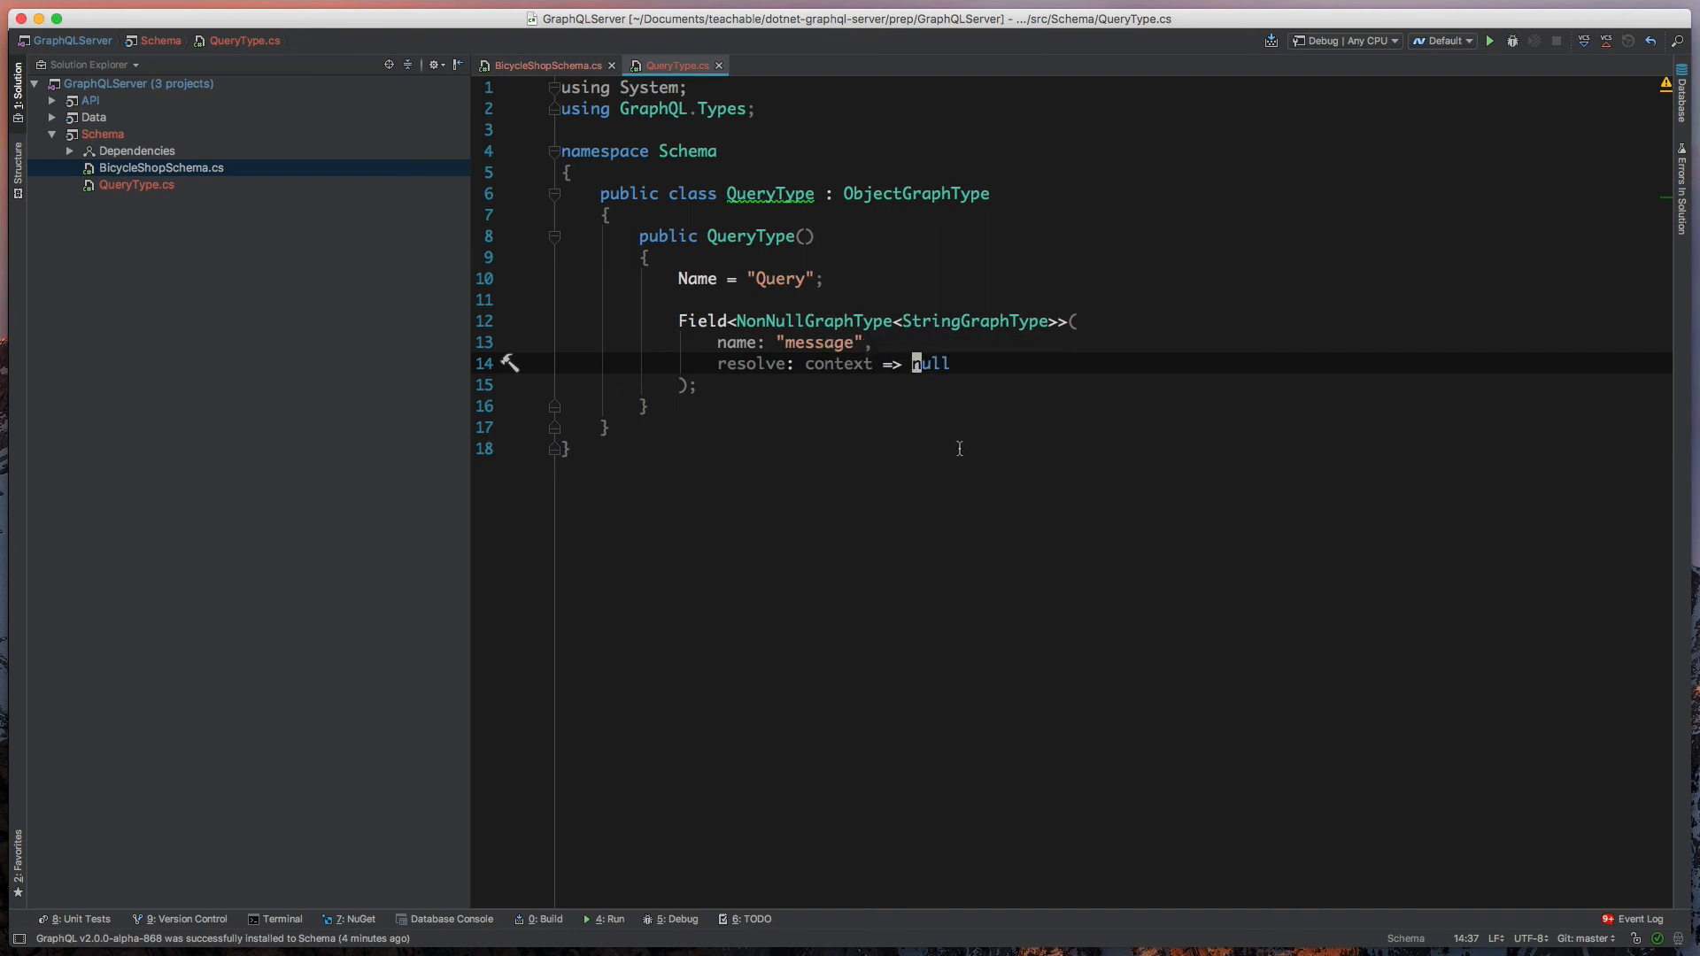
{"action": "type", "text": "\"Hello from GraphQL!\""}
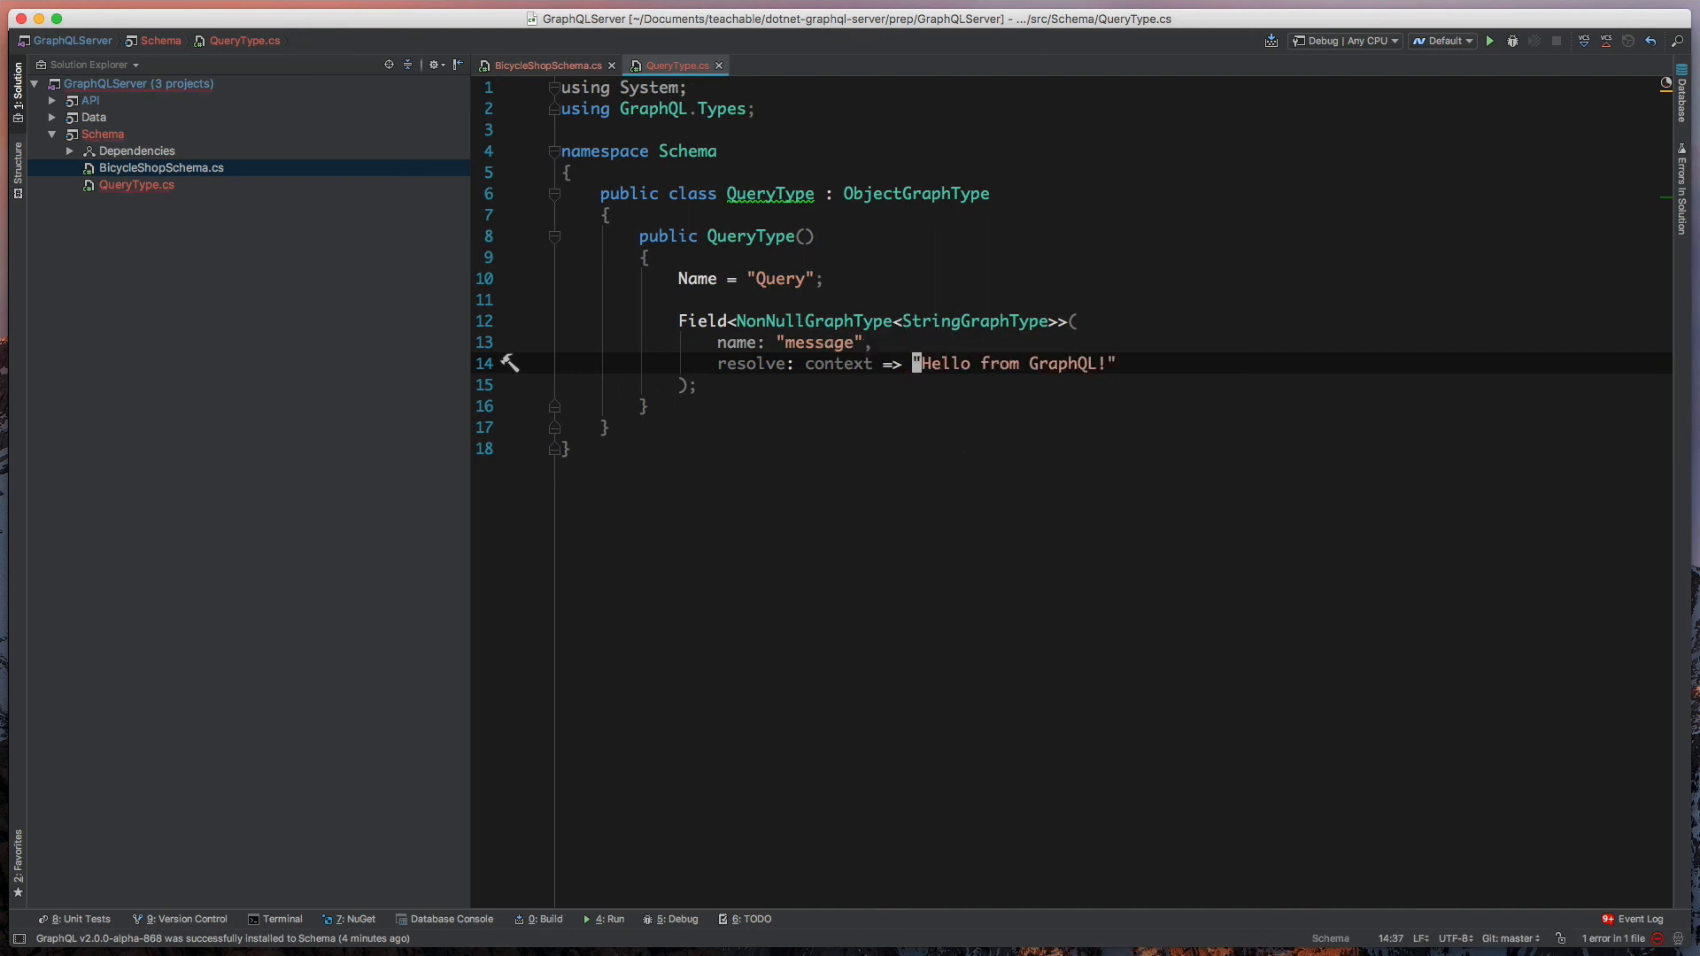